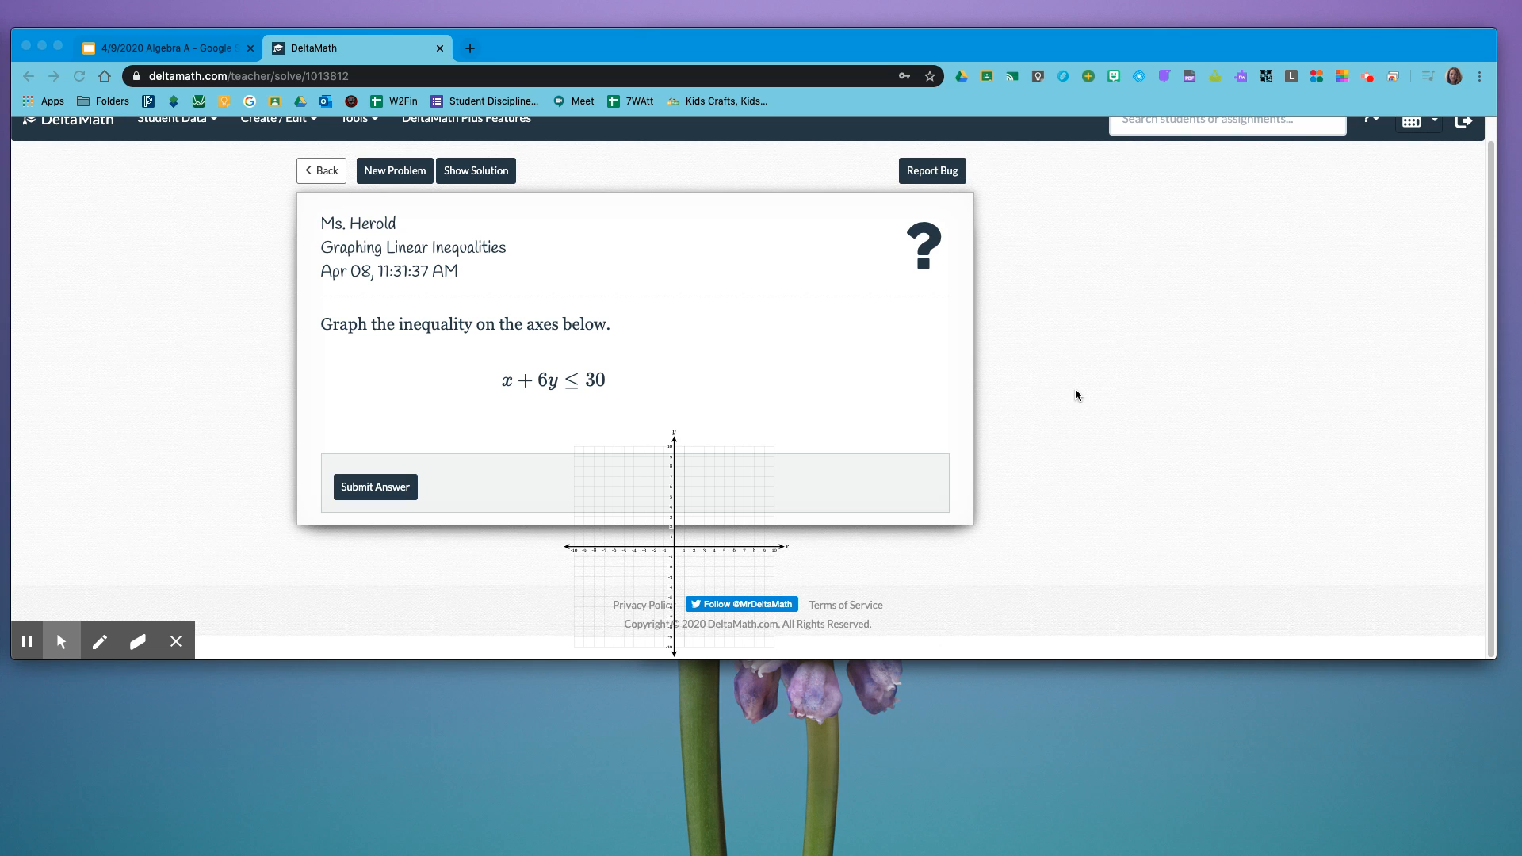
{"action": "mouse_move", "coordinate": [1026, 407]}
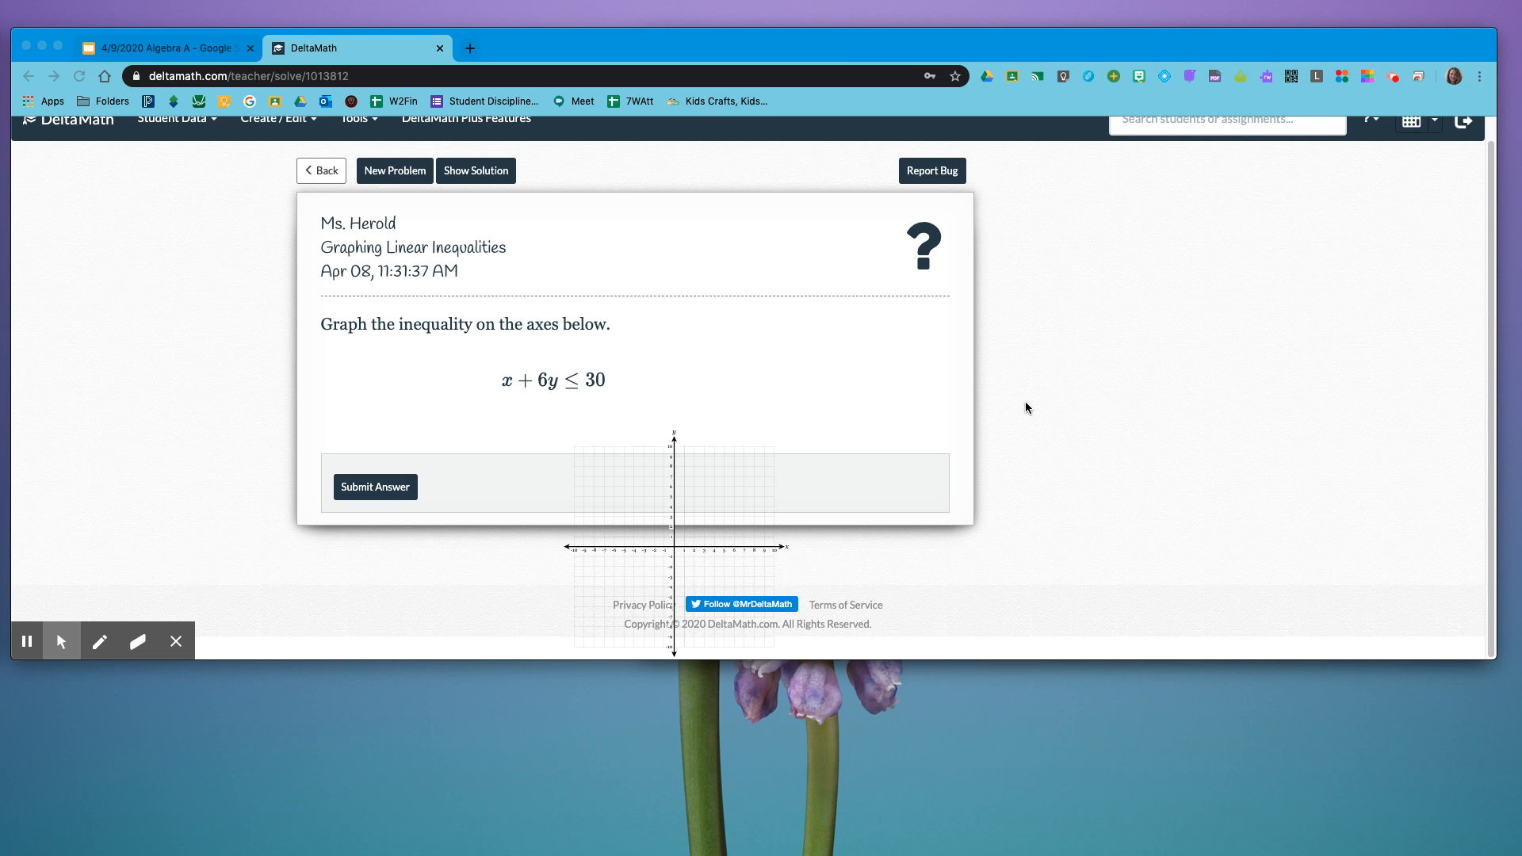
{"action": "mouse_move", "coordinate": [1072, 418]}
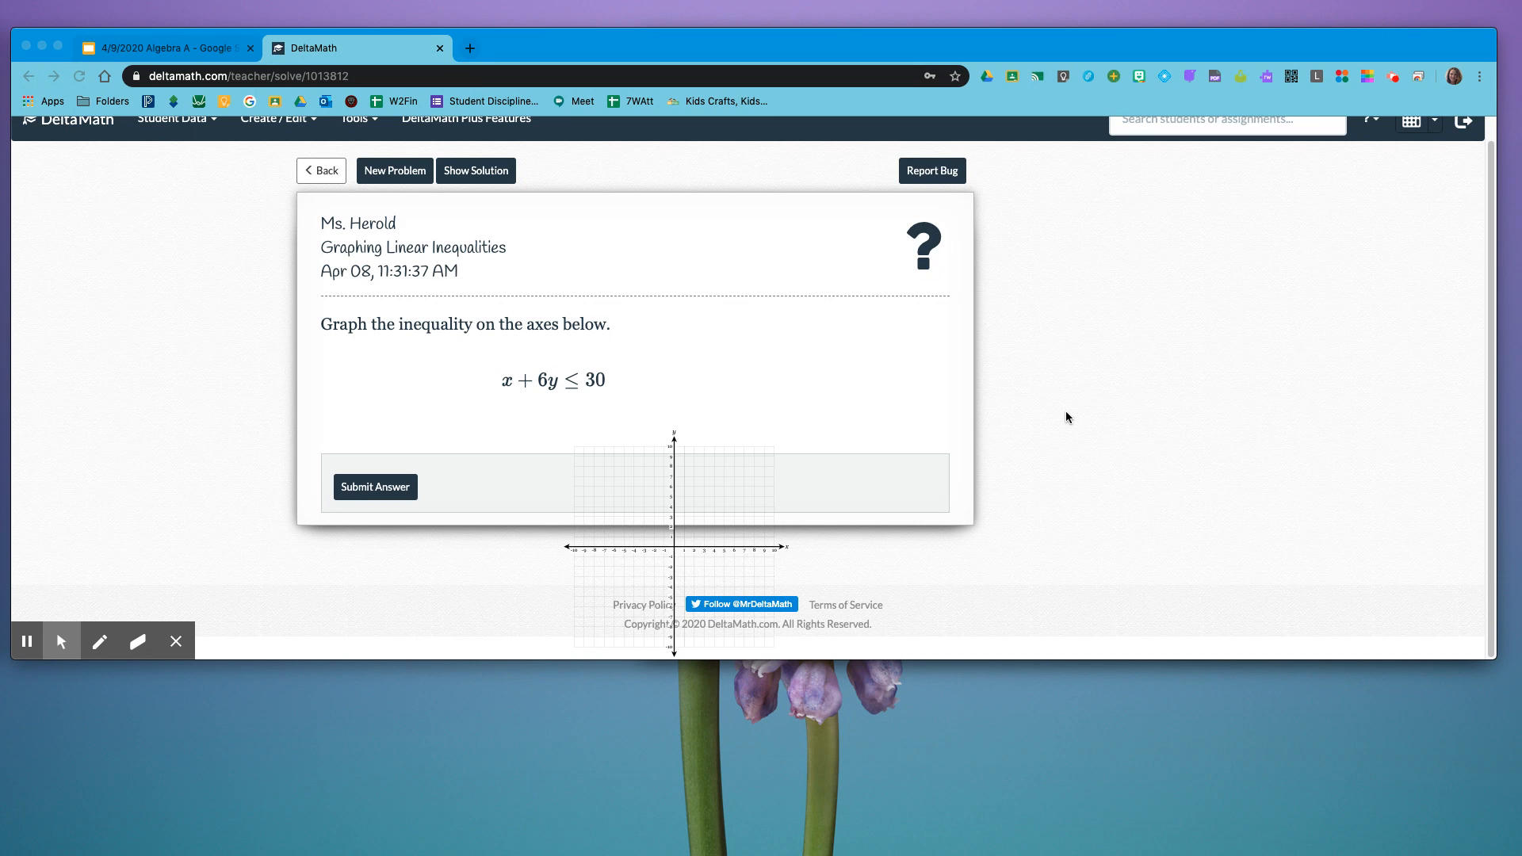
{"action": "mouse_move", "coordinate": [1055, 423]}
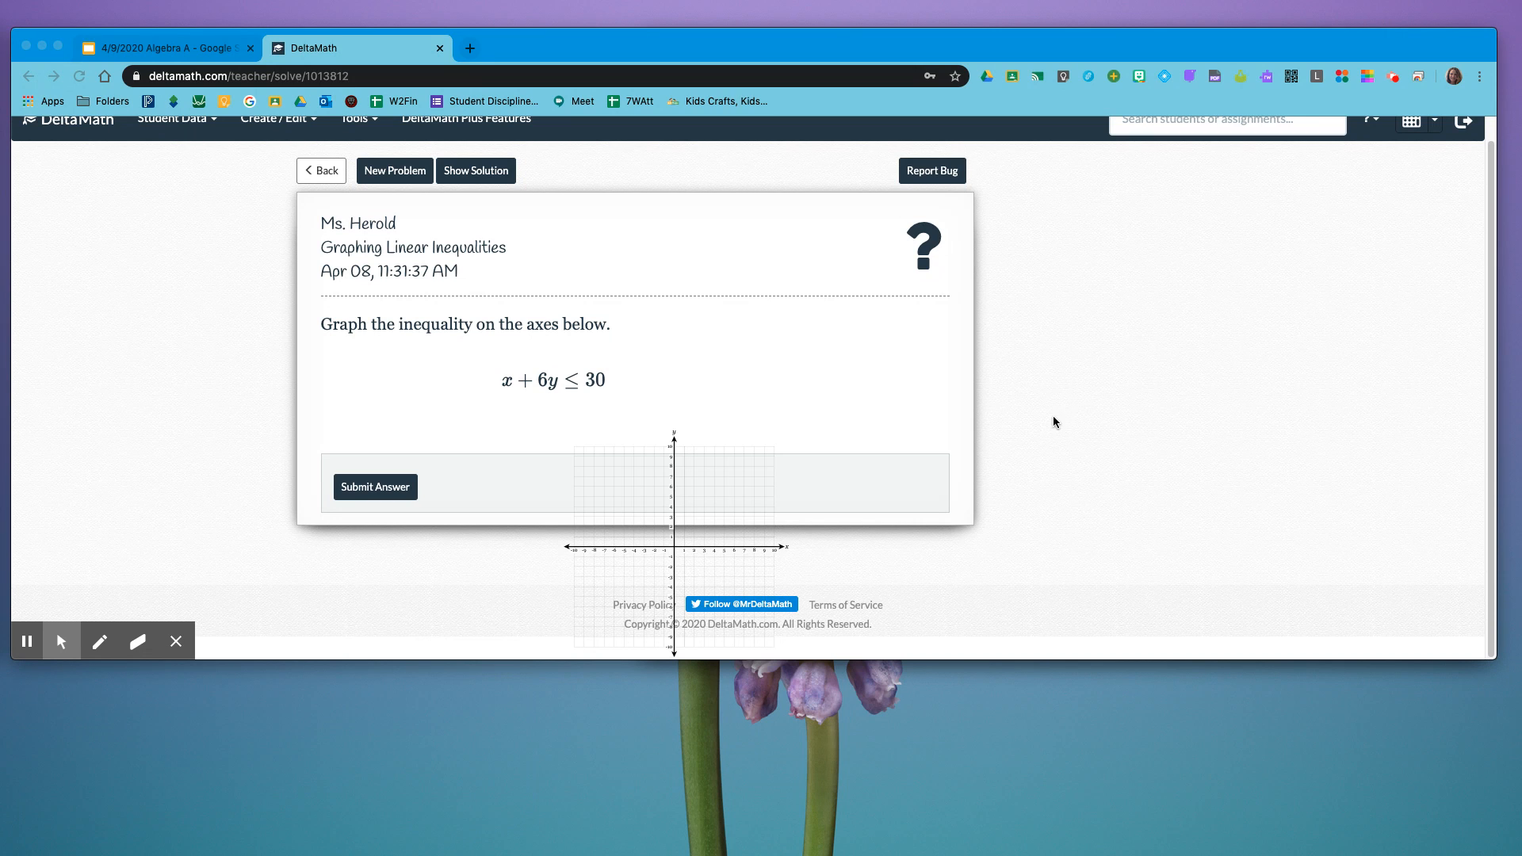
{"action": "mouse_move", "coordinate": [1031, 390]}
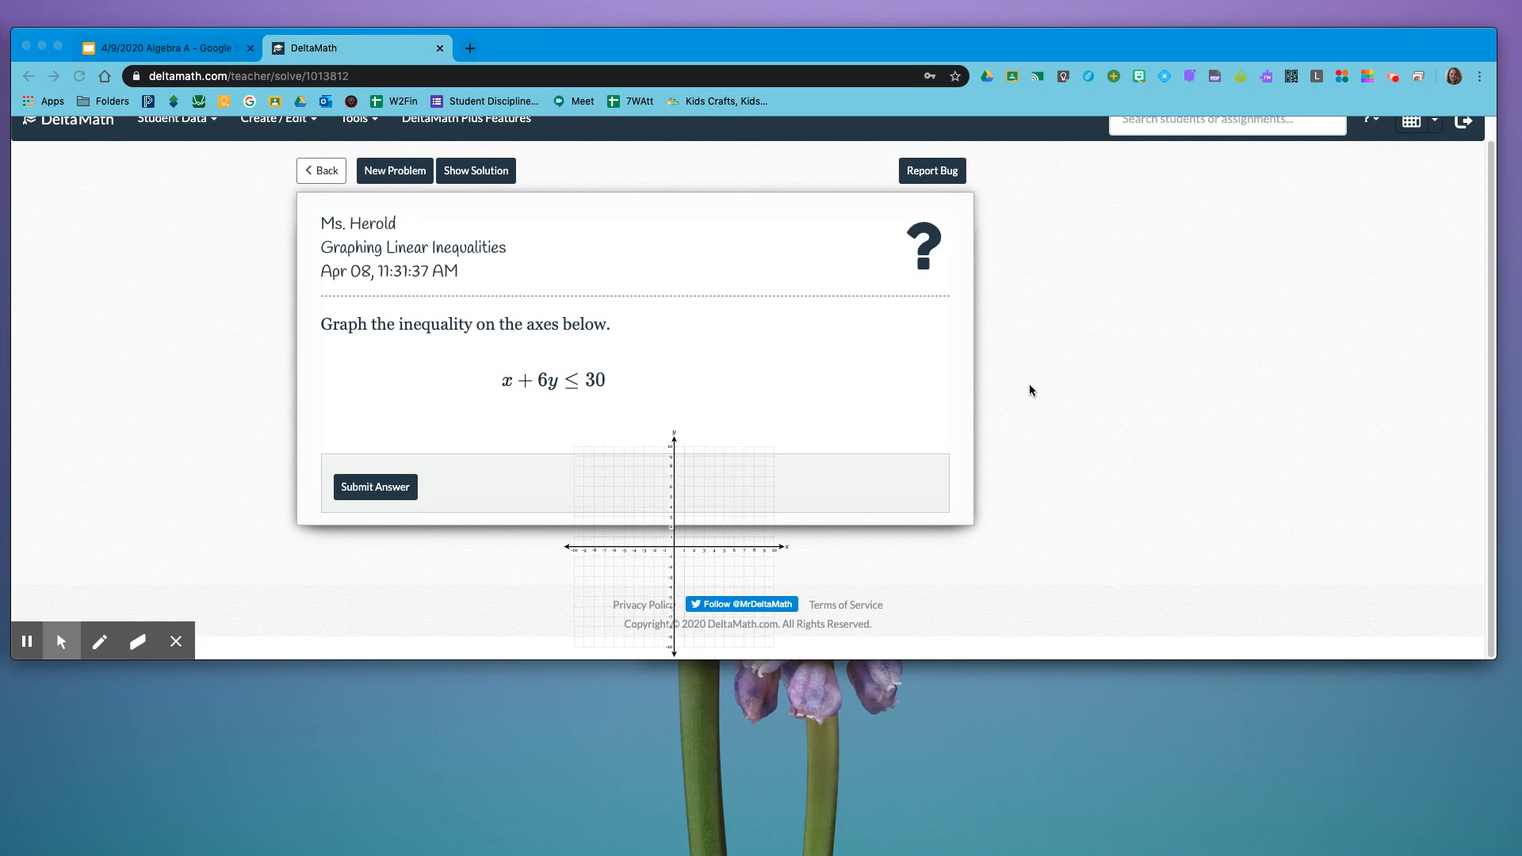
{"action": "mouse_move", "coordinate": [926, 407]}
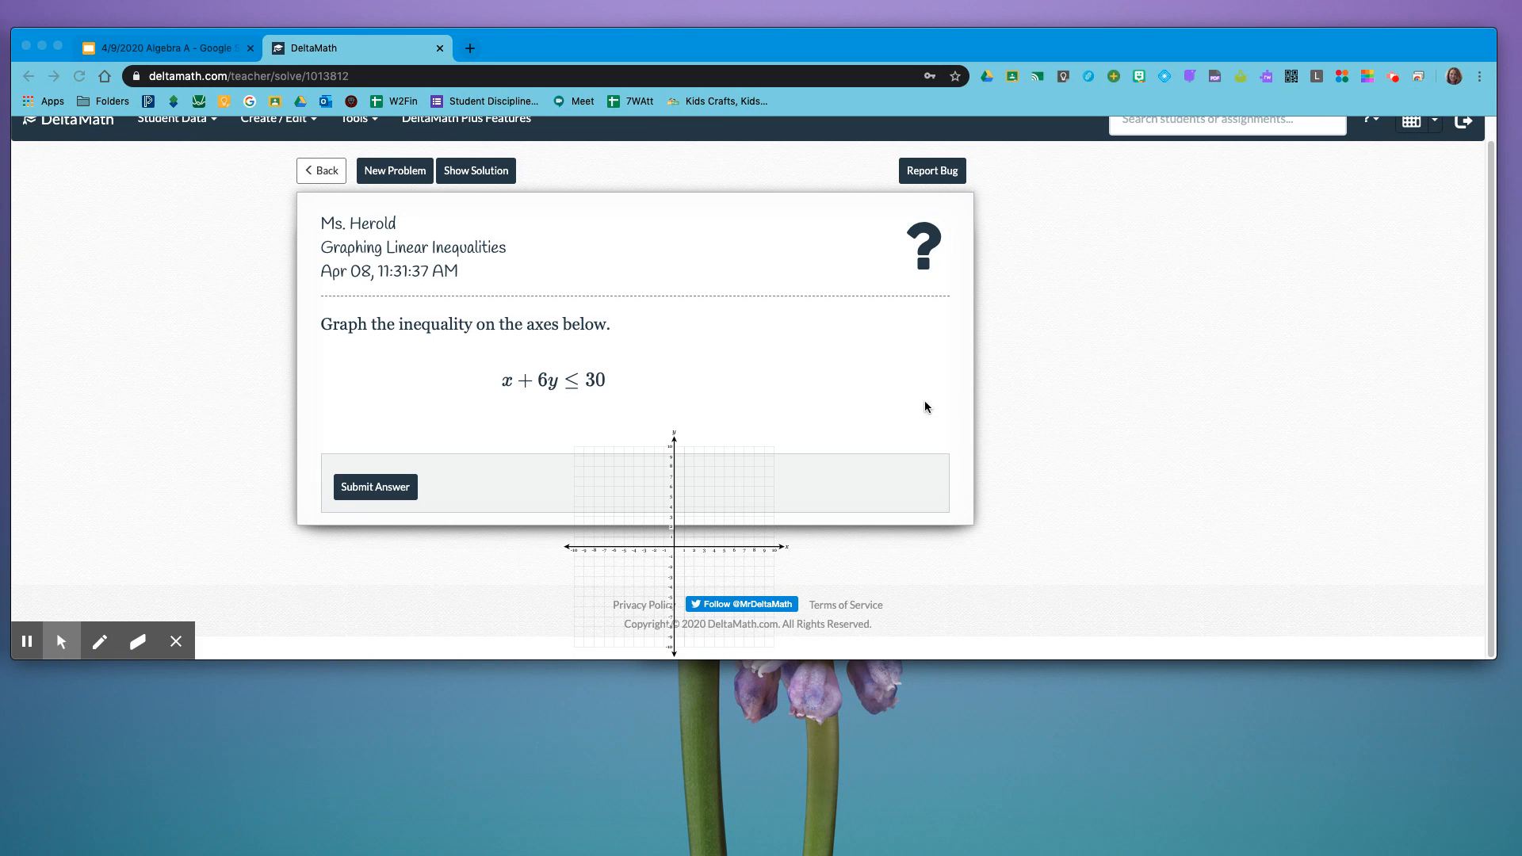
{"action": "mouse_move", "coordinate": [587, 401]}
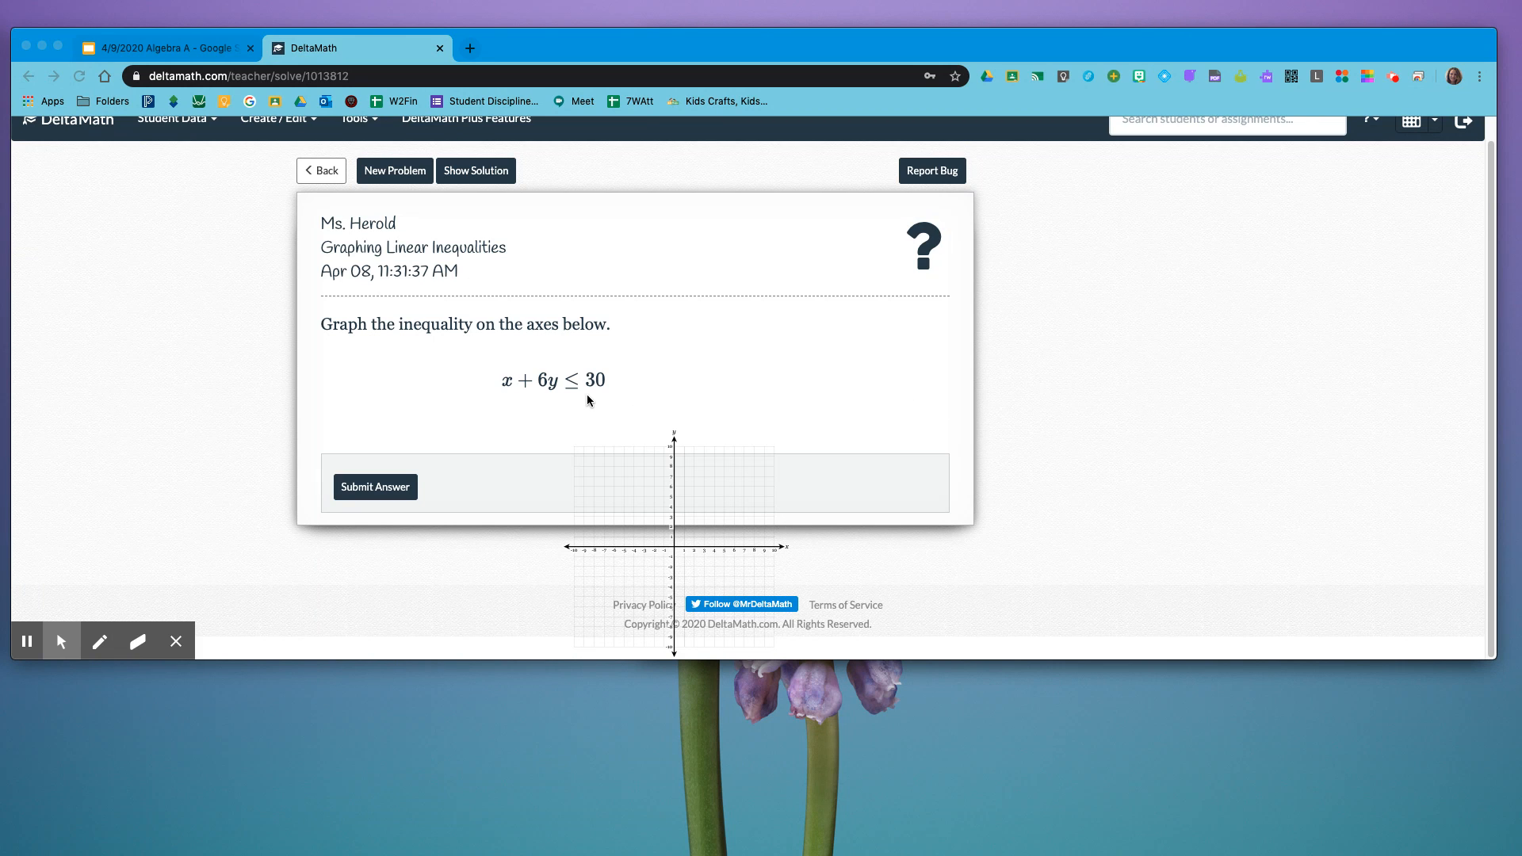
{"action": "mouse_move", "coordinate": [692, 449]}
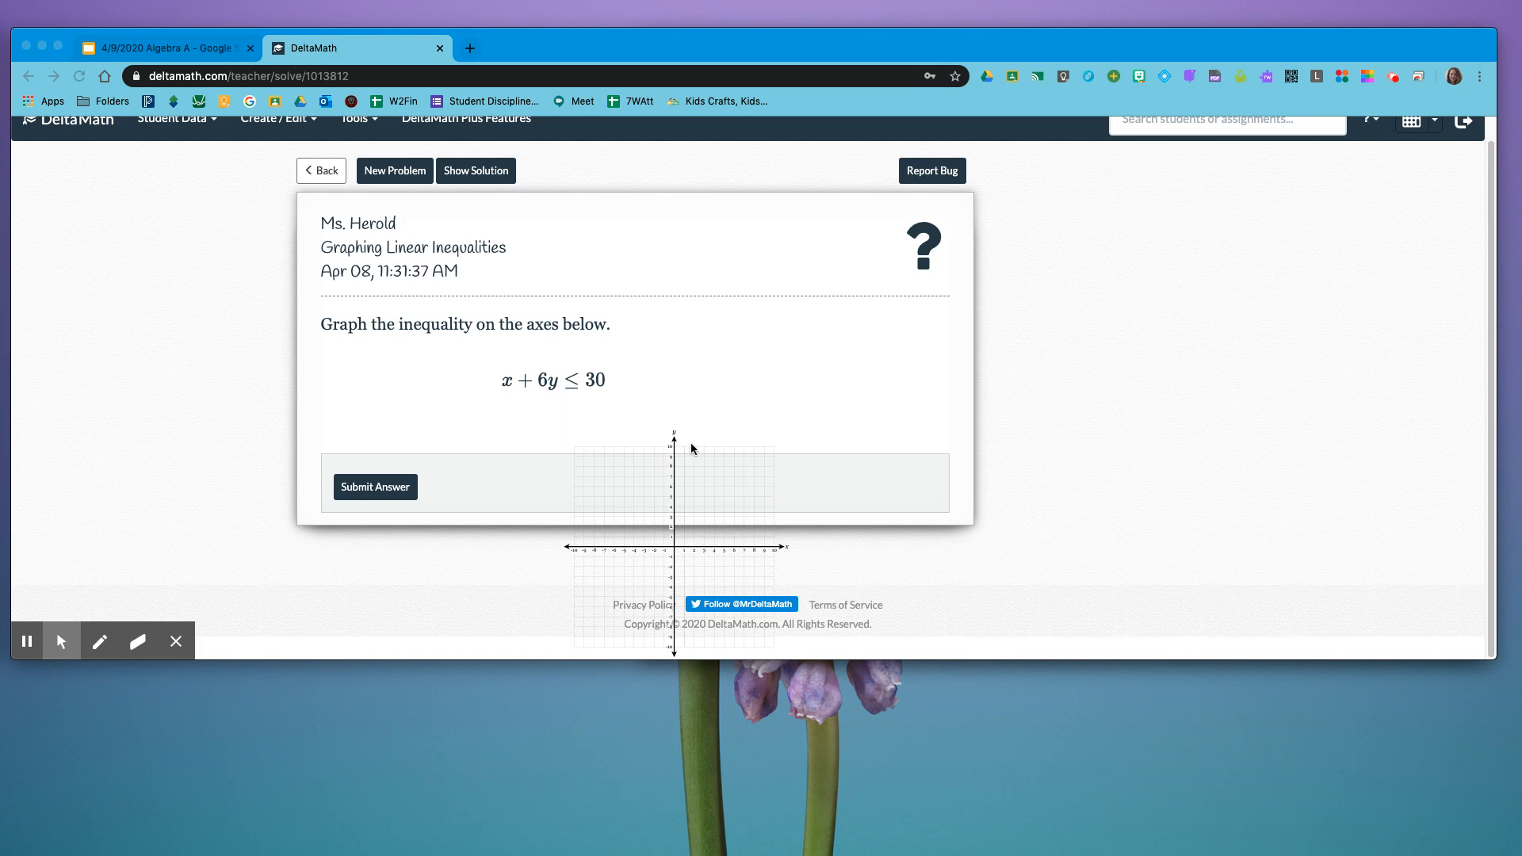
{"action": "mouse_move", "coordinate": [504, 395]}
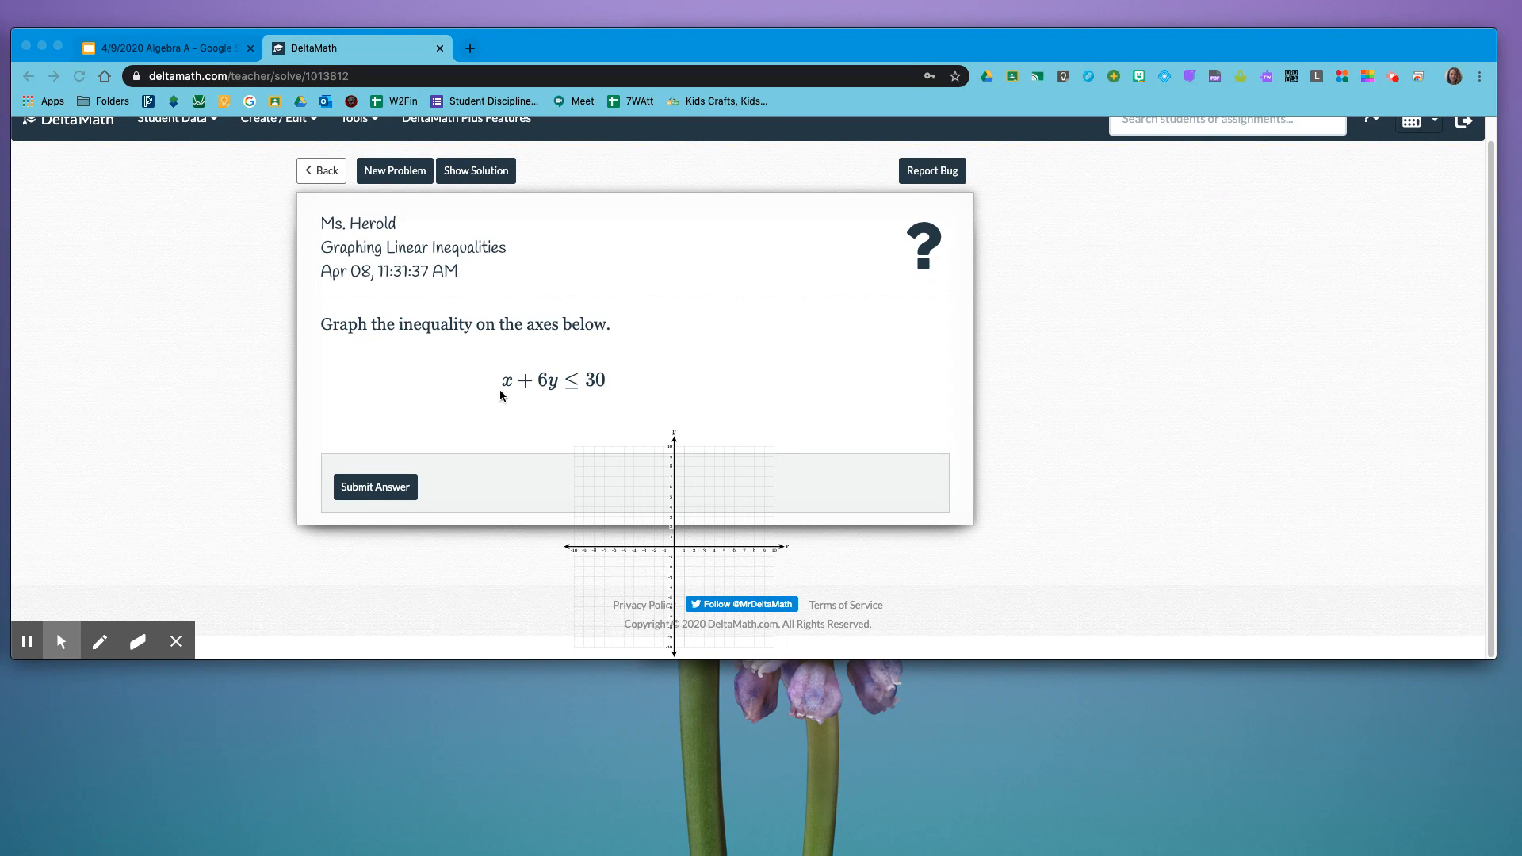
{"action": "mouse_move", "coordinate": [511, 397]}
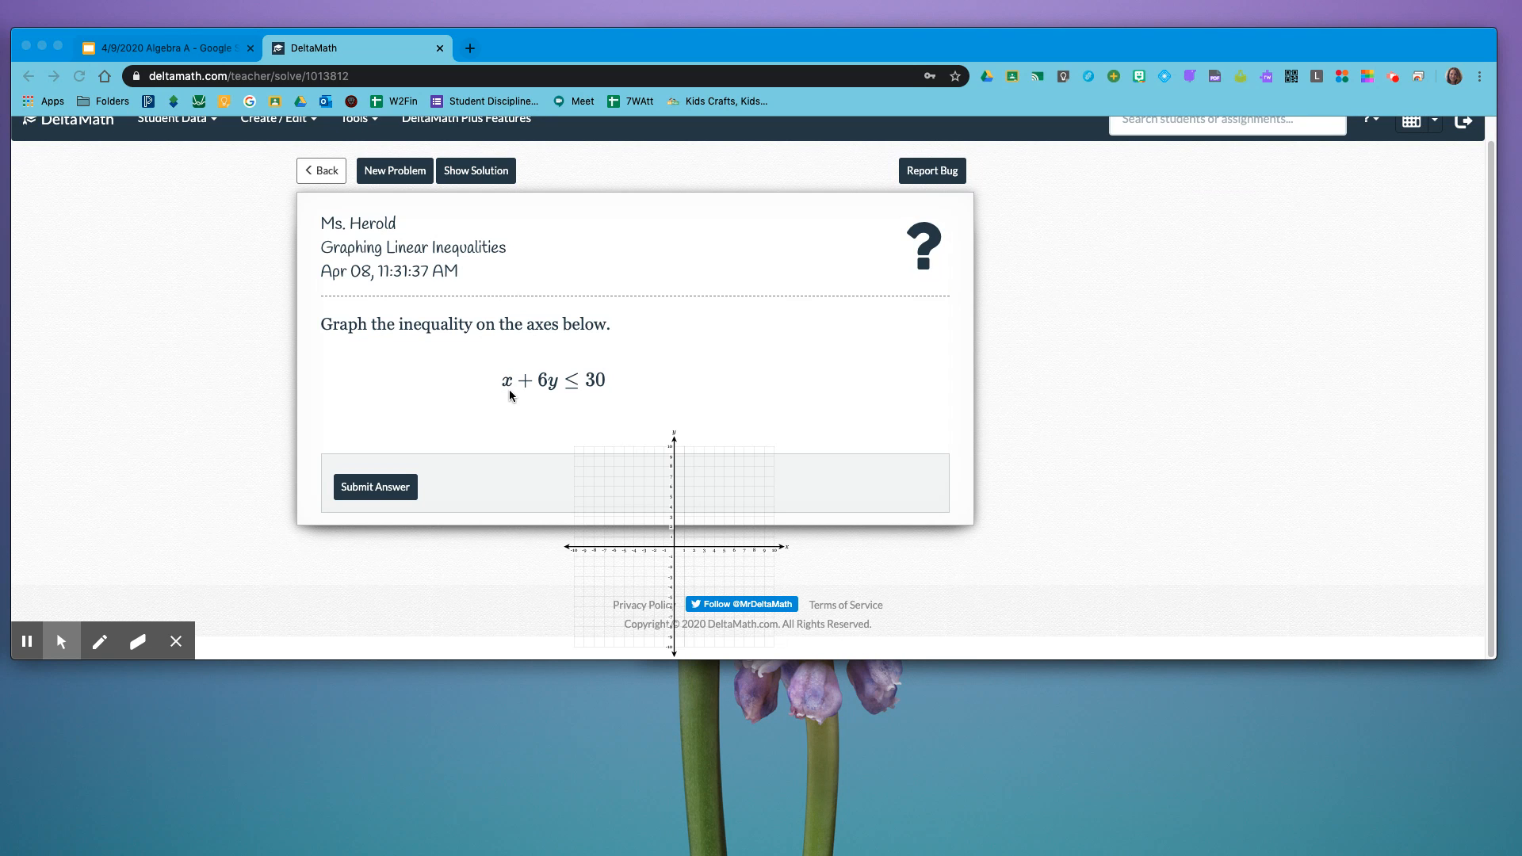
{"action": "mouse_move", "coordinate": [506, 398]}
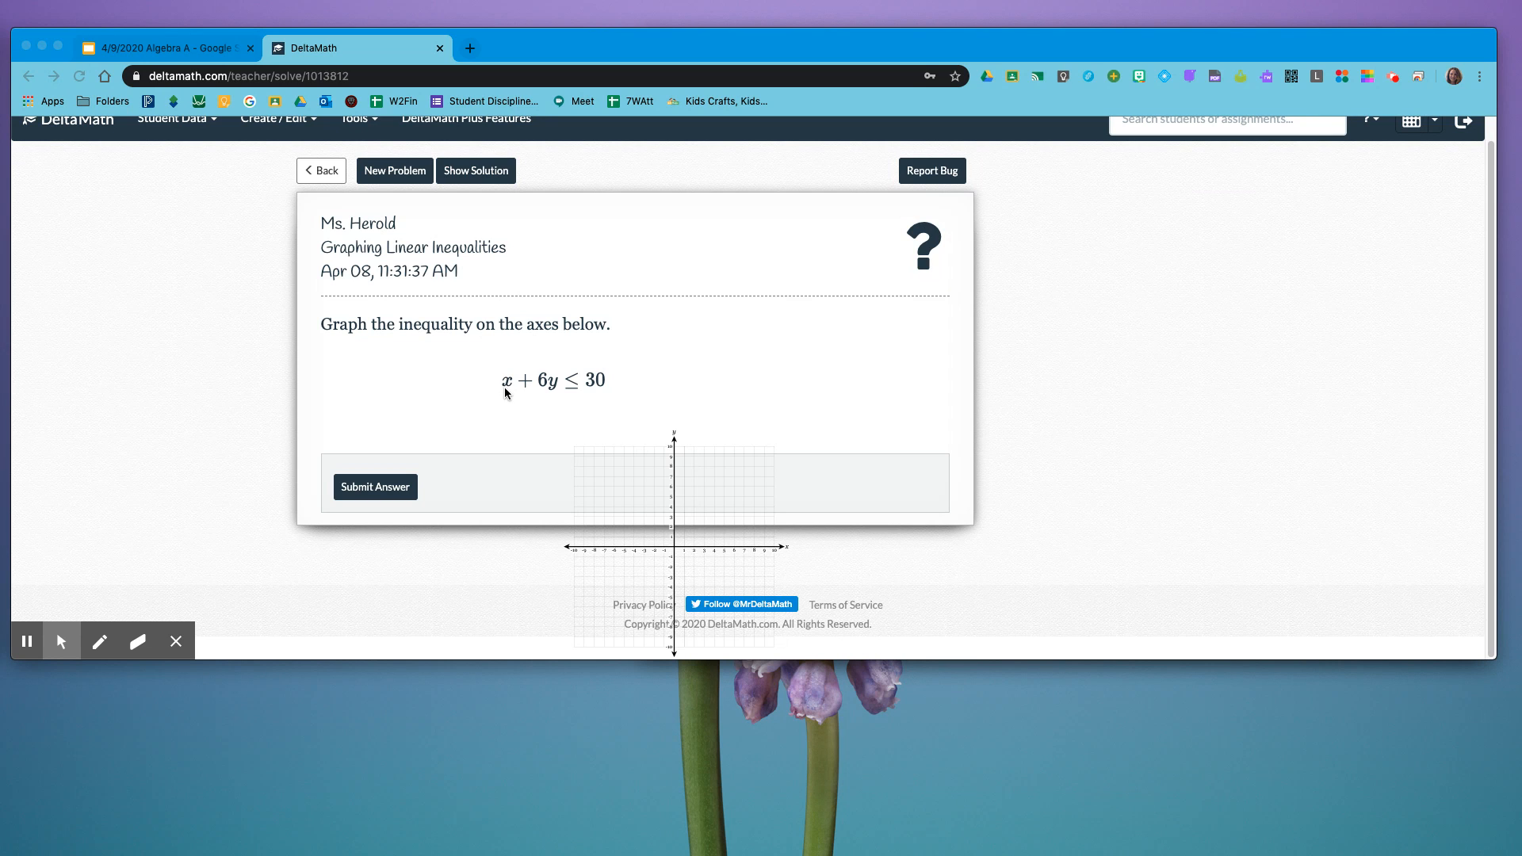
{"action": "mouse_move", "coordinate": [674, 503]}
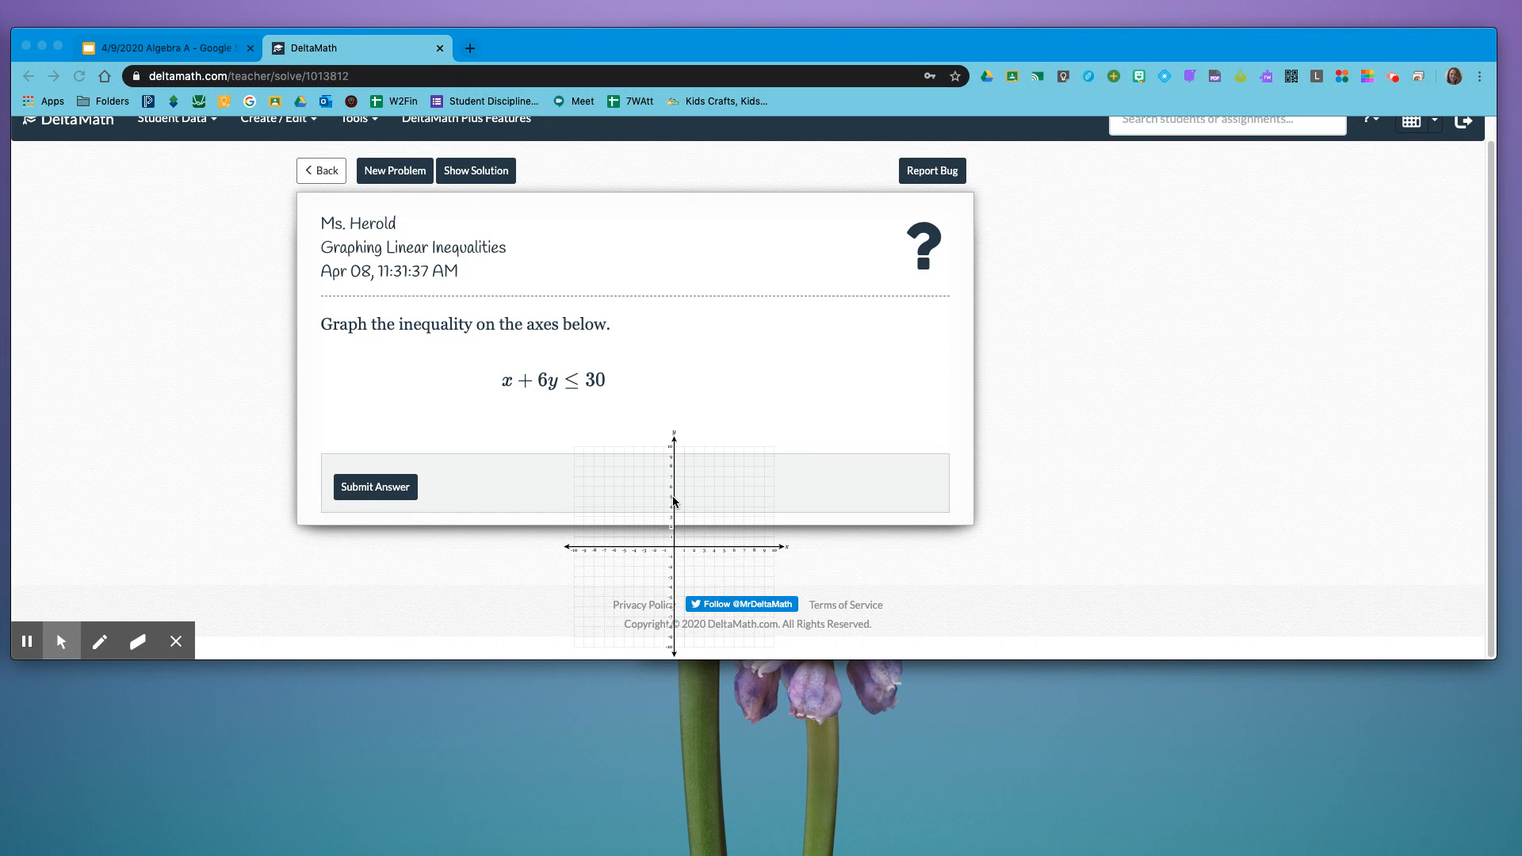
{"action": "mouse_move", "coordinate": [883, 394]}
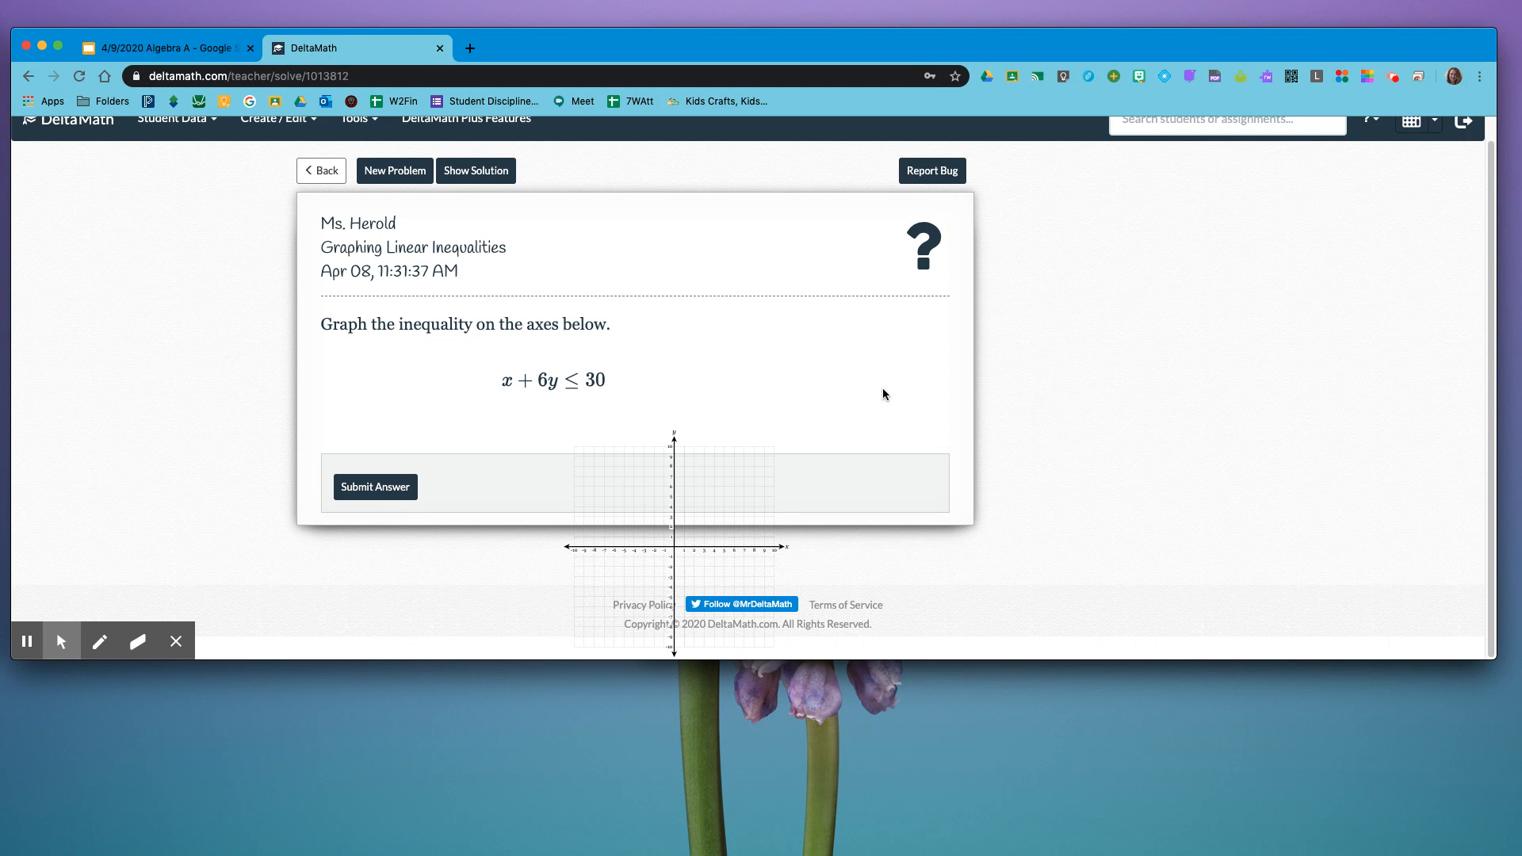
{"action": "mouse_move", "coordinate": [549, 397]}
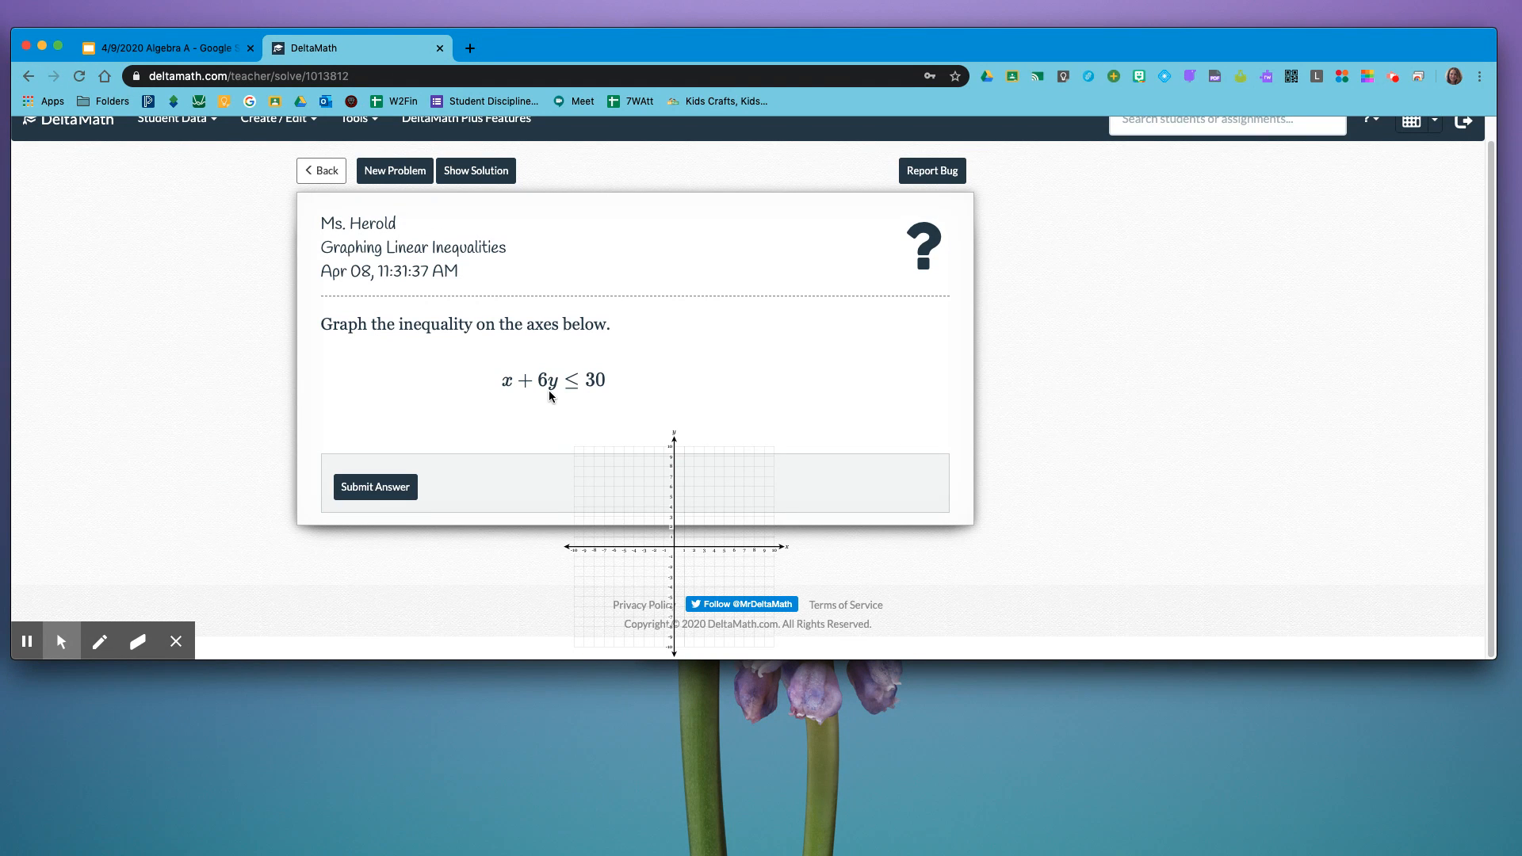
{"action": "mouse_move", "coordinate": [504, 399]}
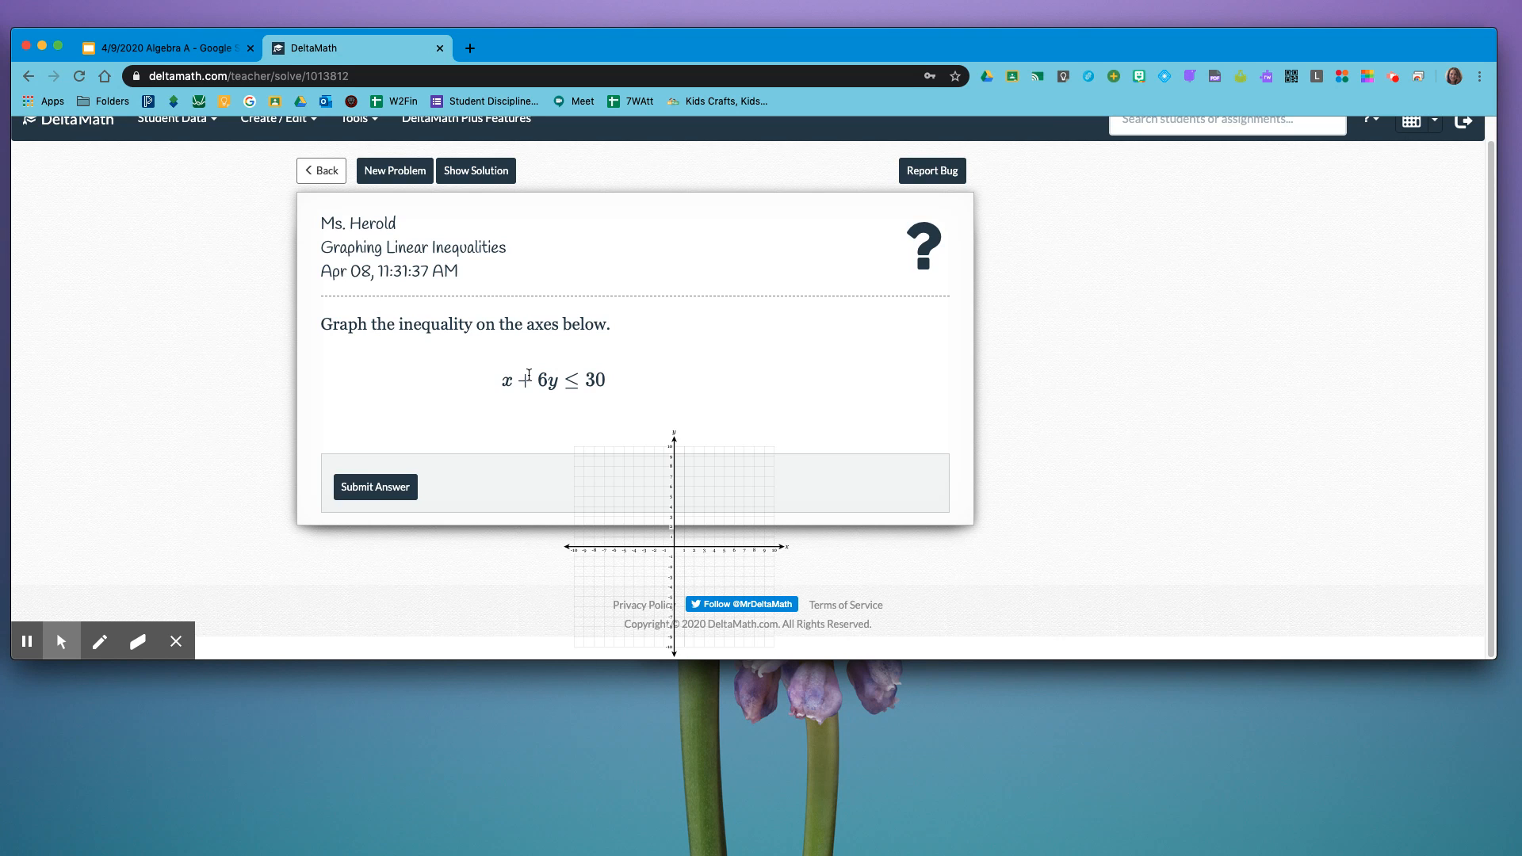
{"action": "mouse_move", "coordinate": [515, 462]}
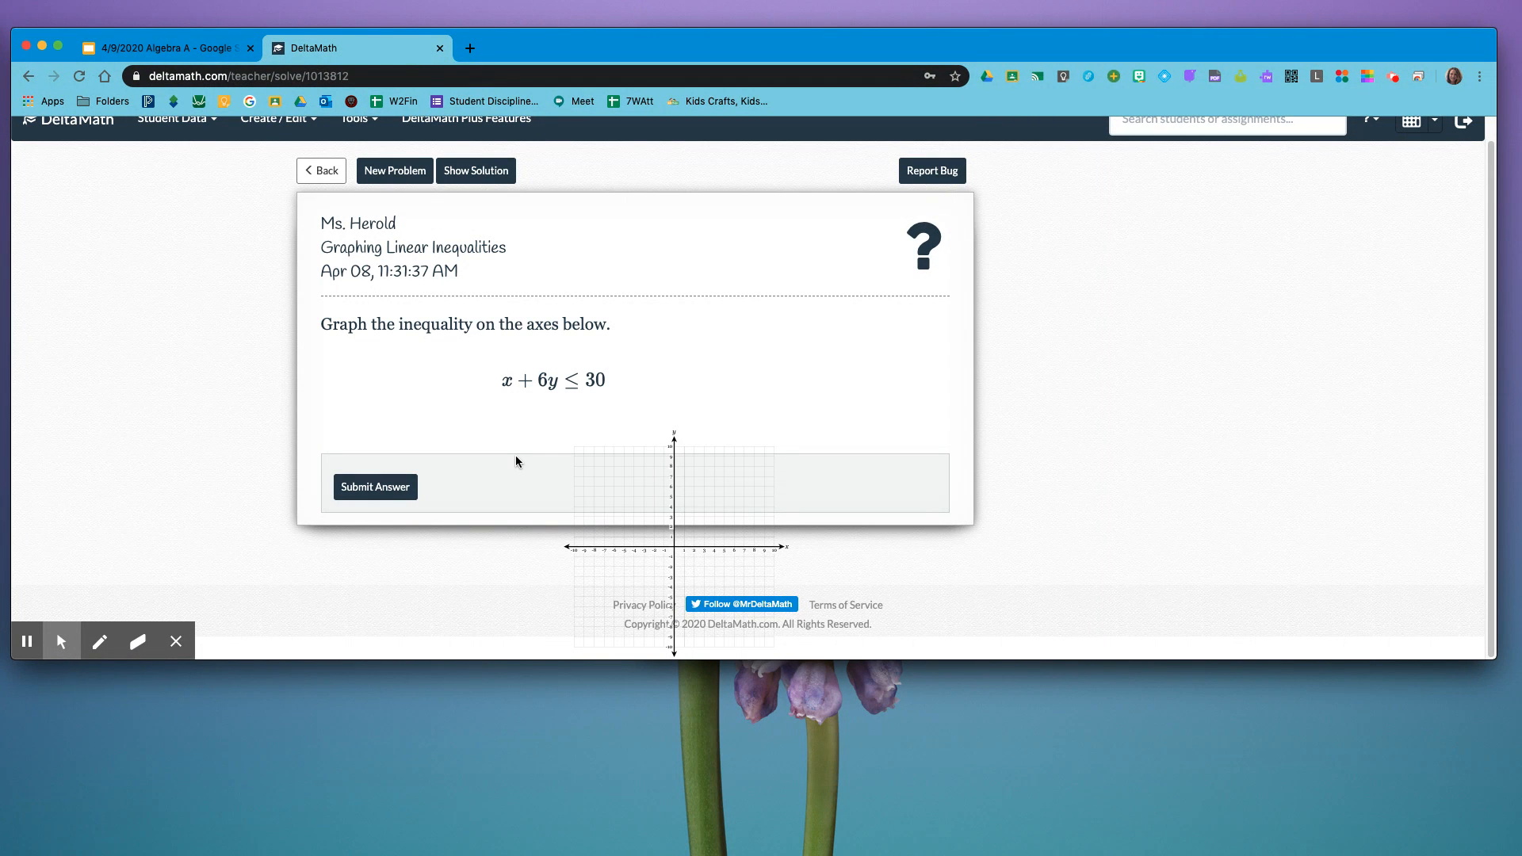
{"action": "mouse_move", "coordinate": [727, 449]}
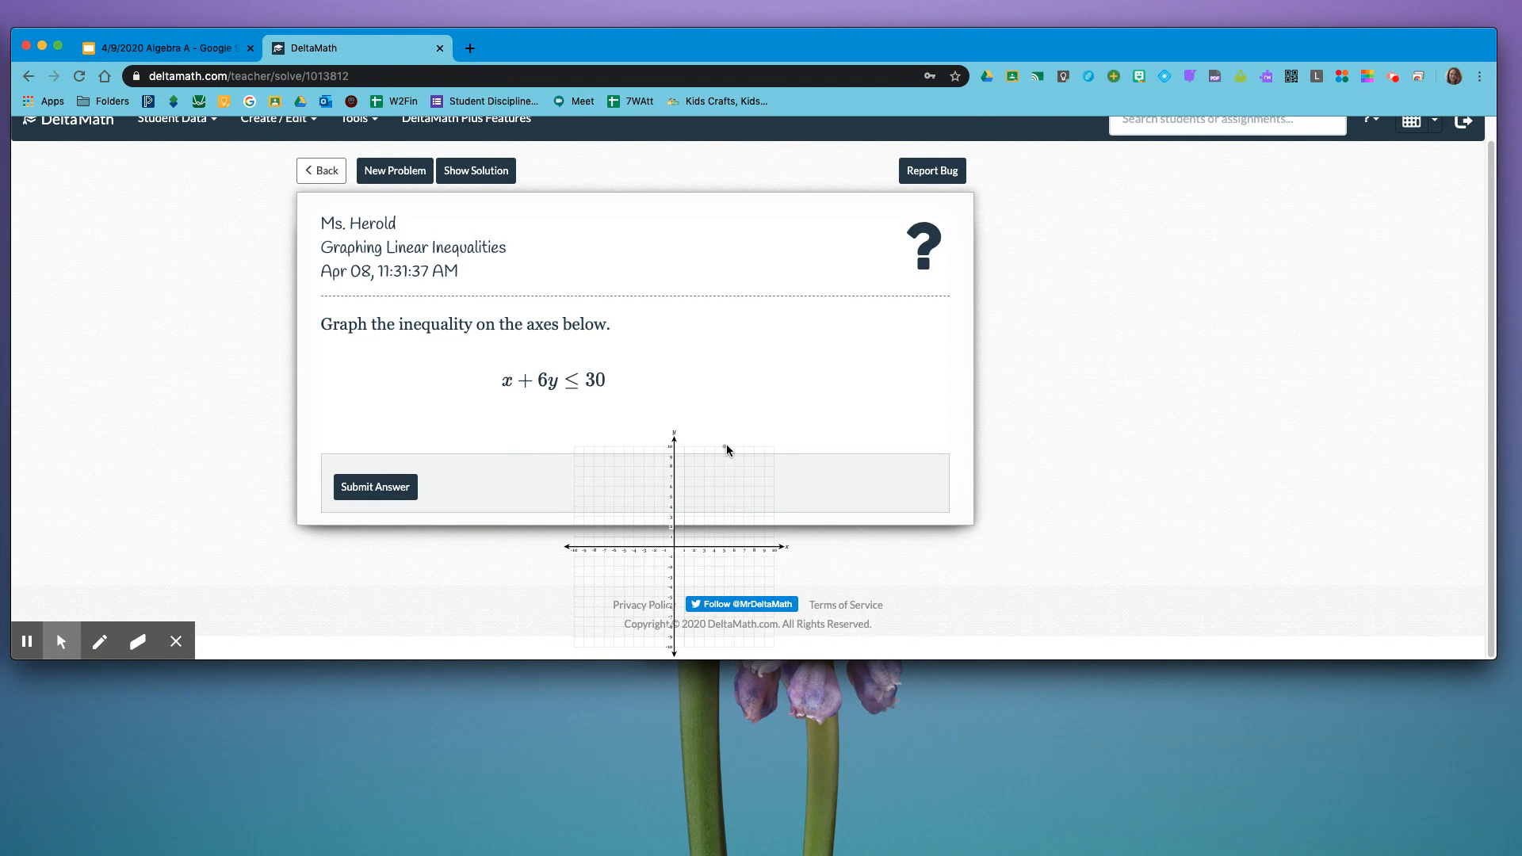
{"action": "mouse_move", "coordinate": [851, 448]}
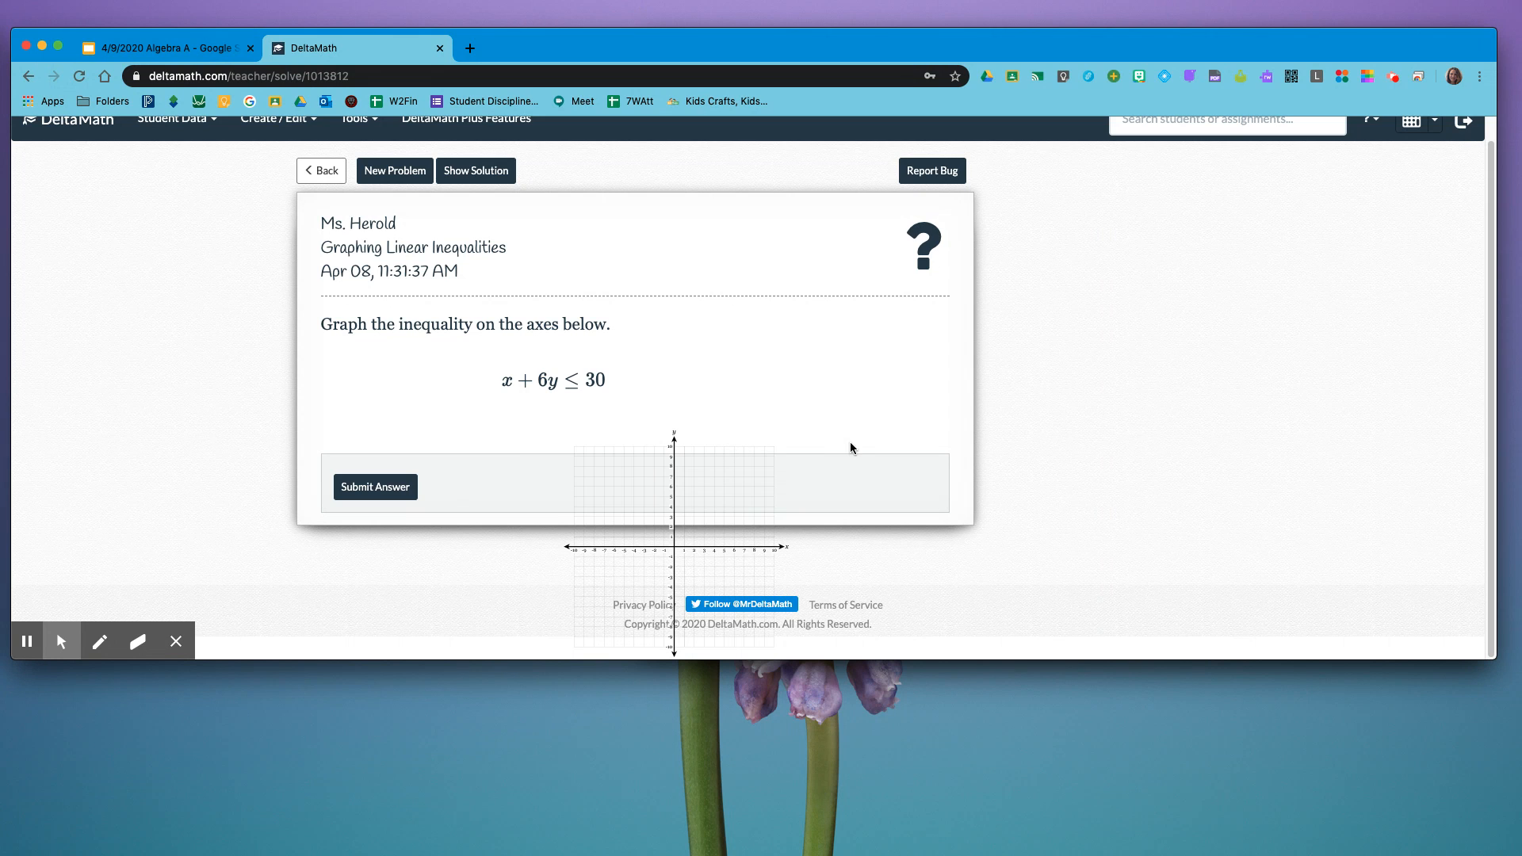
{"action": "mouse_move", "coordinate": [504, 385]}
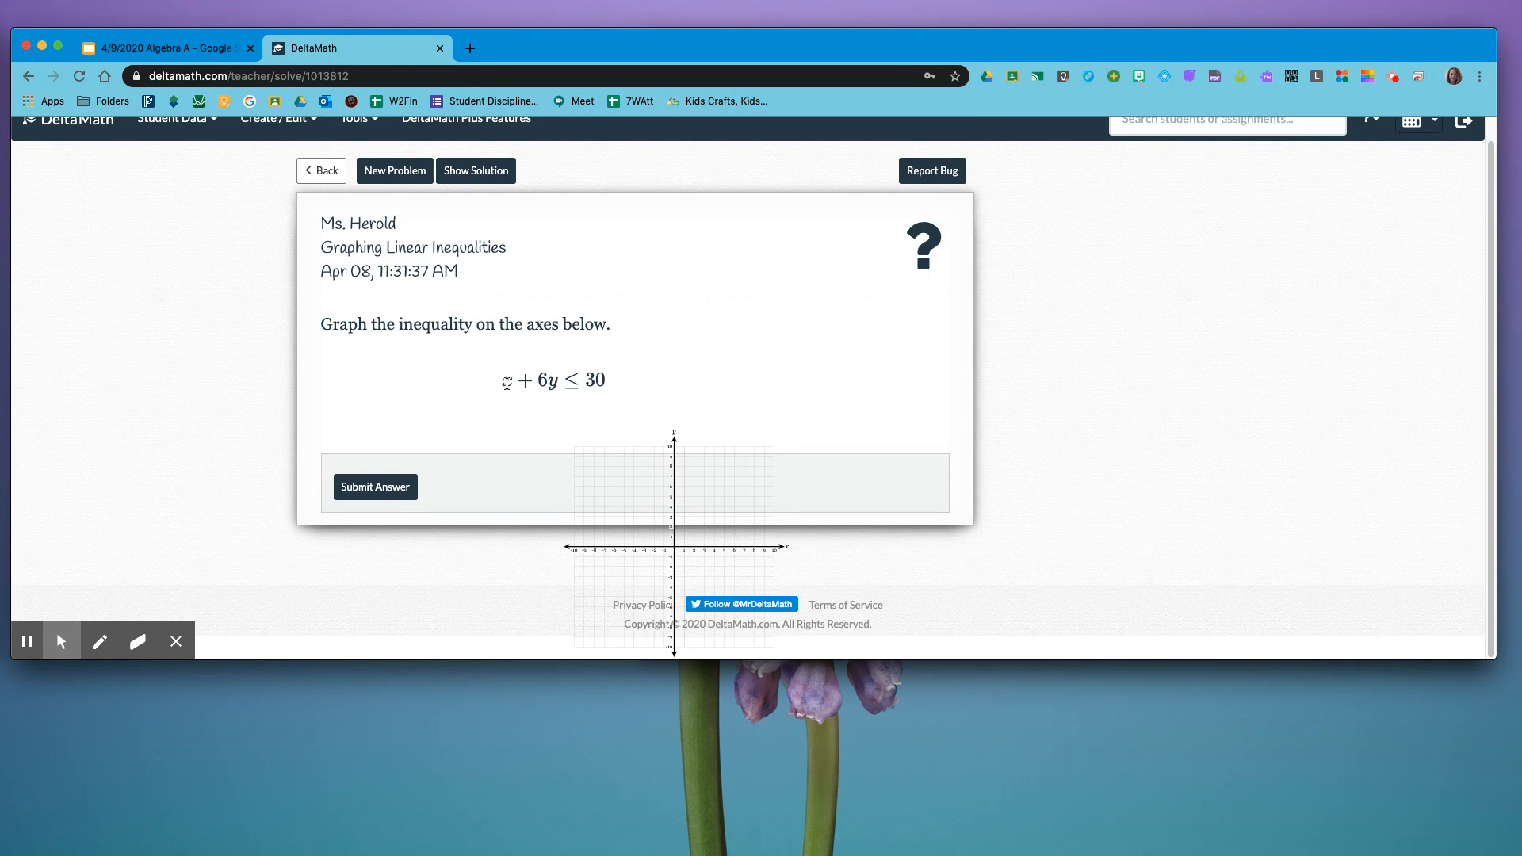
- Plot the y-intercept point (0, 5) on the axes for x + 6y ≤ 30
{"action": "left_click", "coordinate": [677, 501]}
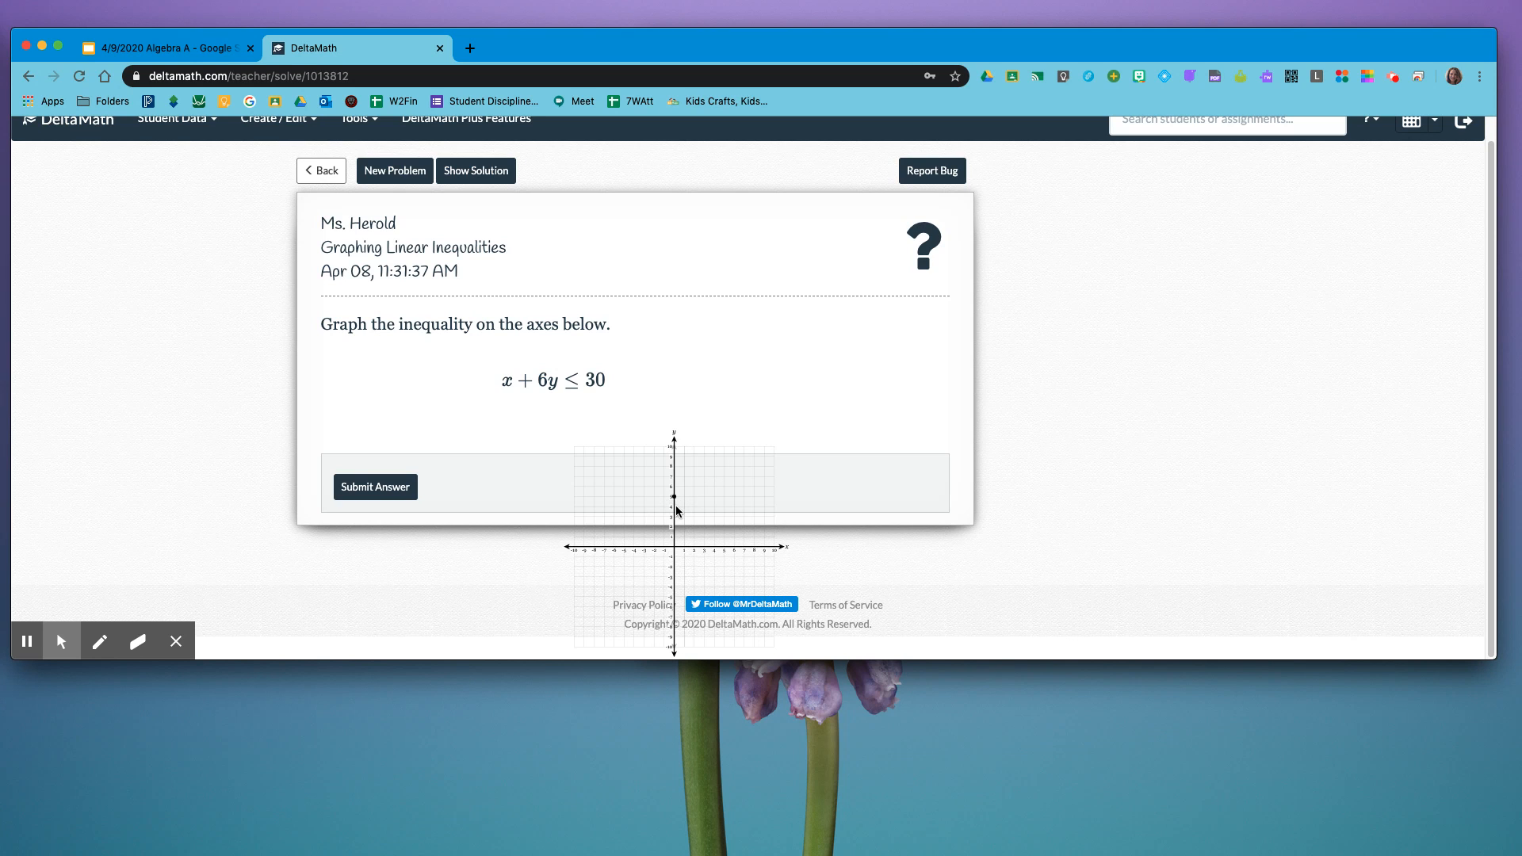
{"action": "mouse_move", "coordinate": [679, 514]}
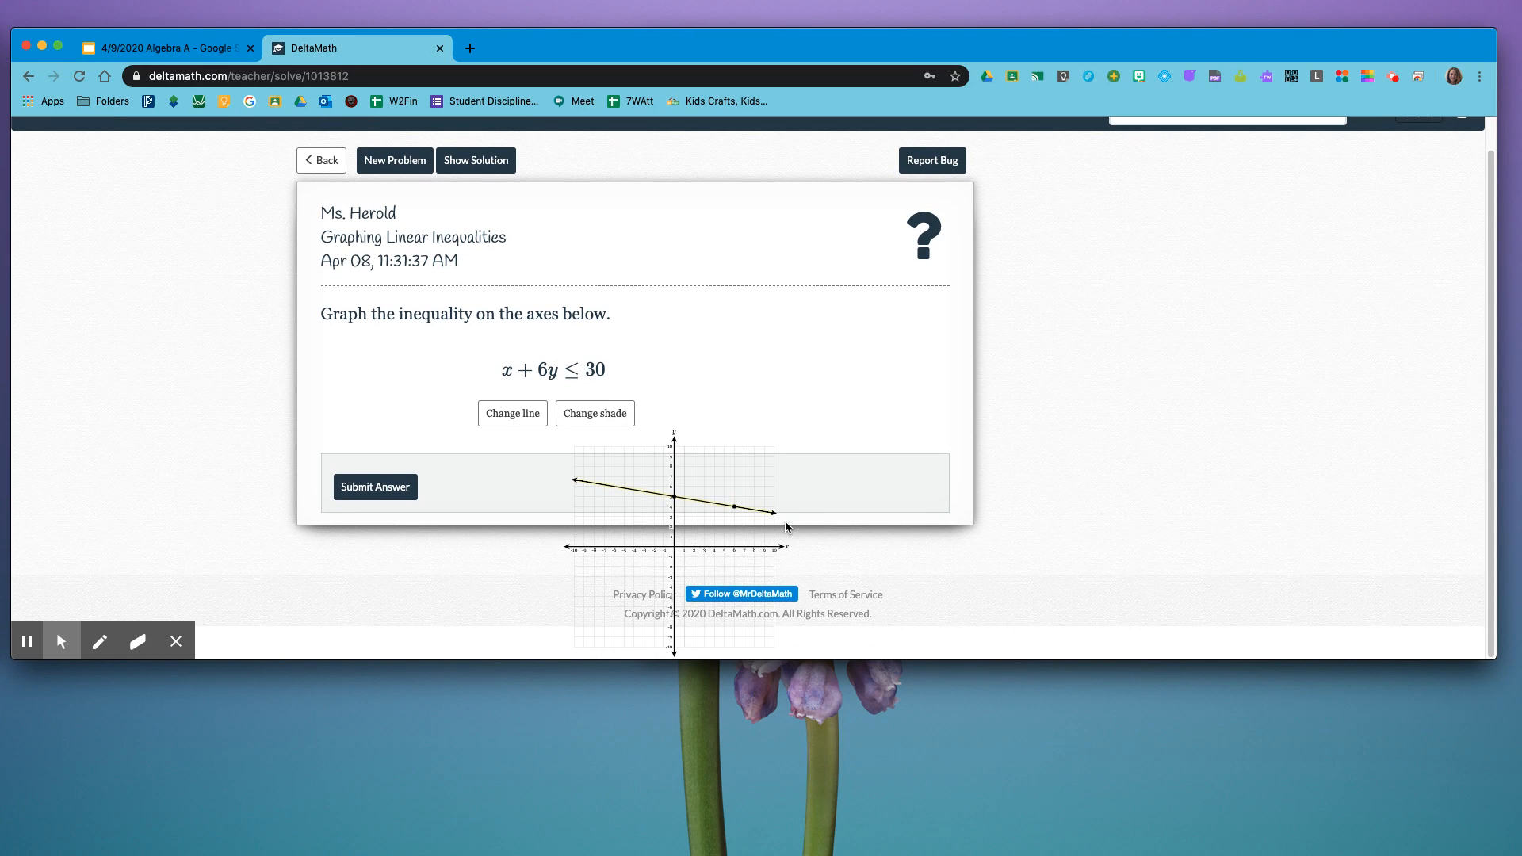
{"action": "mouse_move", "coordinate": [613, 531]}
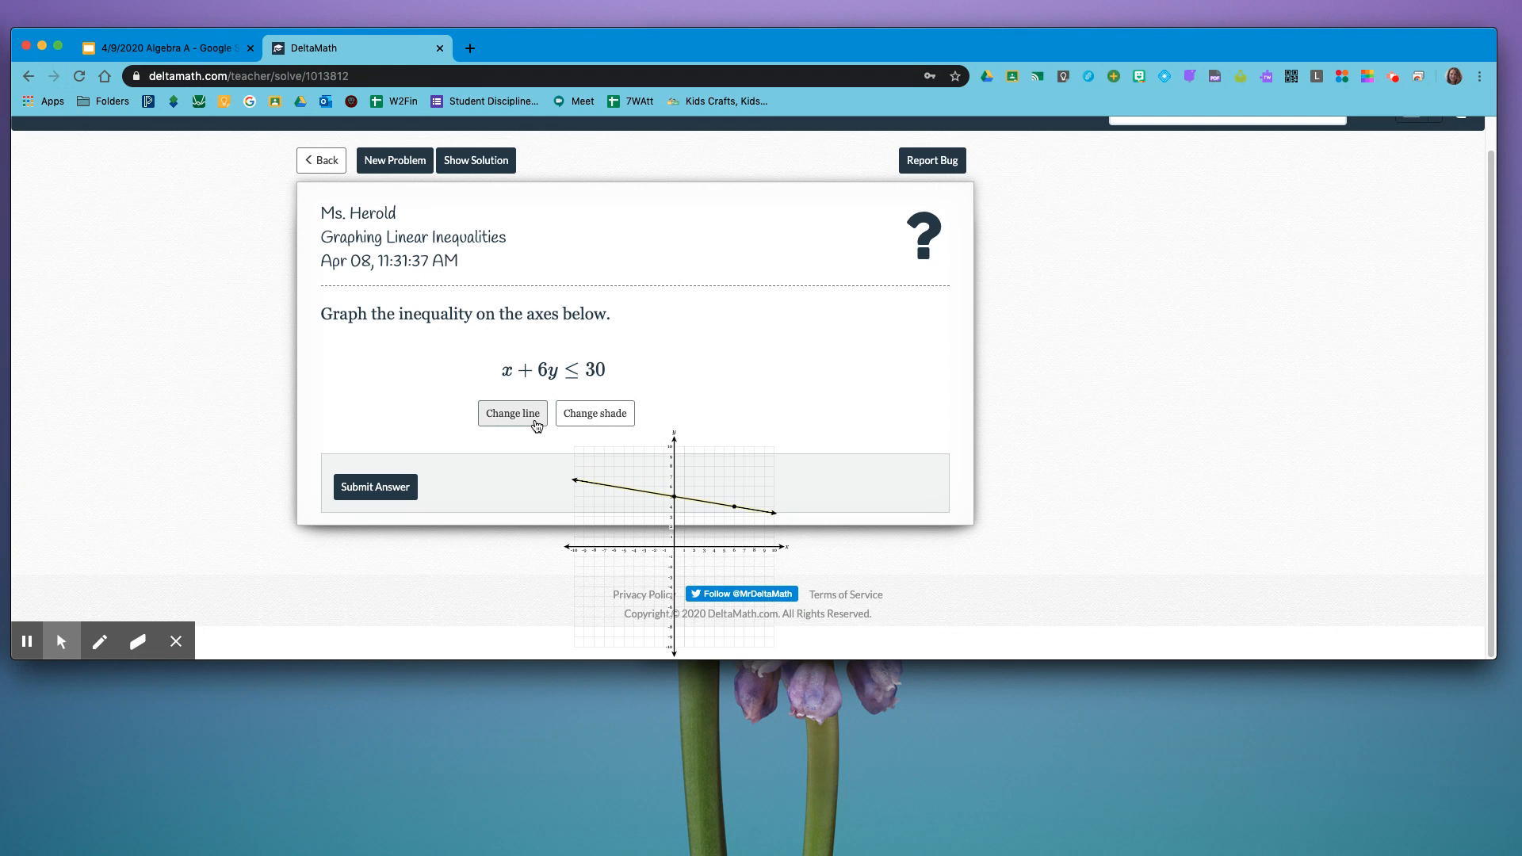
{"action": "left_click", "coordinate": [511, 412]}
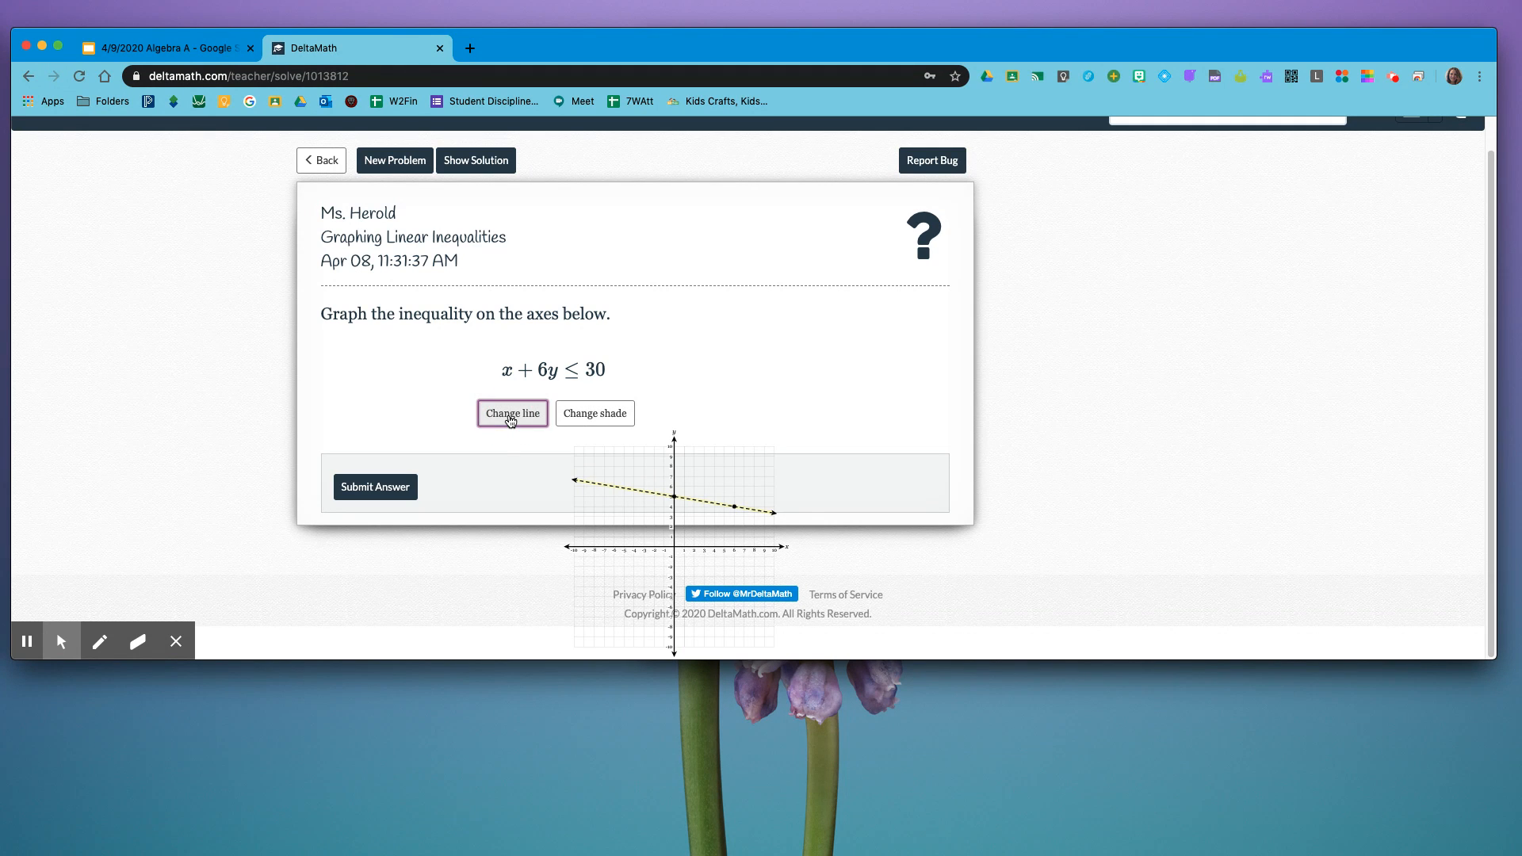
{"action": "mouse_move", "coordinate": [515, 425]}
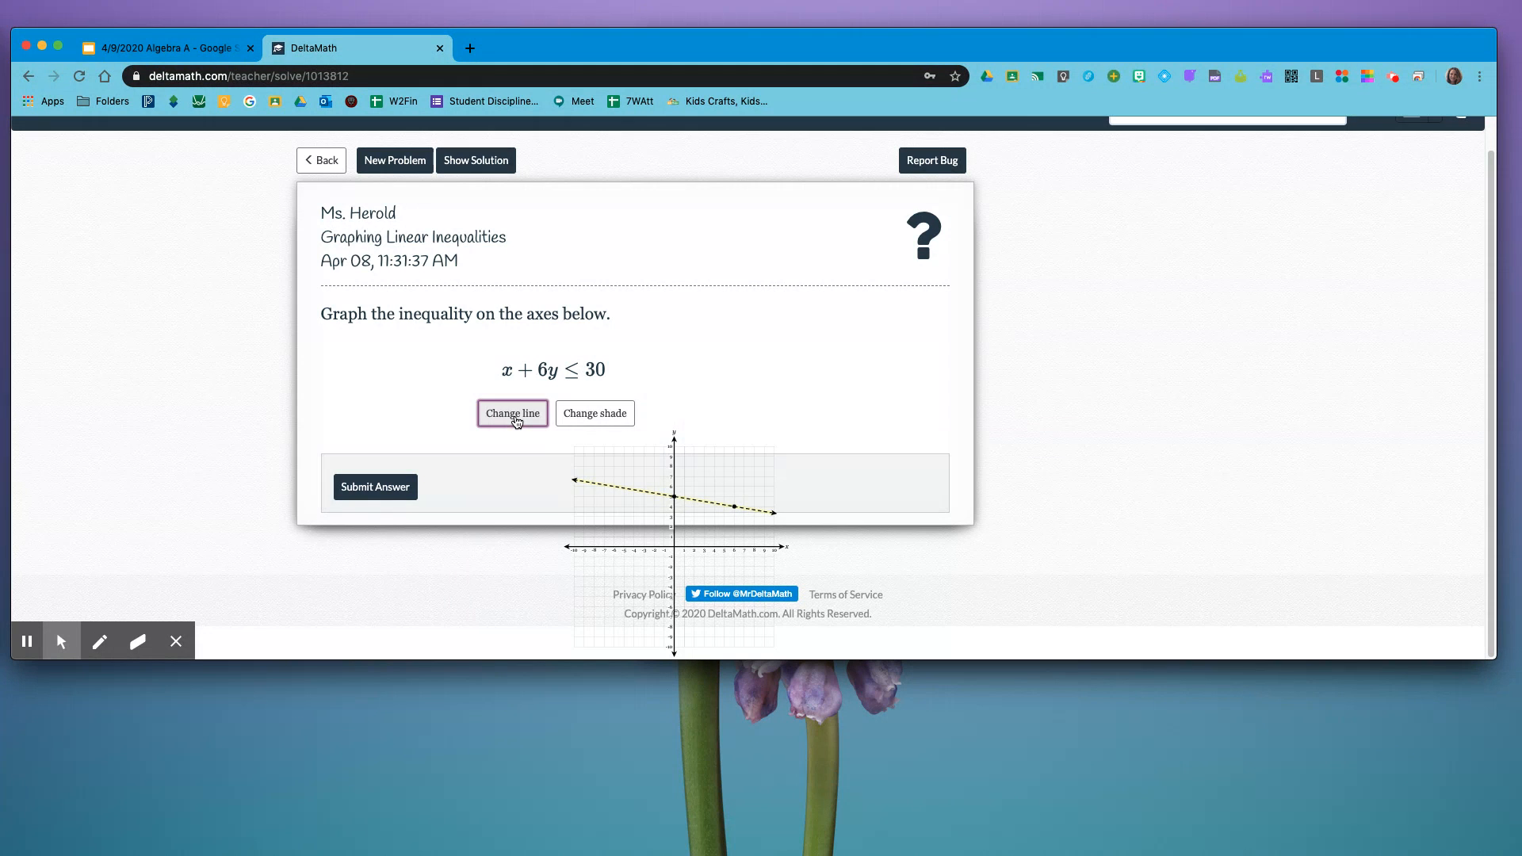
{"action": "mouse_move", "coordinate": [530, 402]}
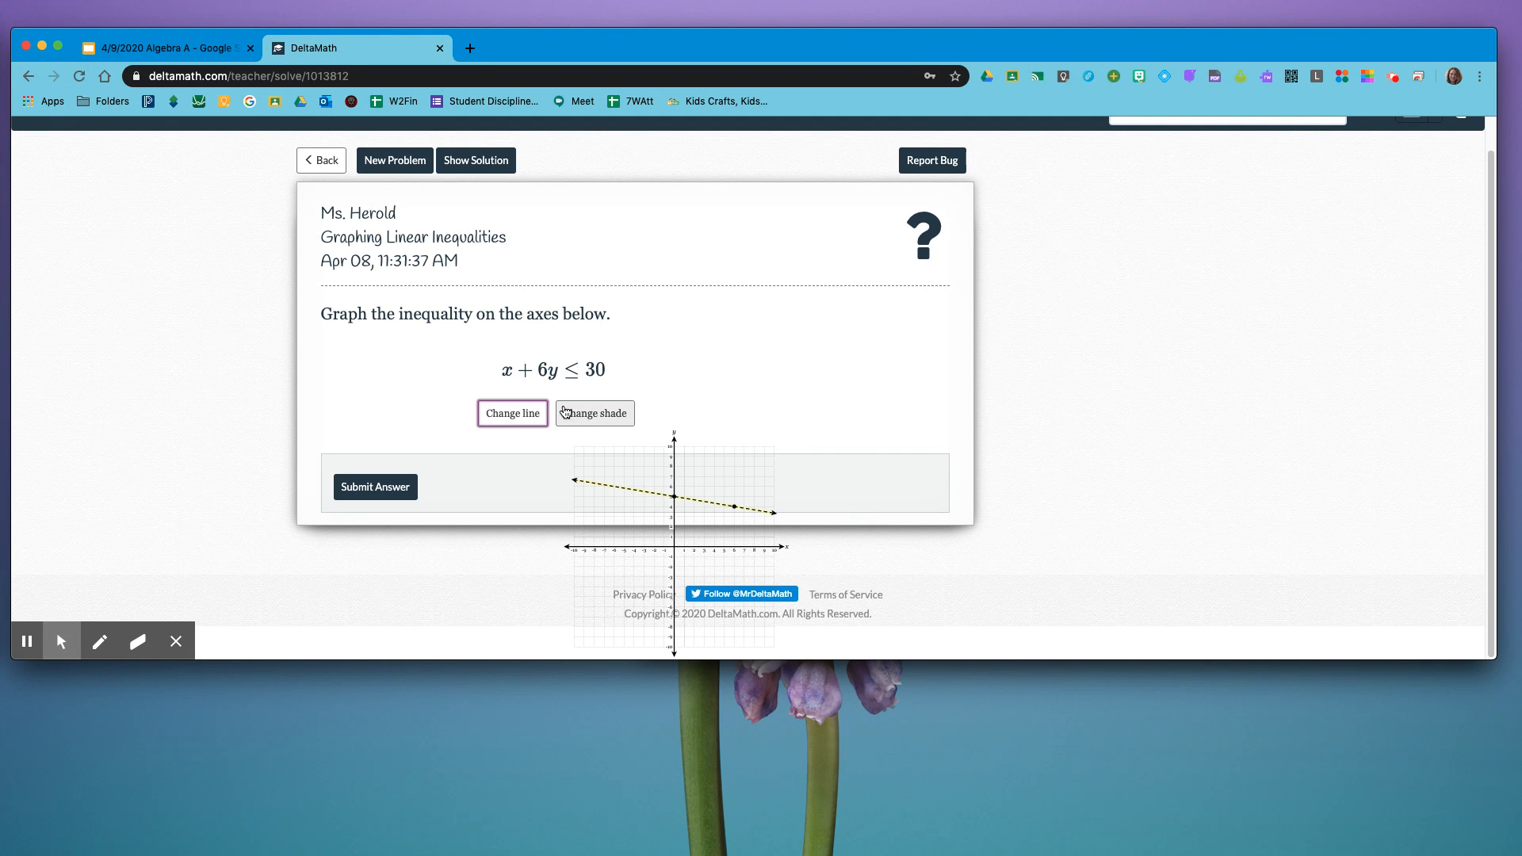
{"action": "left_click", "coordinate": [512, 412]}
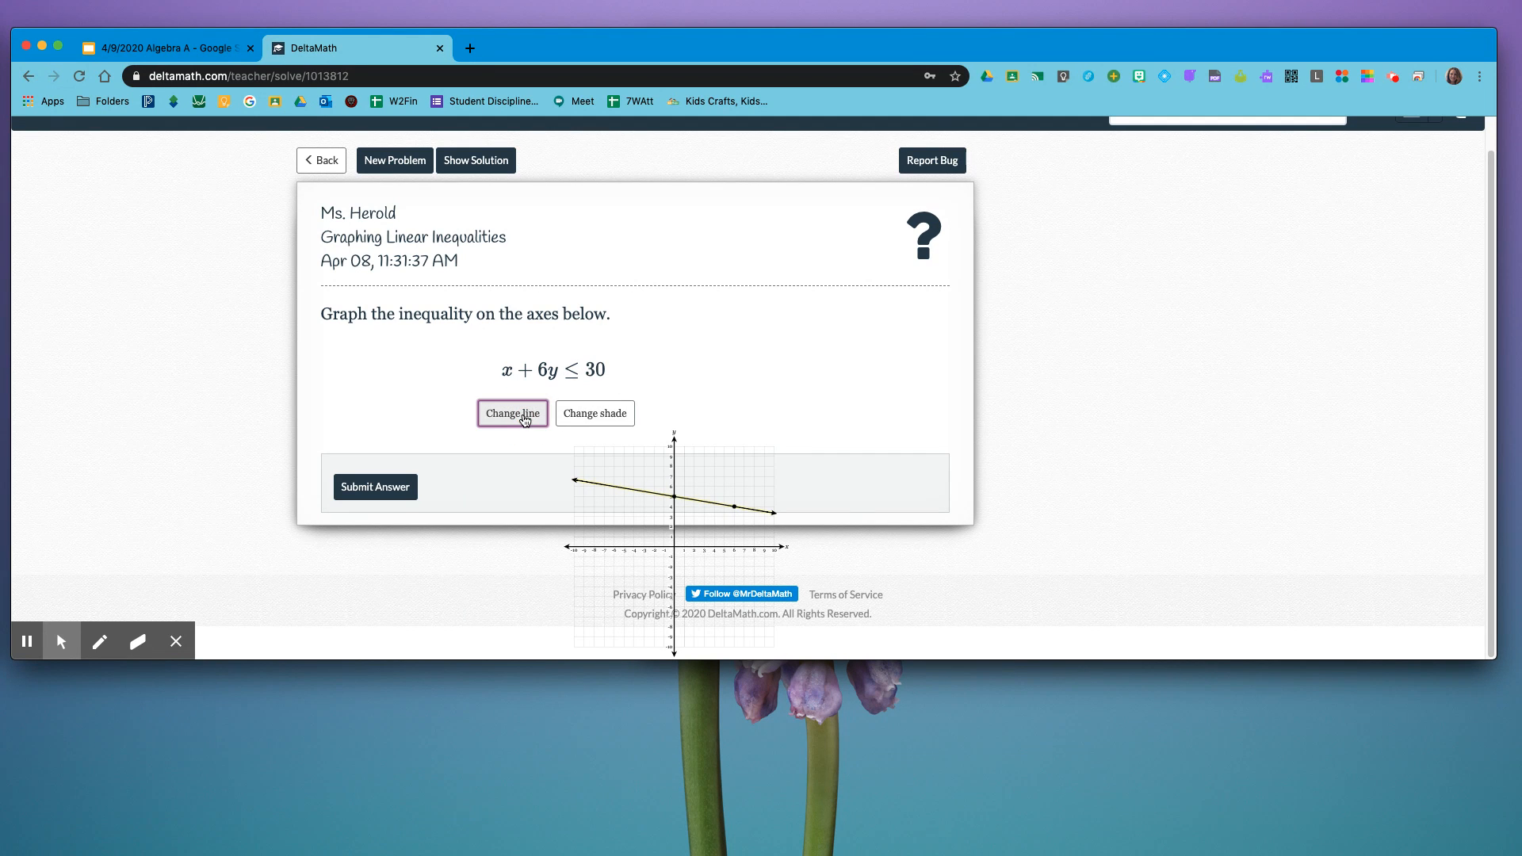
{"action": "mouse_move", "coordinate": [555, 398]}
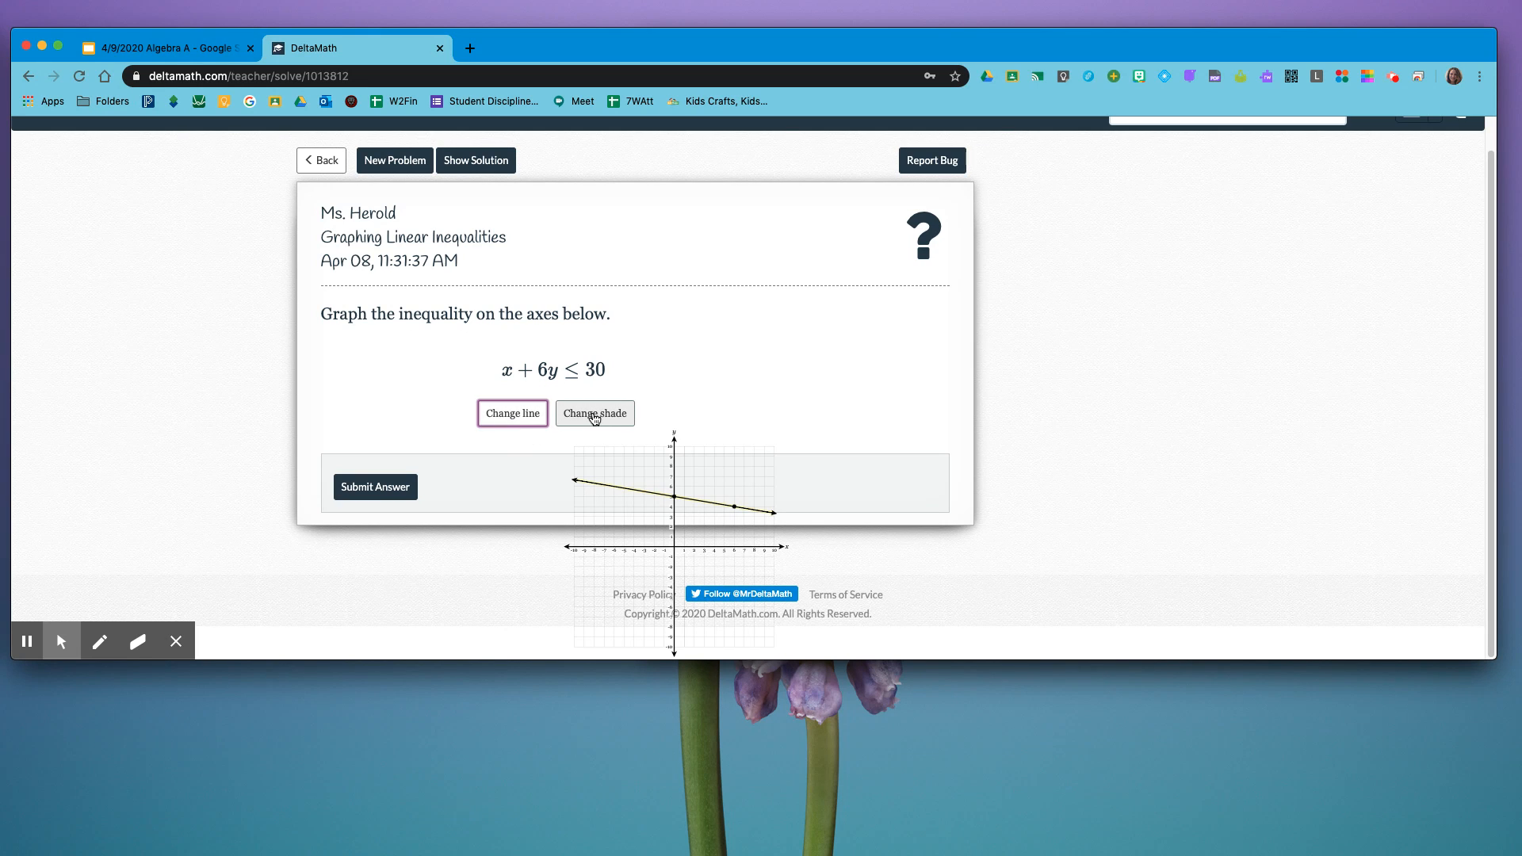
{"action": "mouse_move", "coordinate": [722, 480]}
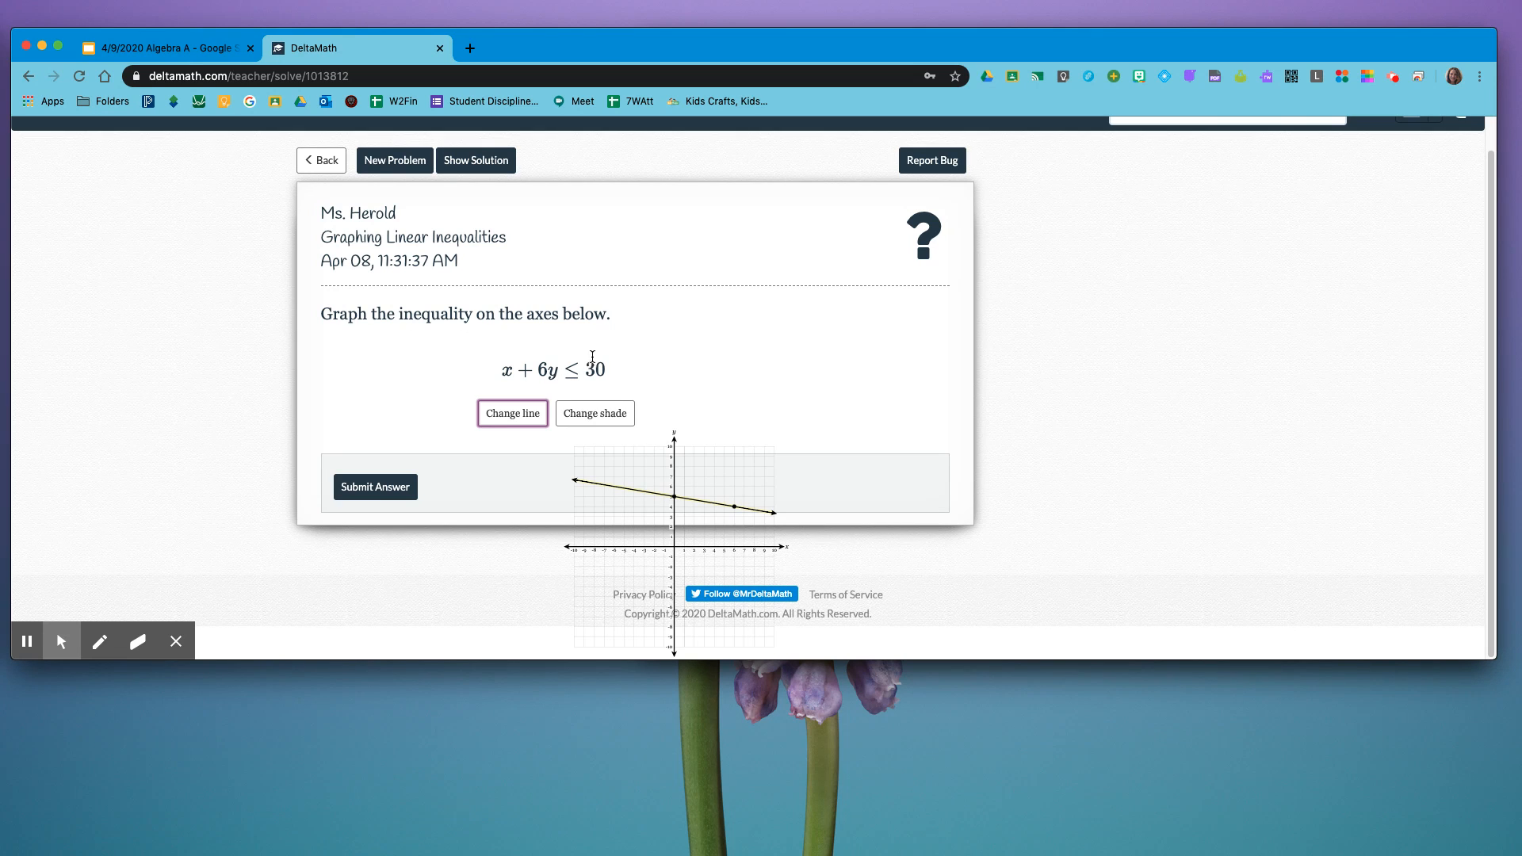
{"action": "mouse_move", "coordinate": [619, 388]}
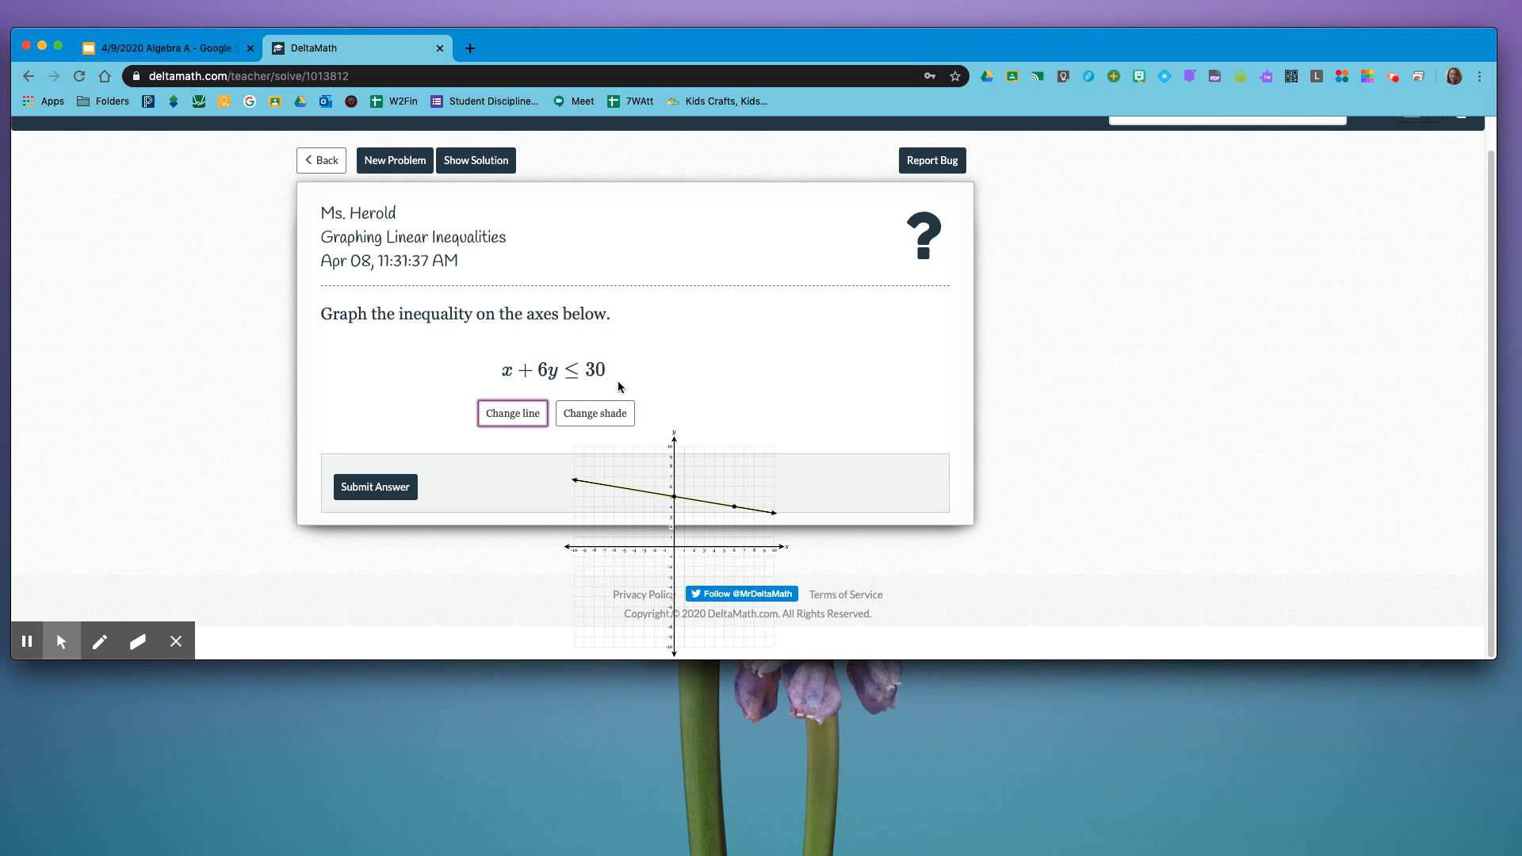
{"action": "mouse_move", "coordinate": [659, 516]}
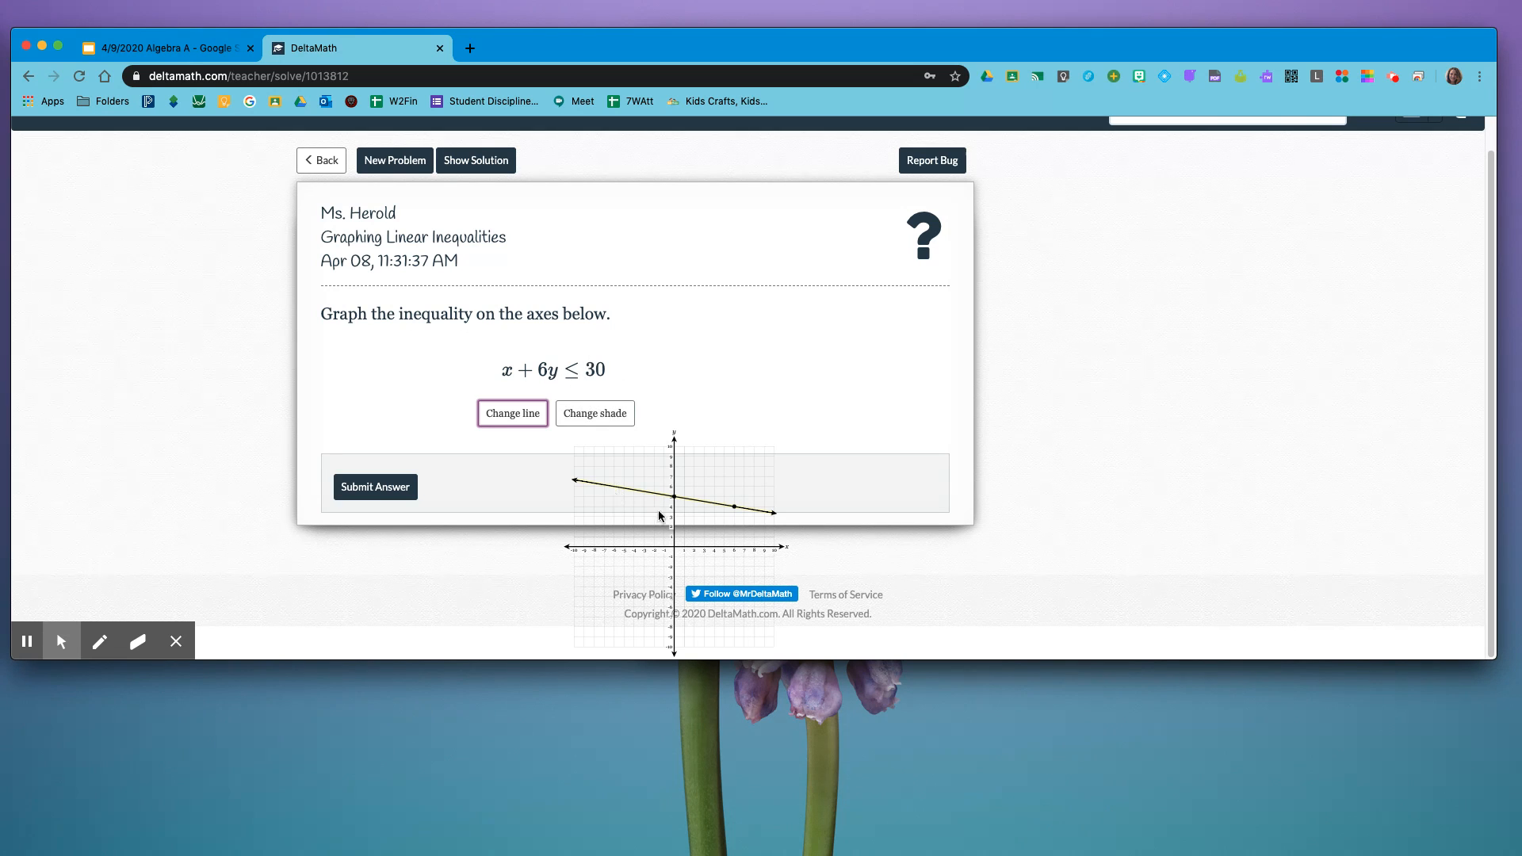
{"action": "mouse_move", "coordinate": [605, 587]}
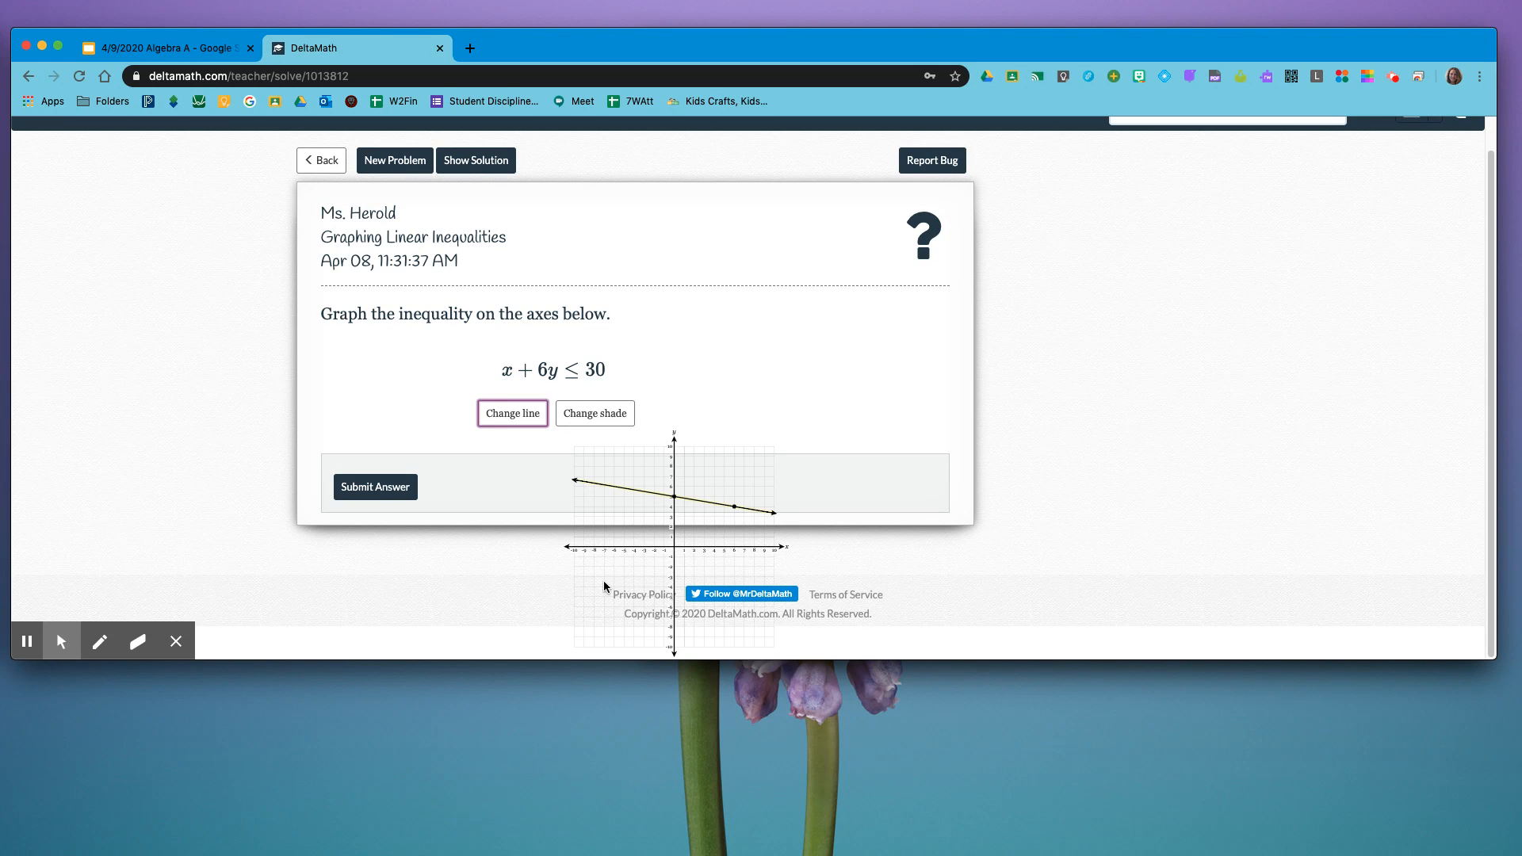
{"action": "mouse_move", "coordinate": [605, 496]}
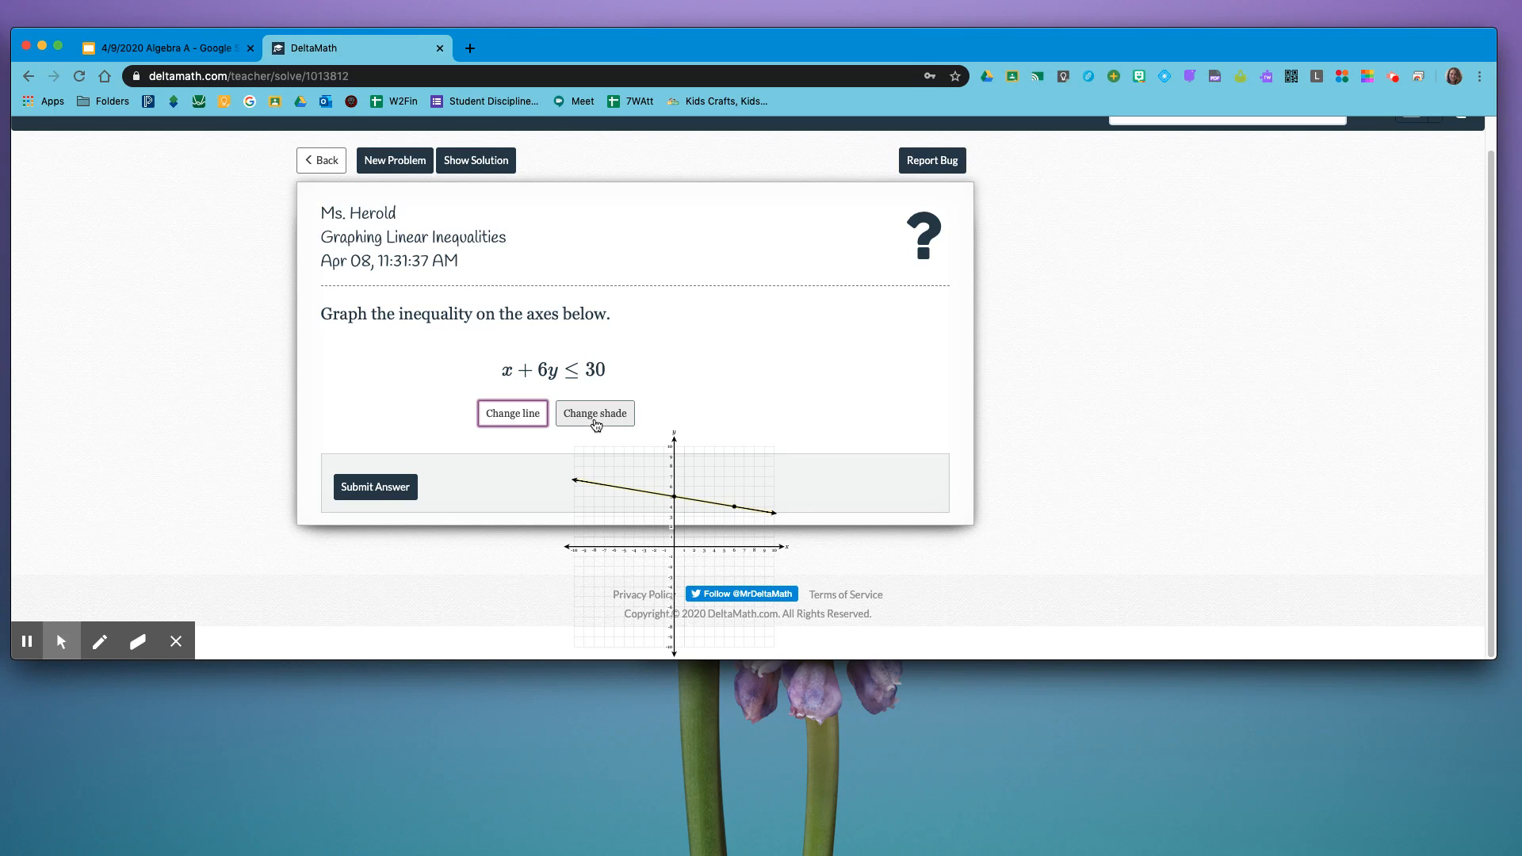
- Shade below the solid line, then submit and confirm the x + 6y ≤ 30 answer
{"action": "left_click", "coordinate": [594, 413]}
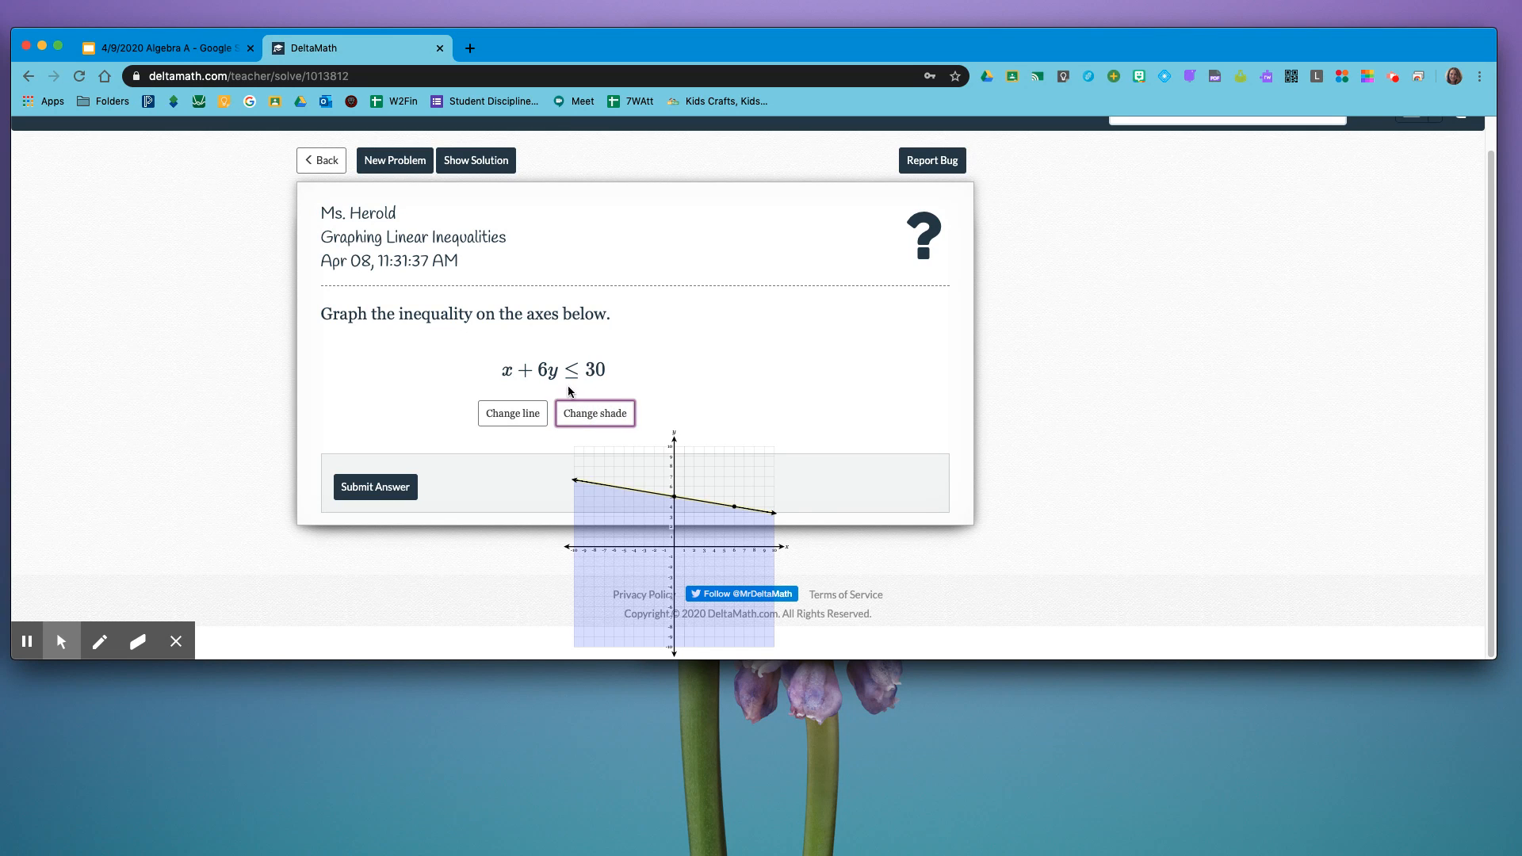
{"action": "mouse_move", "coordinate": [626, 498]}
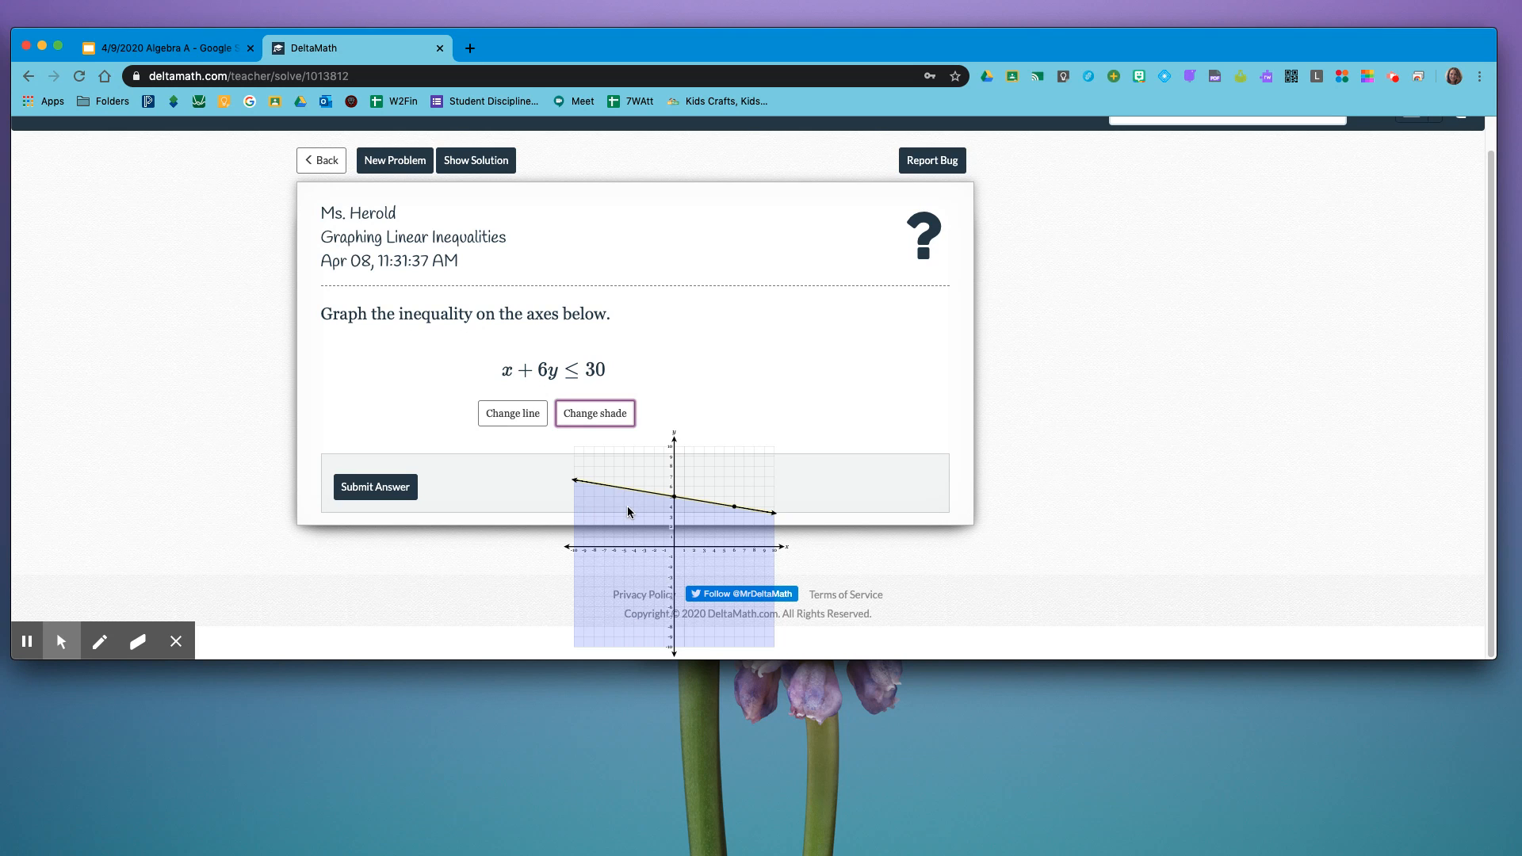
{"action": "mouse_move", "coordinate": [572, 515]}
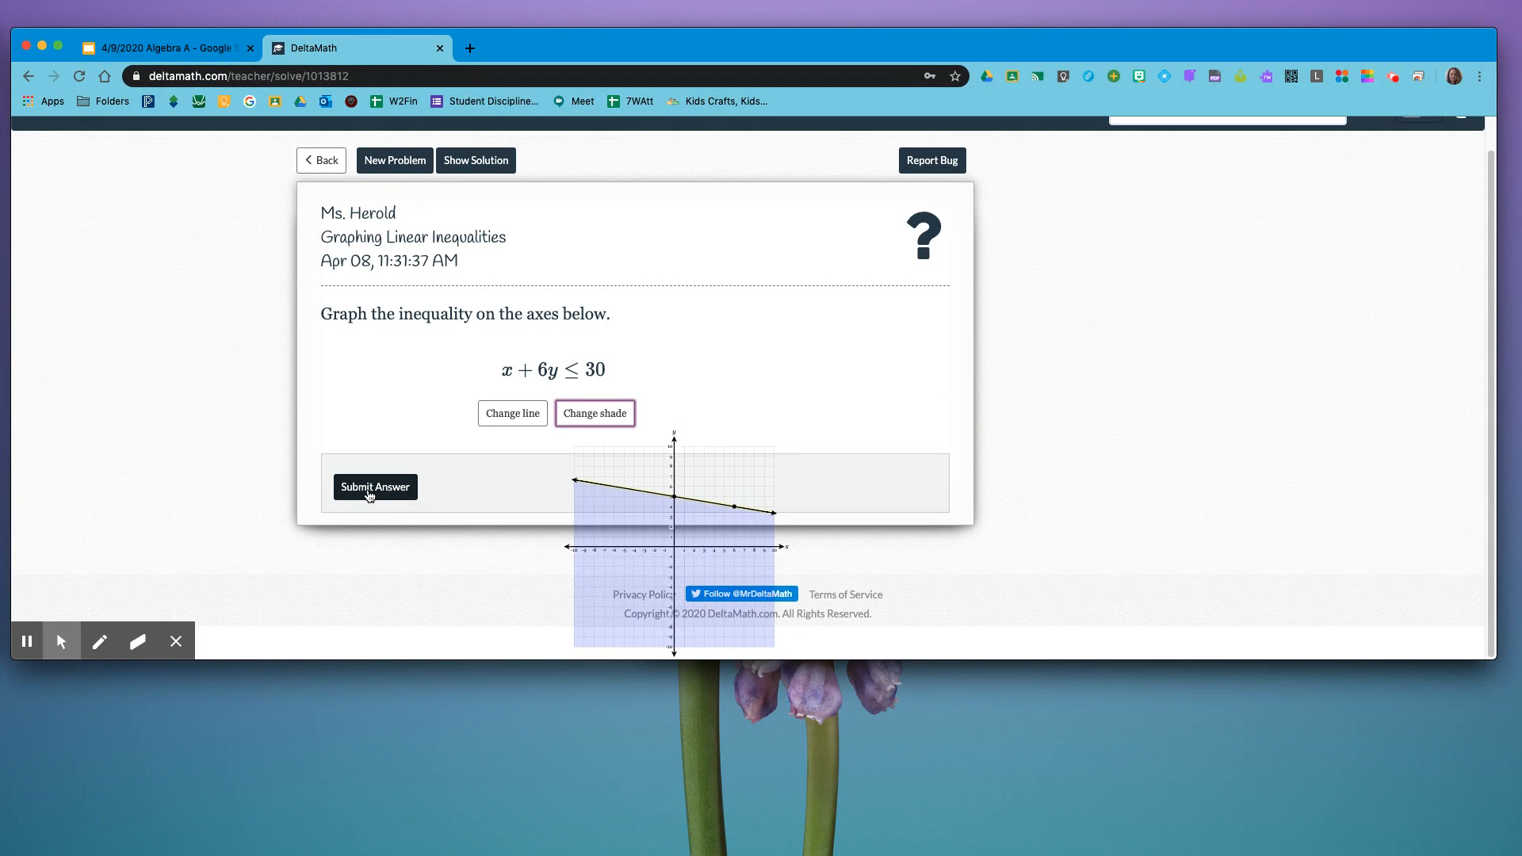
{"action": "left_click", "coordinate": [375, 486]}
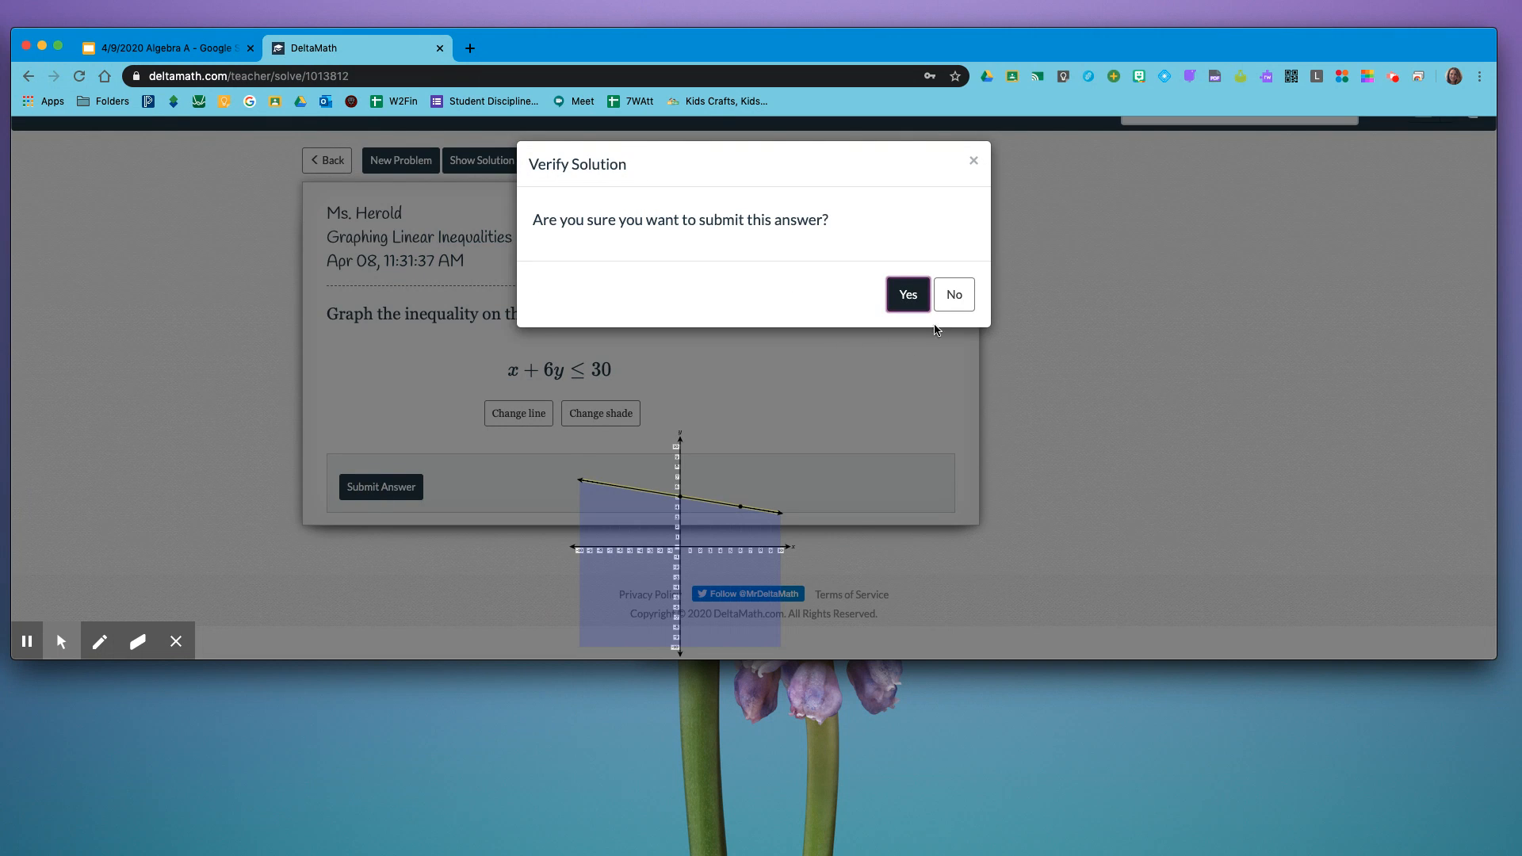
{"action": "left_click", "coordinate": [904, 294]}
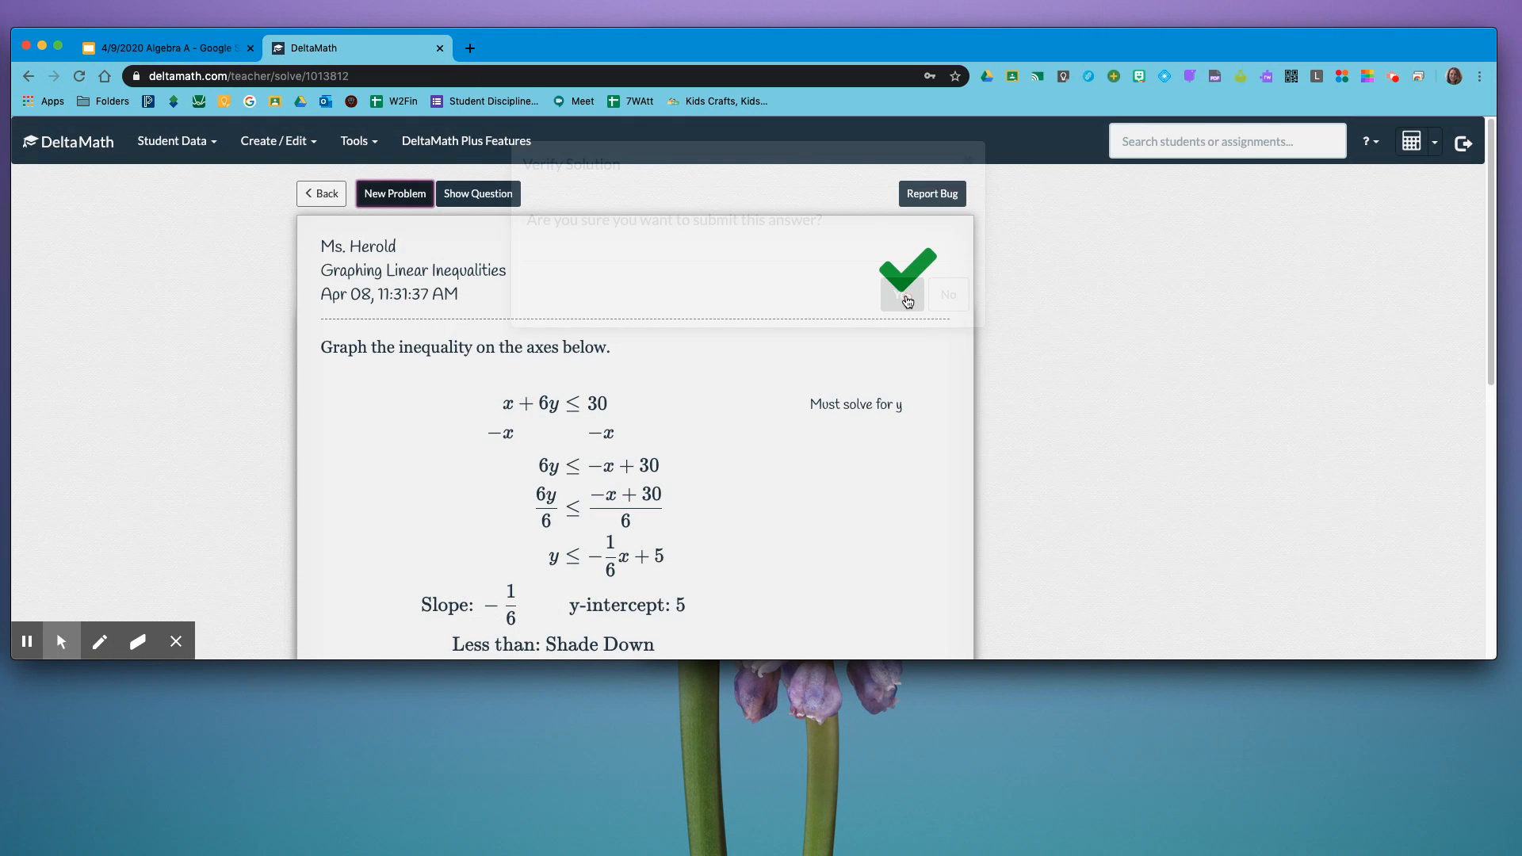
{"action": "left_click", "coordinate": [907, 271]}
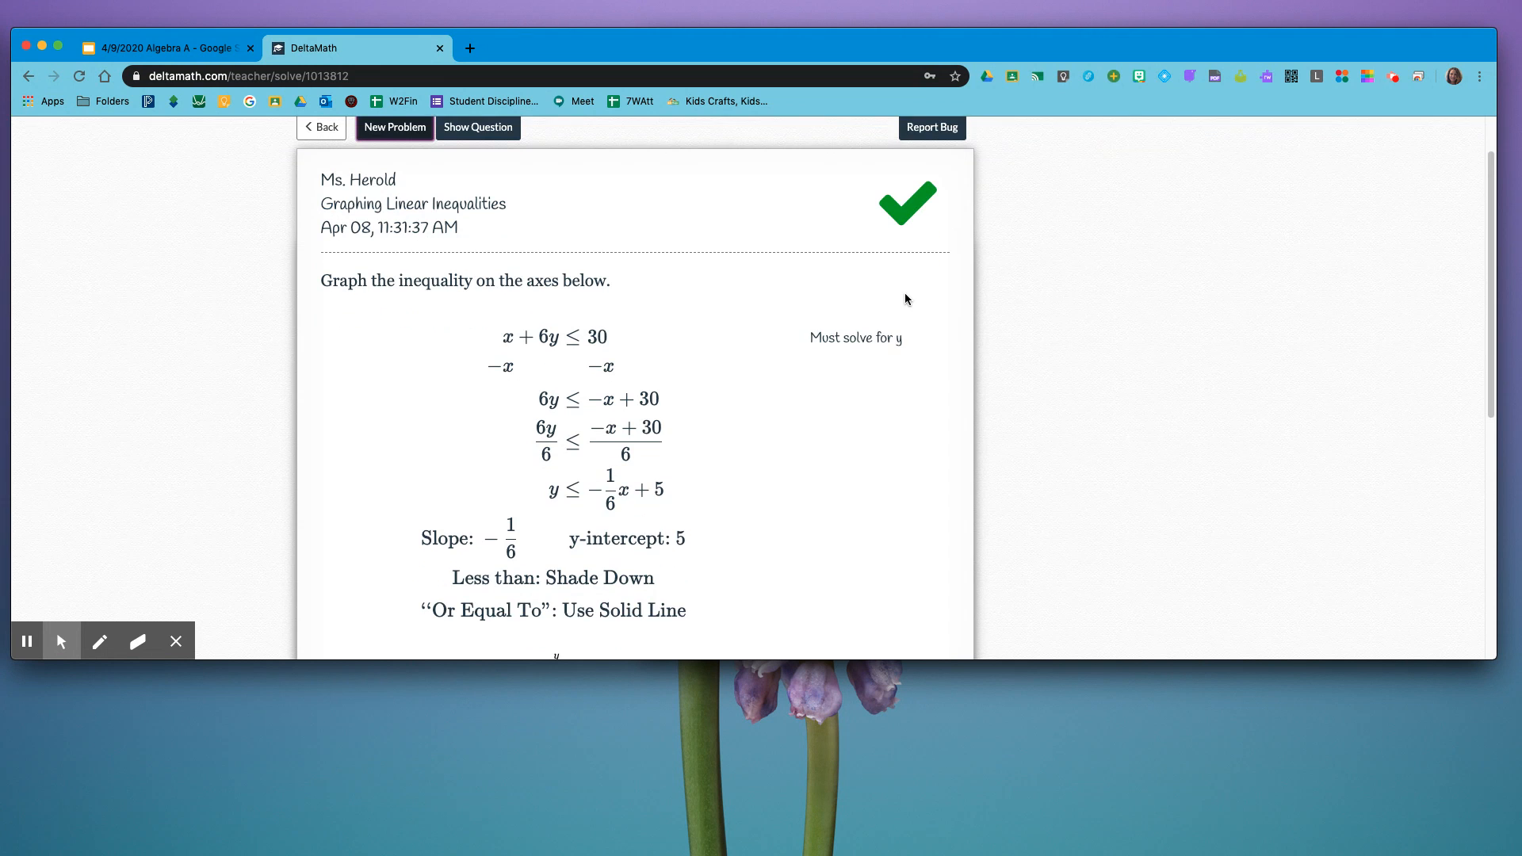
{"action": "scroll", "scroll_direction": "down", "scroll_amount": 3}
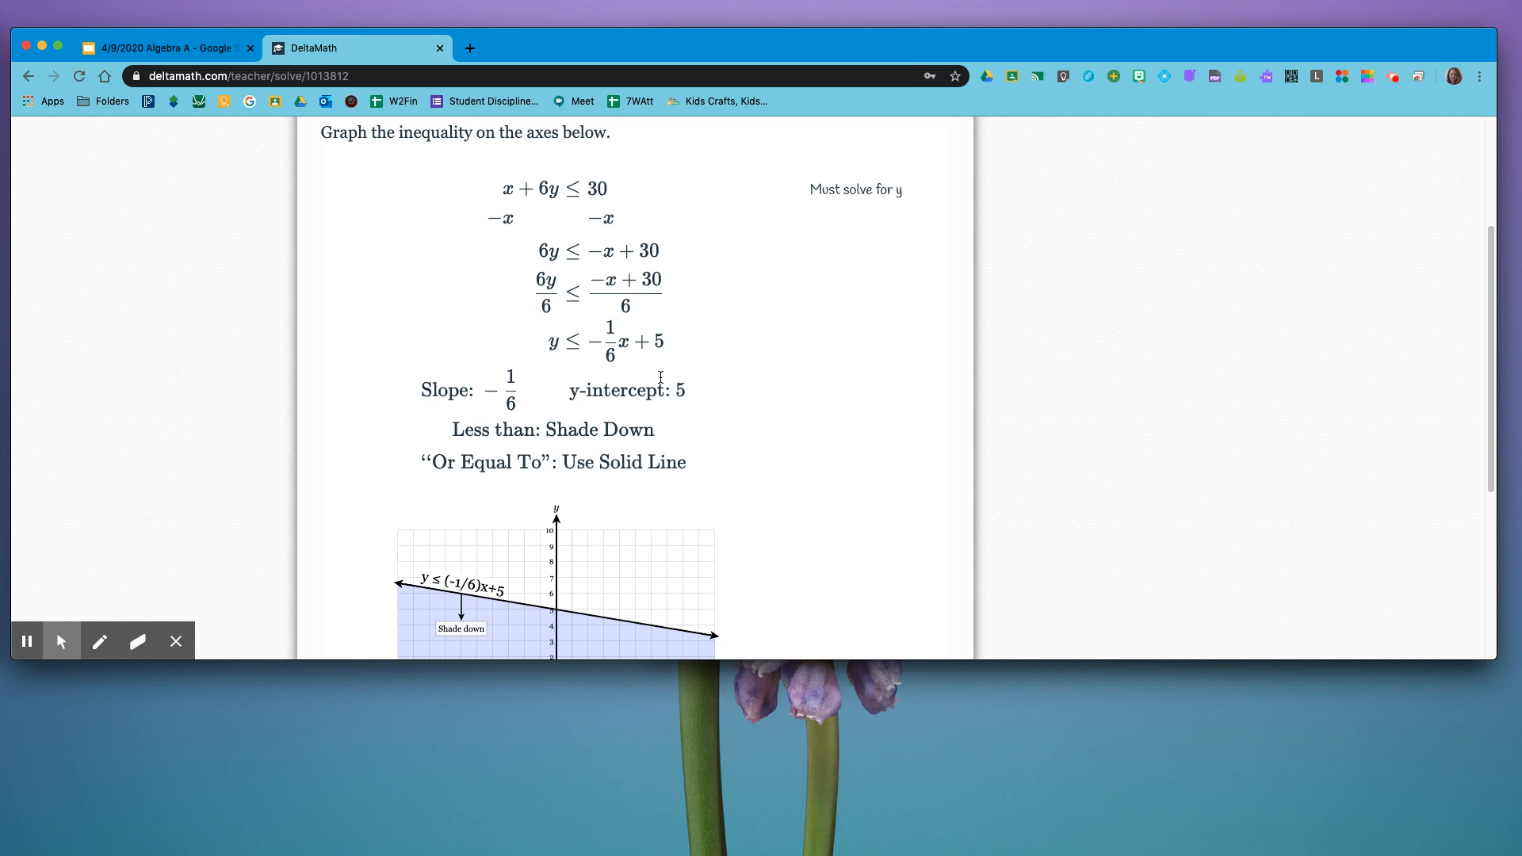
{"action": "scroll", "scroll_direction": "down", "scroll_amount": 3}
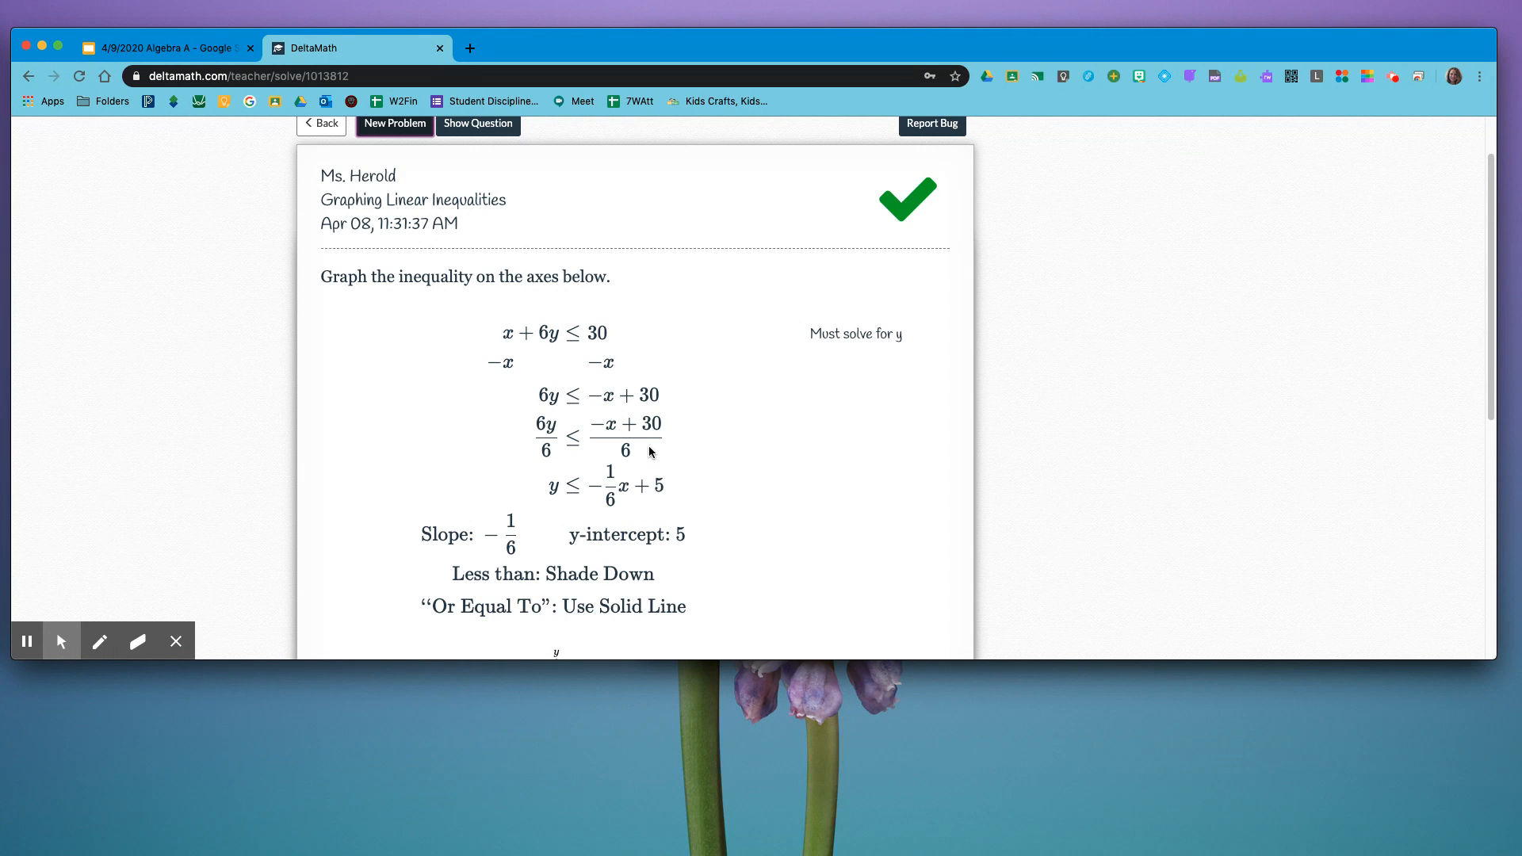
{"action": "mouse_move", "coordinate": [549, 352]}
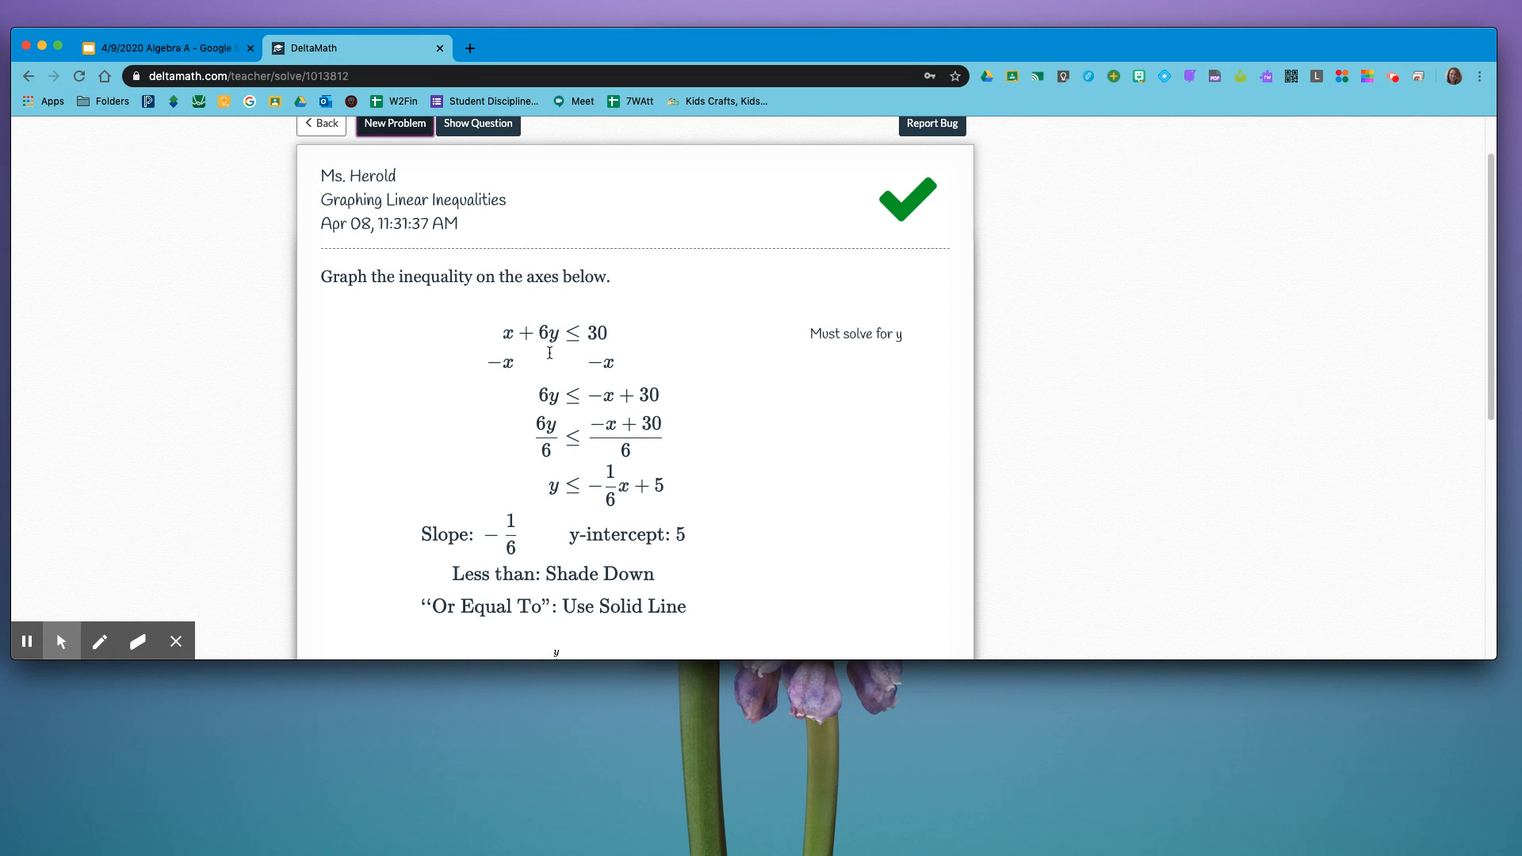
{"action": "mouse_move", "coordinate": [698, 558]}
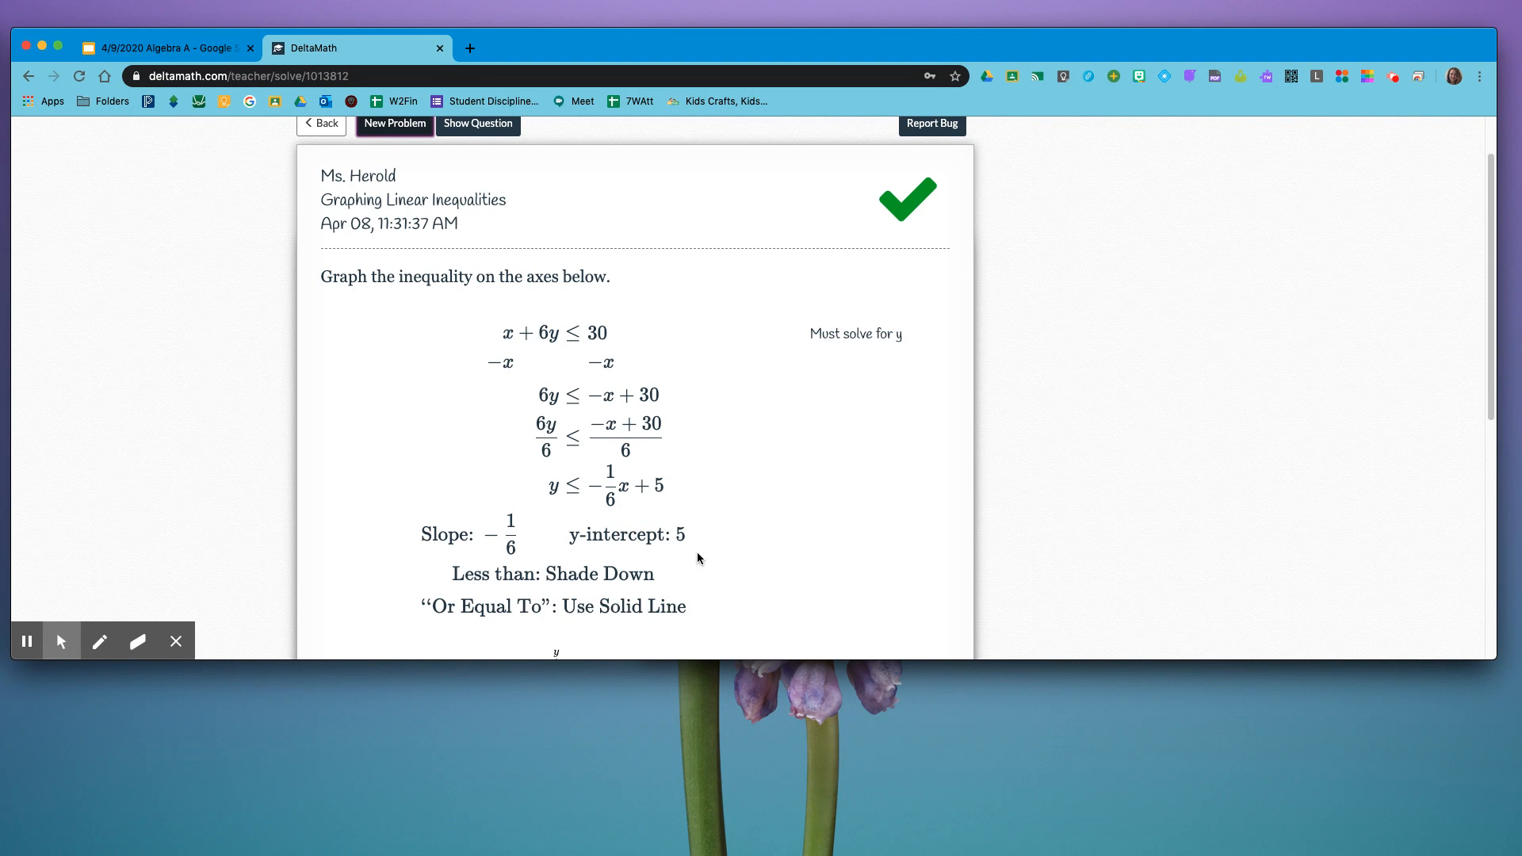
{"action": "scroll", "scroll_direction": "down", "scroll_amount": 3}
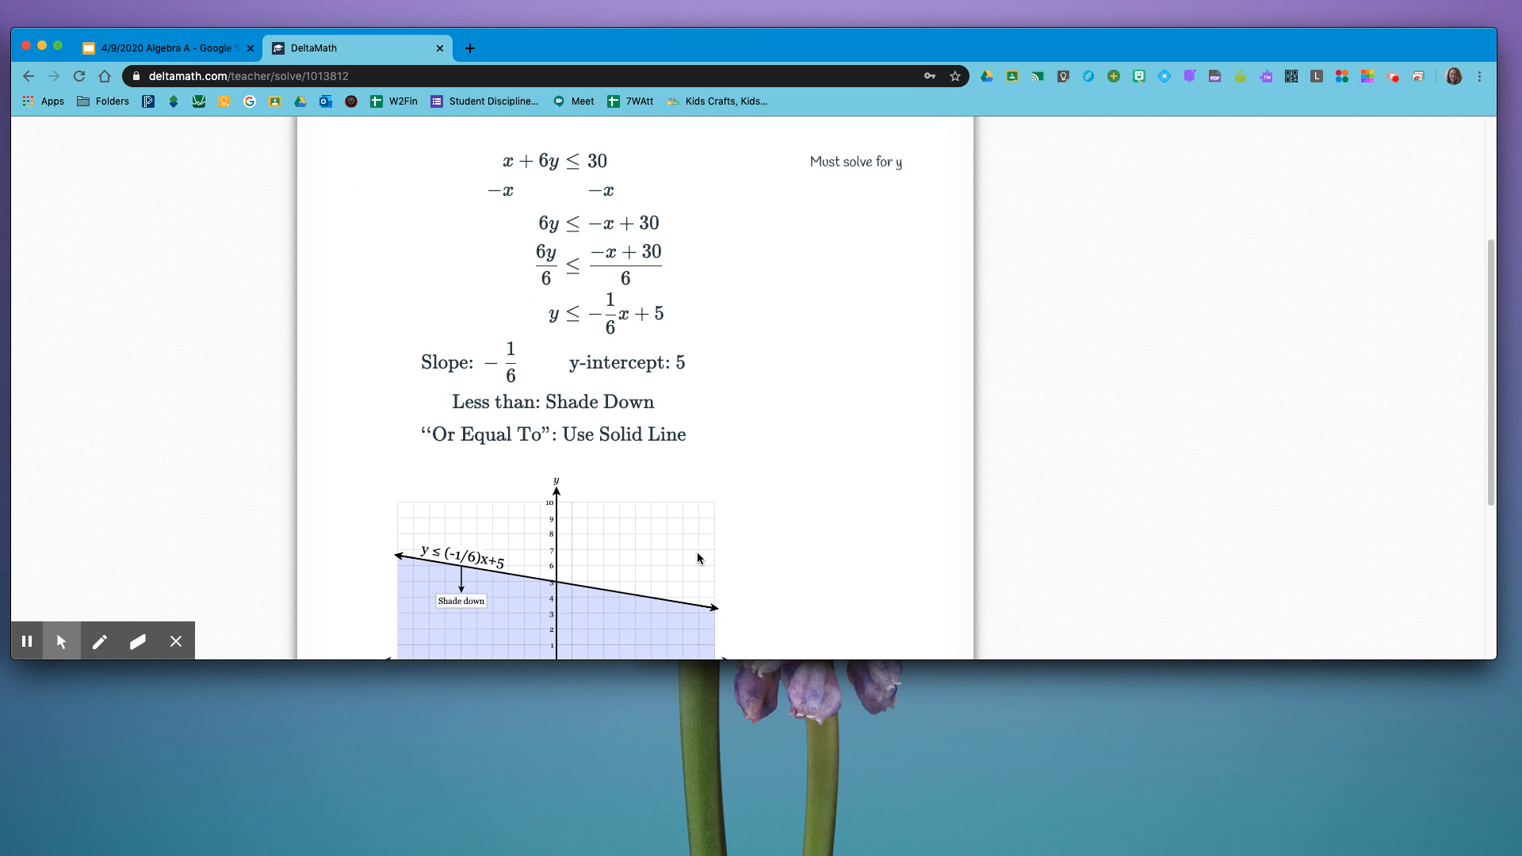
{"action": "scroll", "scroll_direction": "down", "scroll_amount": 3}
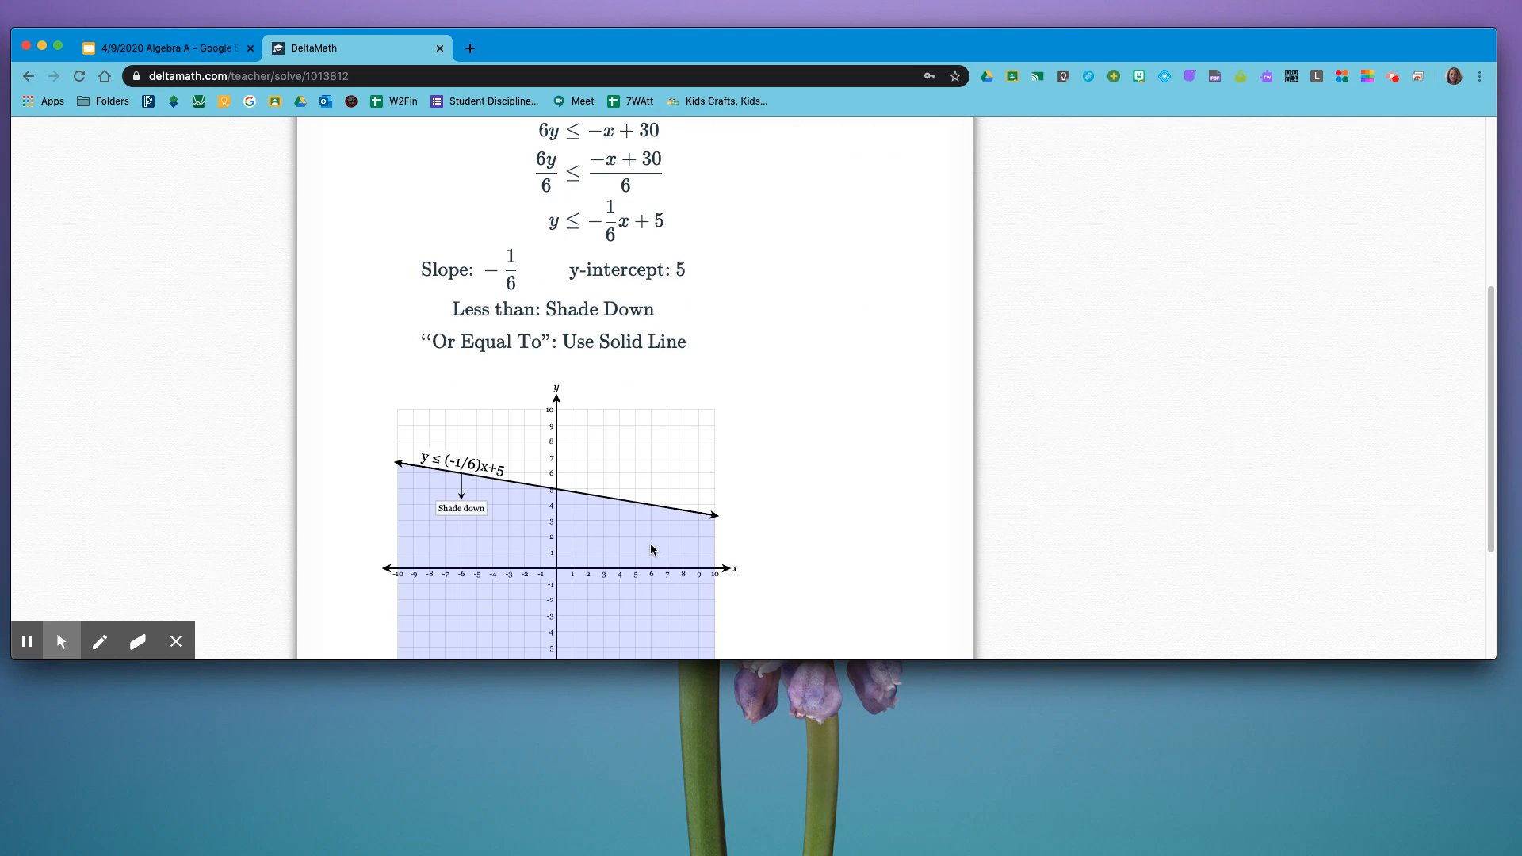
{"action": "scroll", "scroll_direction": "down", "scroll_amount": 3}
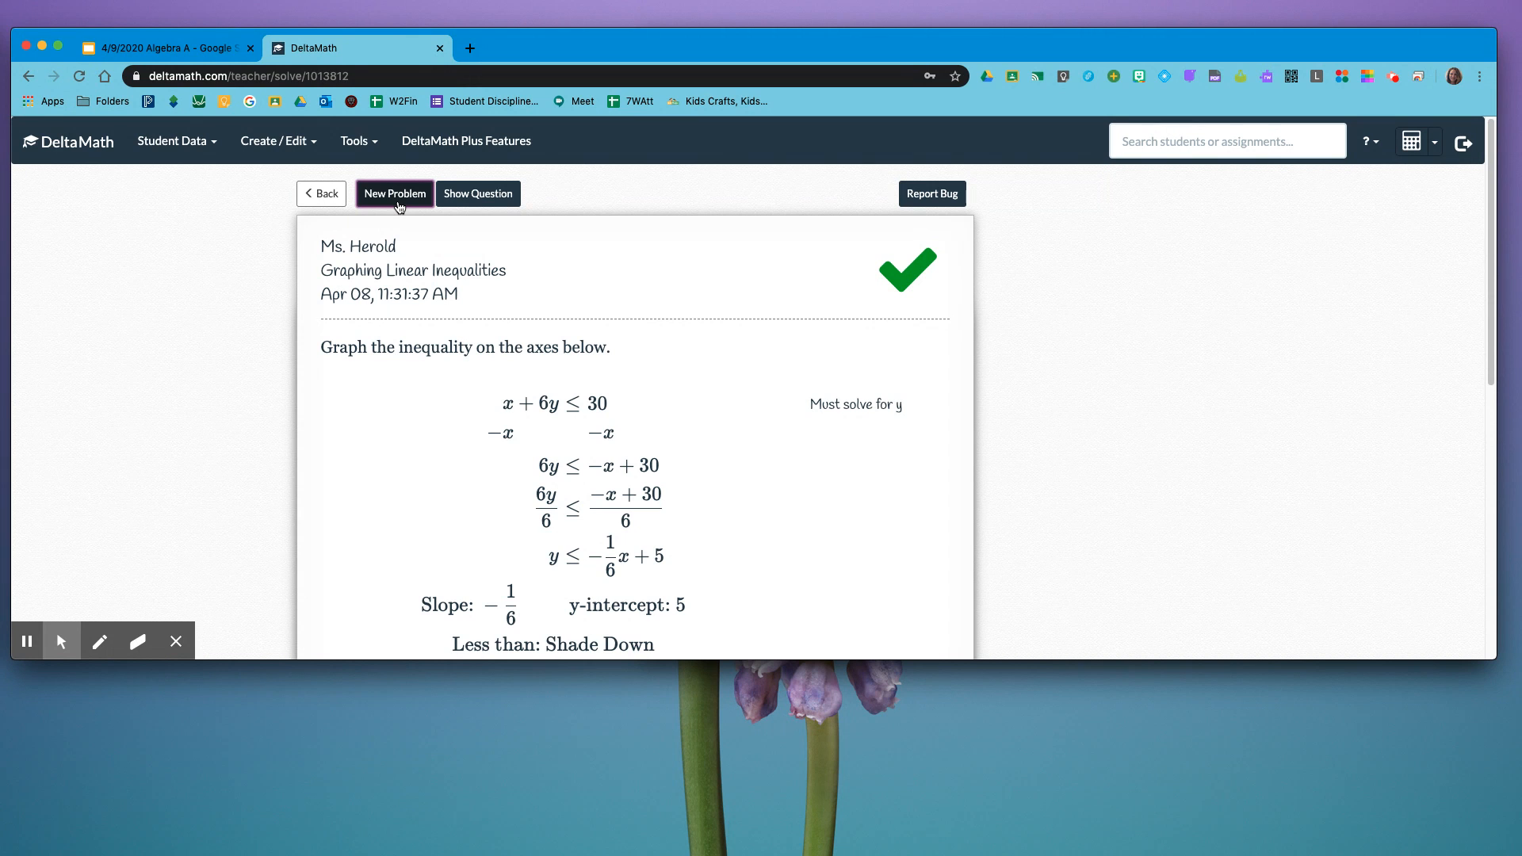
- Load the next problem, x + 2y > −10, and scroll down to its blank axes
{"action": "left_click", "coordinate": [394, 193]}
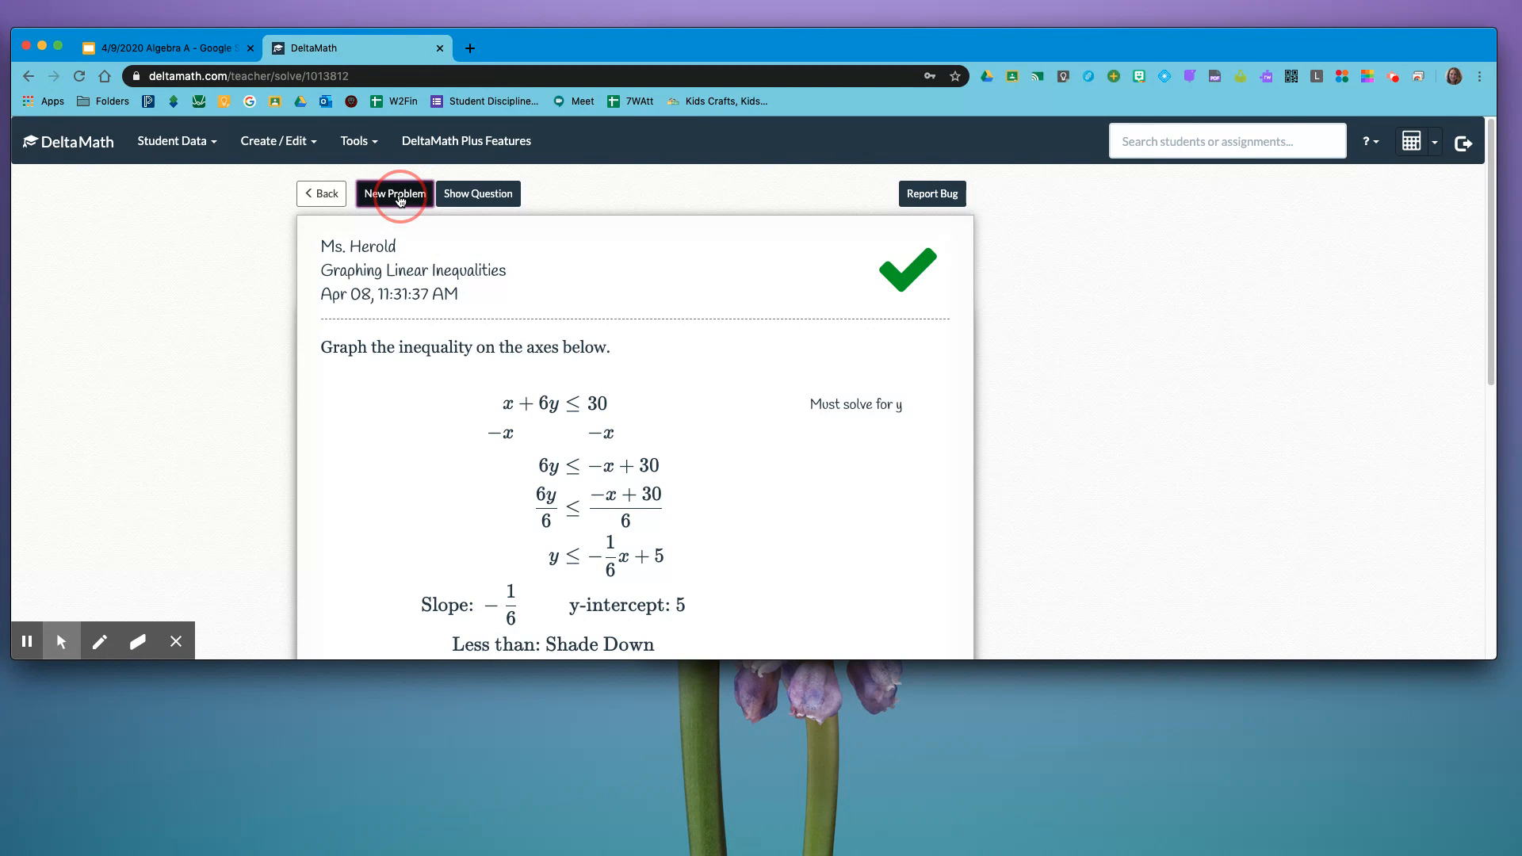
{"action": "left_click", "coordinate": [393, 194]}
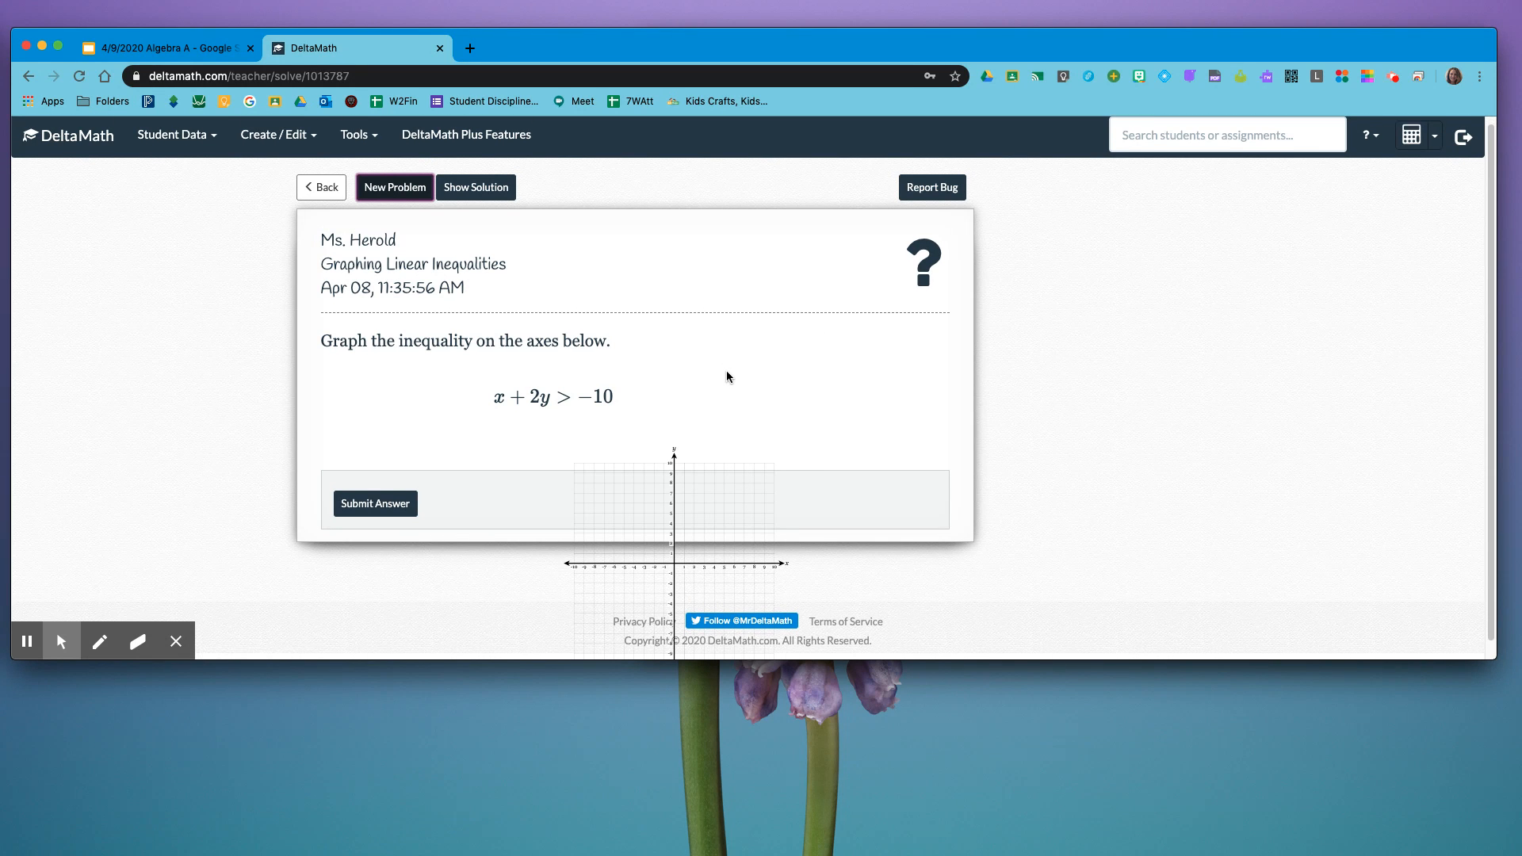
{"action": "scroll", "scroll_direction": "down", "scroll_amount": 3}
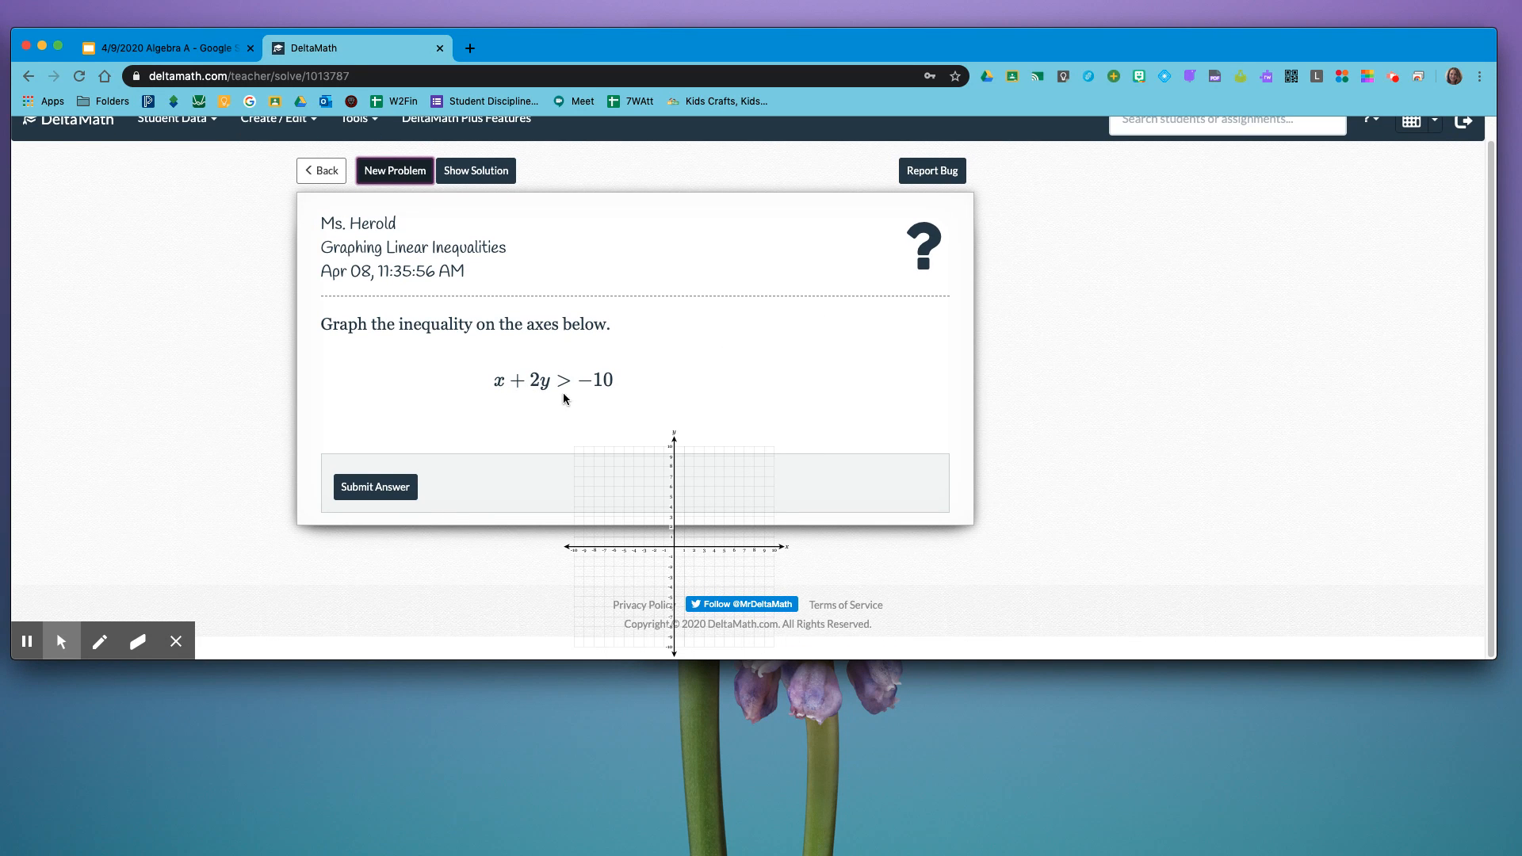
{"action": "mouse_move", "coordinate": [665, 403]}
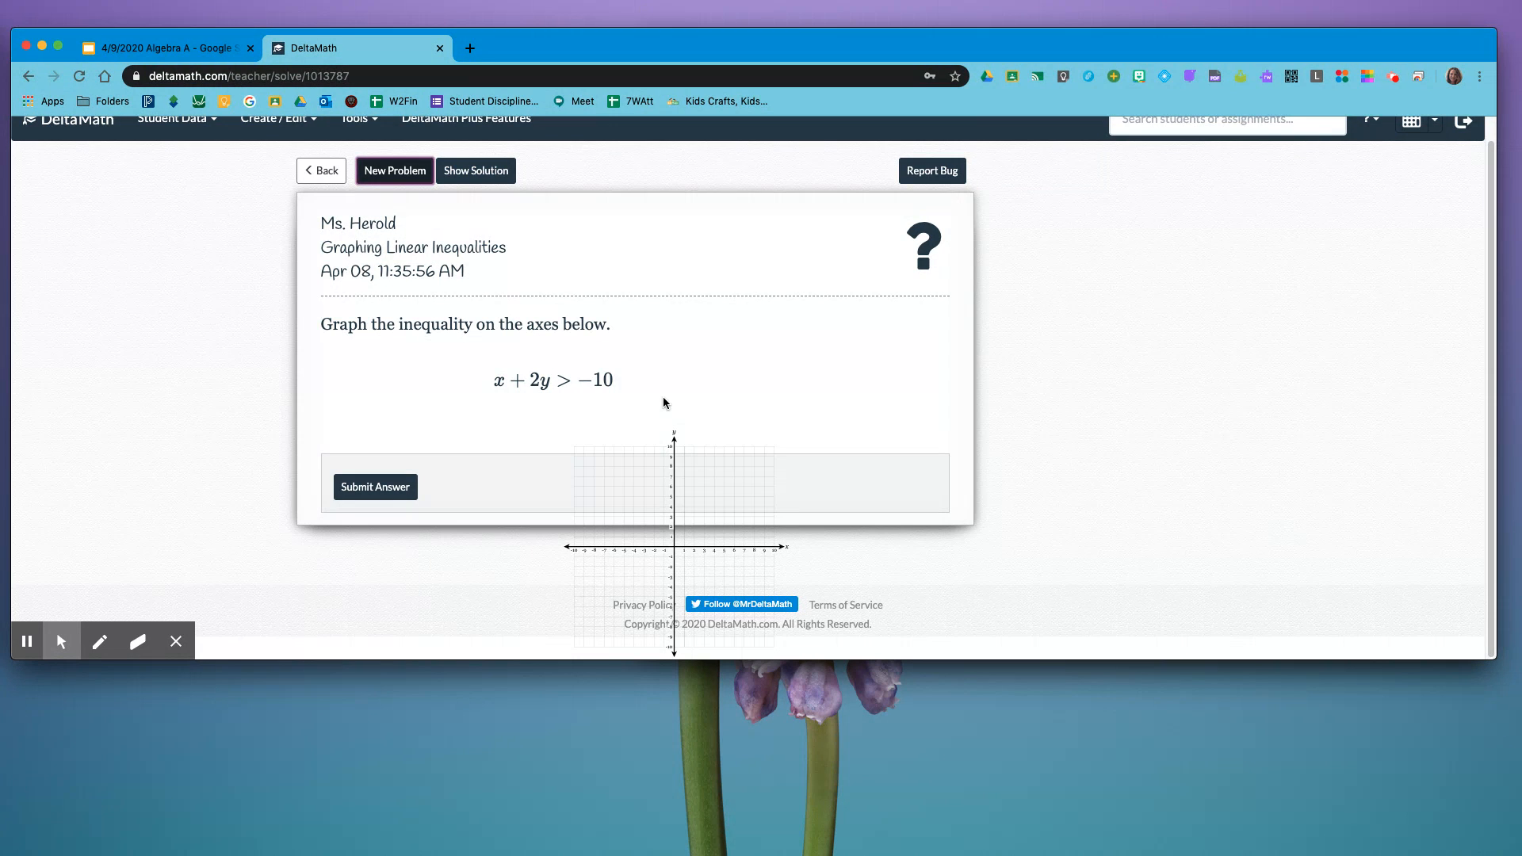
{"action": "mouse_move", "coordinate": [505, 396]}
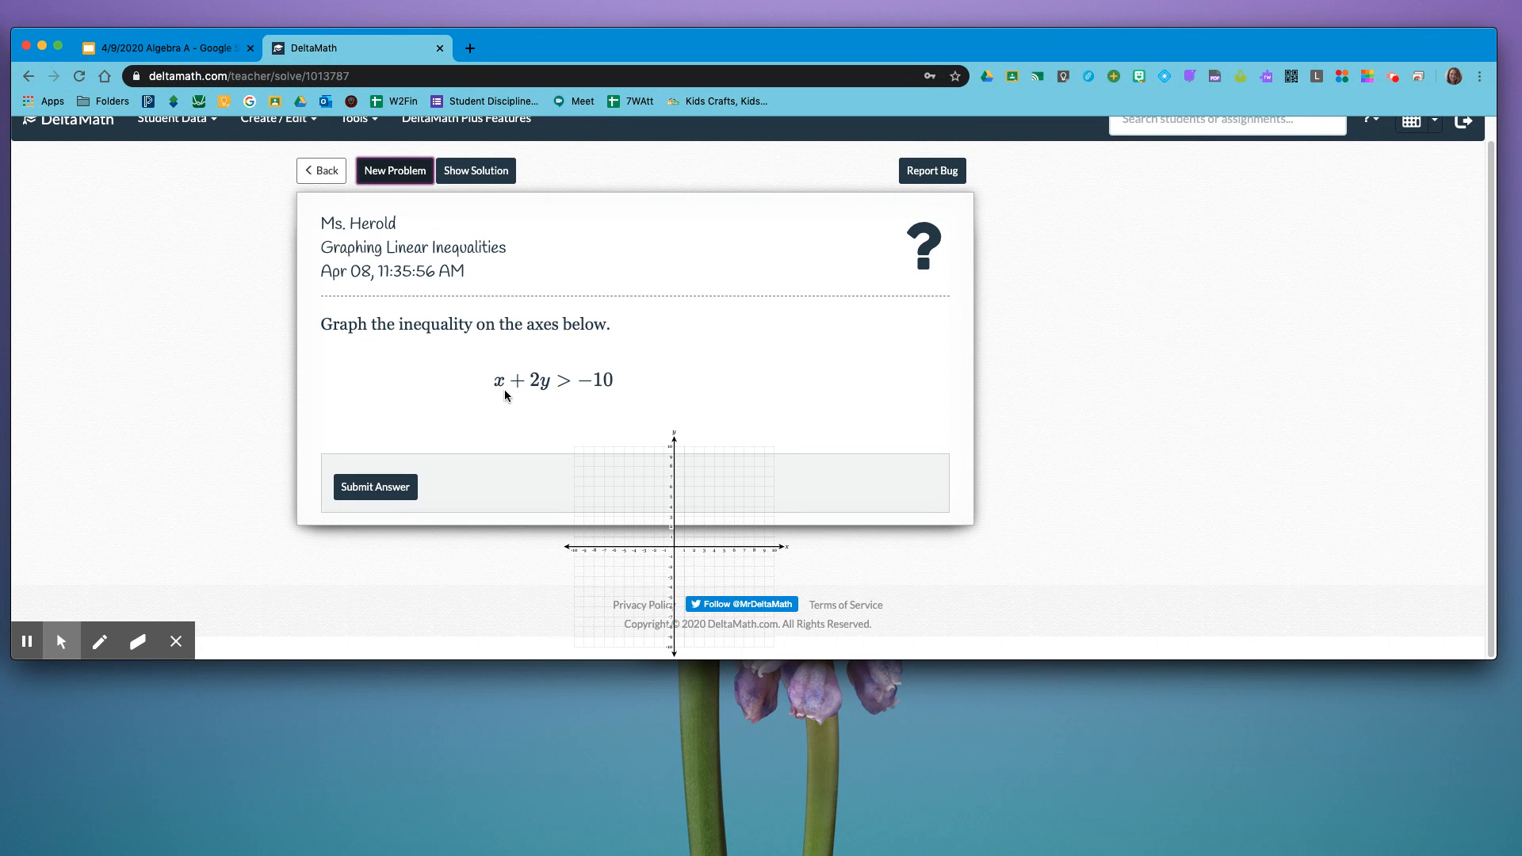
{"action": "mouse_move", "coordinate": [548, 398]}
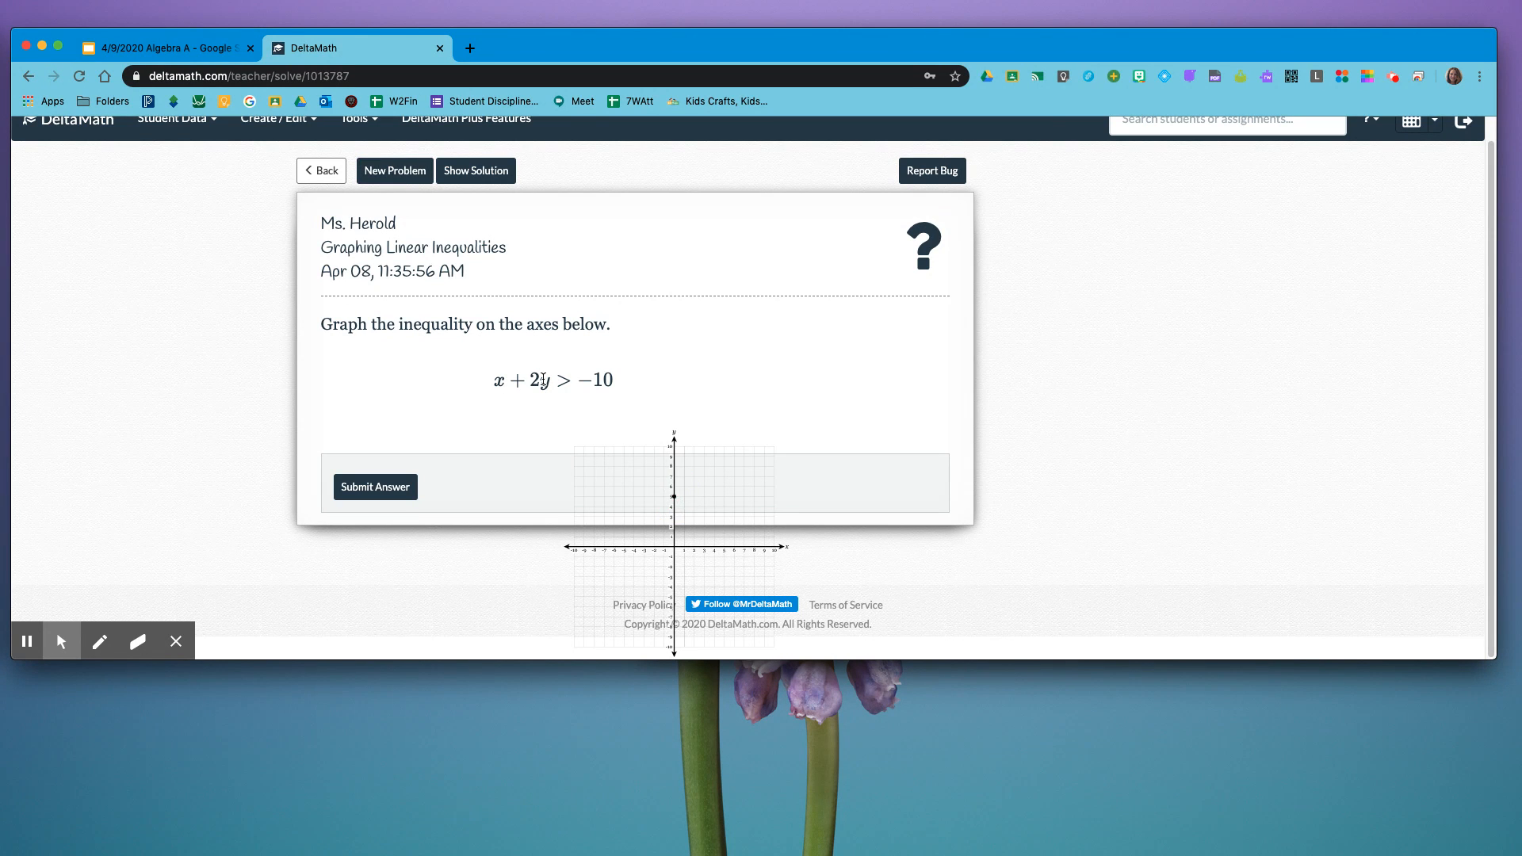
- Place a dashed line through (0, 5), shade above it, and submit the answer
{"action": "left_click_drag", "start_coordinate": [574, 453], "coordinate": [779, 542]}
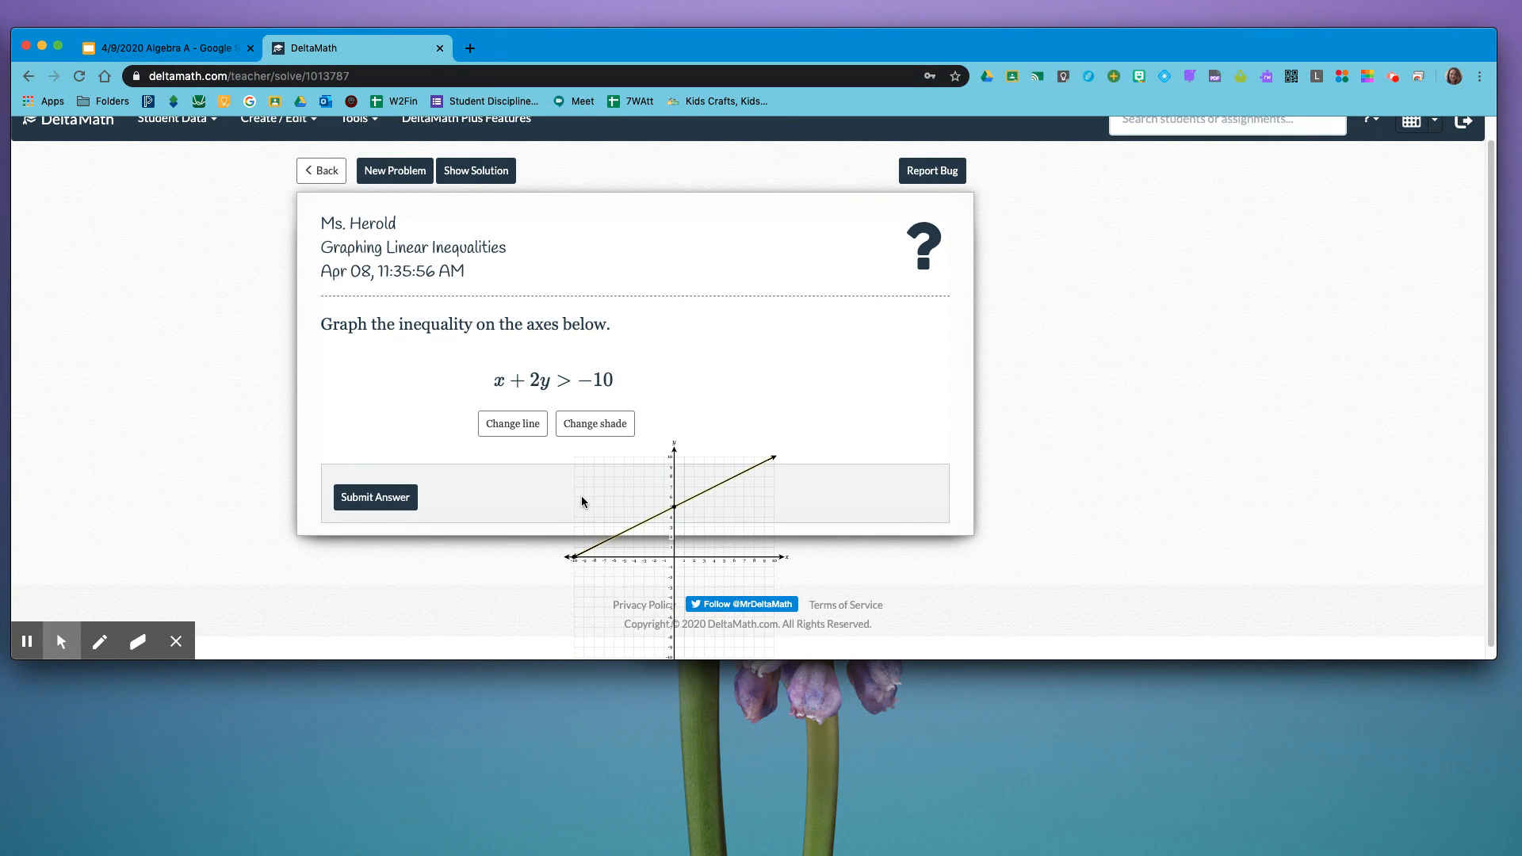
{"action": "left_click", "coordinate": [512, 423]}
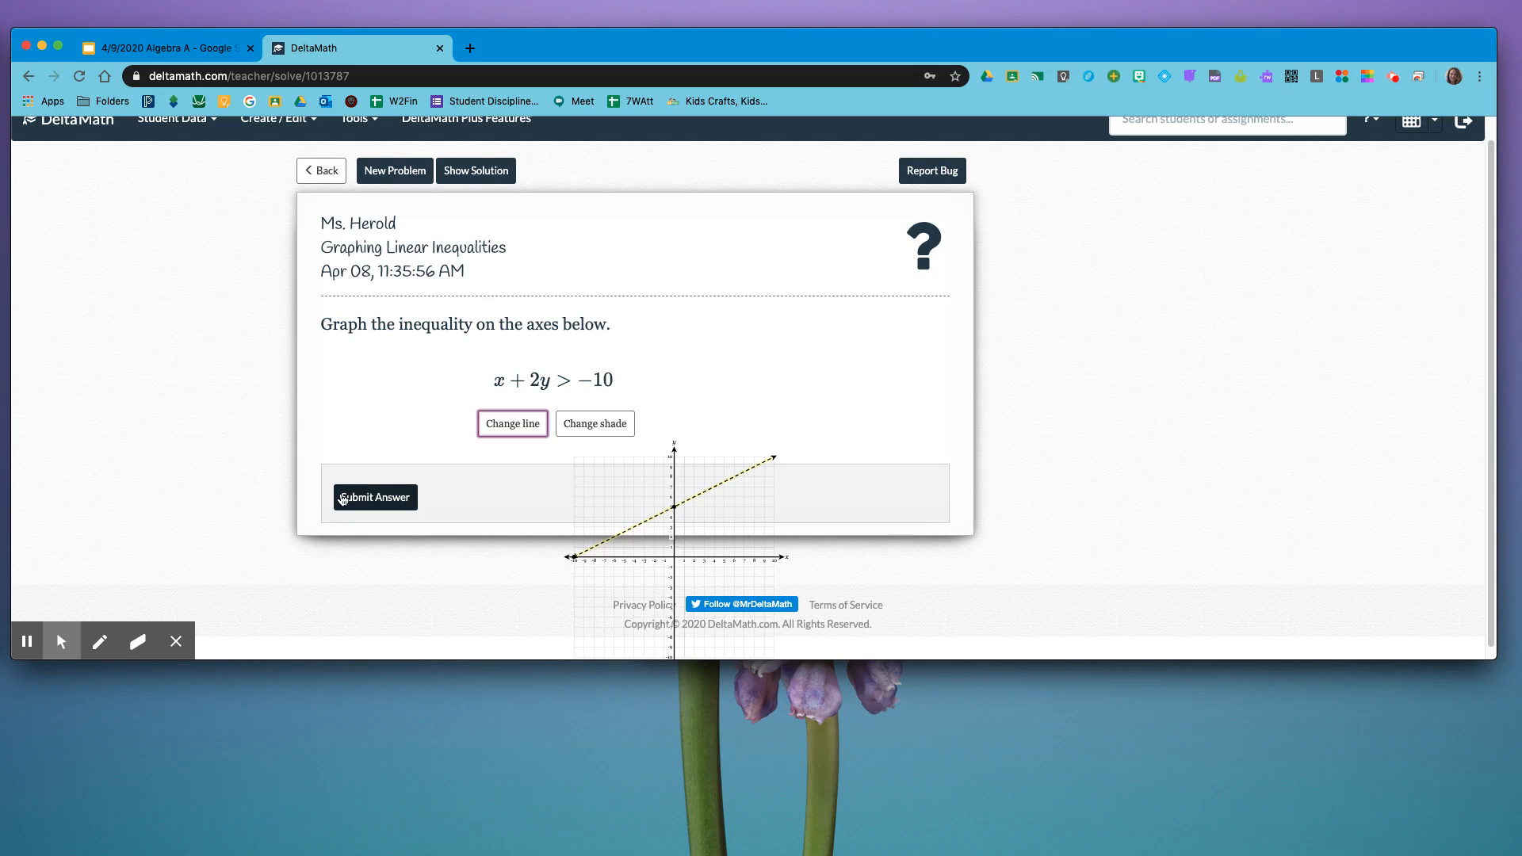
{"action": "left_click", "coordinate": [593, 423]}
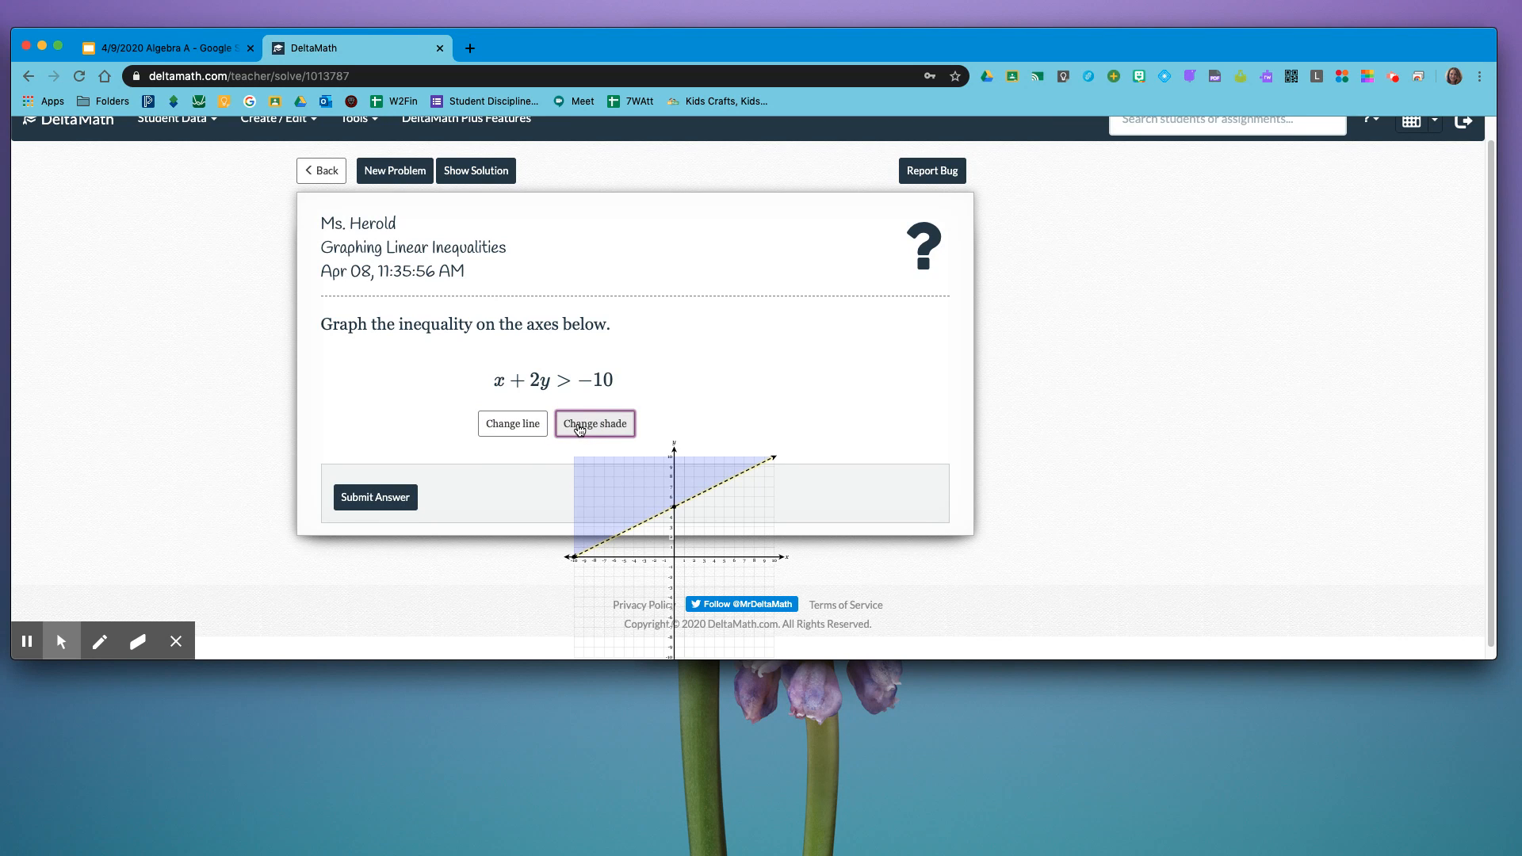
{"action": "left_click", "coordinate": [375, 497]}
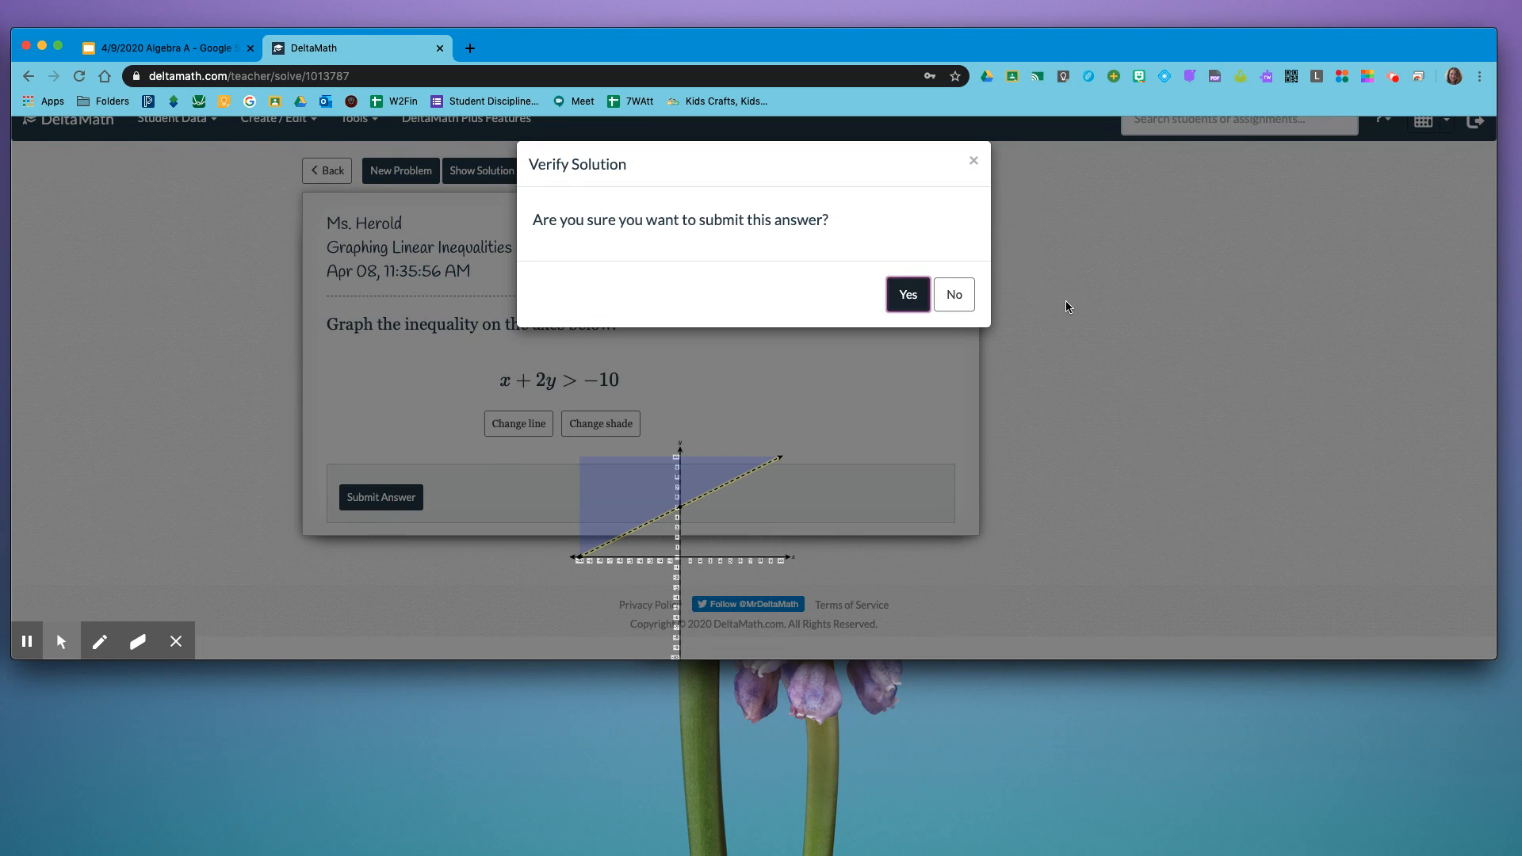
{"action": "left_click", "coordinate": [905, 295]}
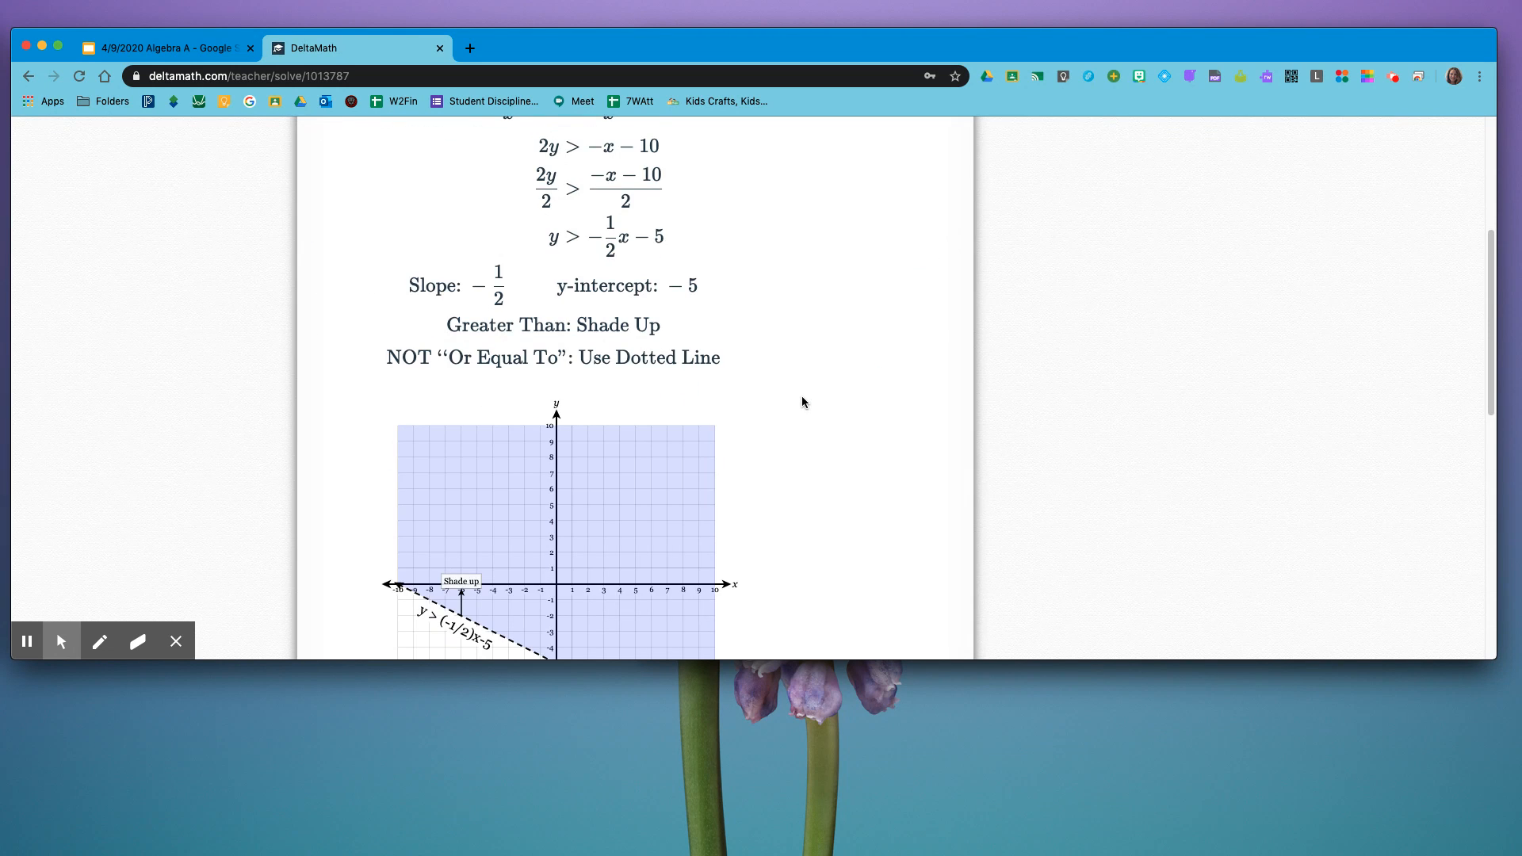
{"action": "scroll", "scroll_direction": "down", "scroll_amount": 3}
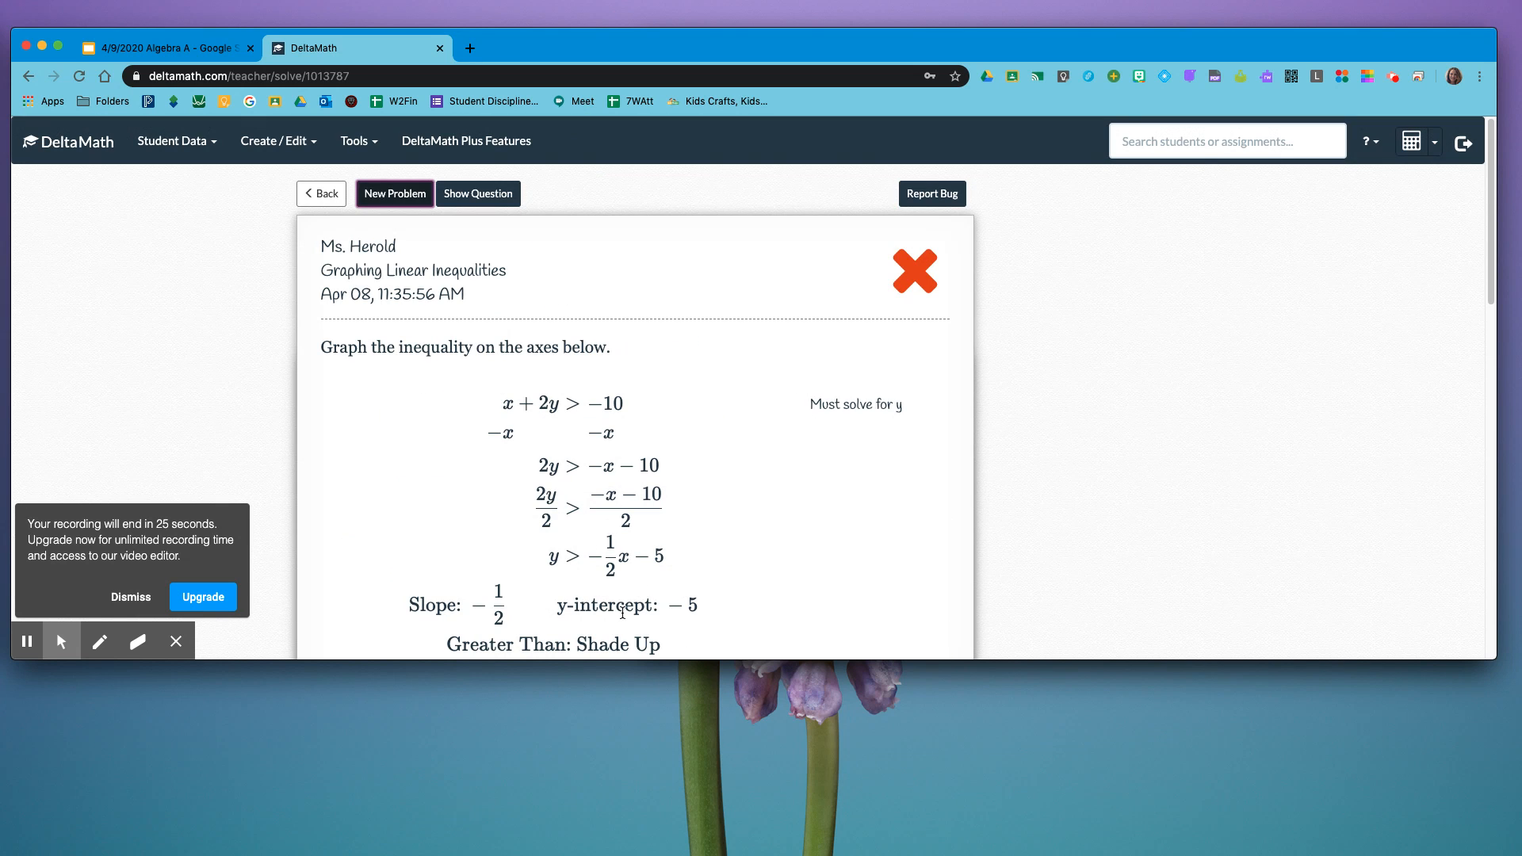
{"action": "scroll", "scroll_direction": "down", "scroll_amount": 3}
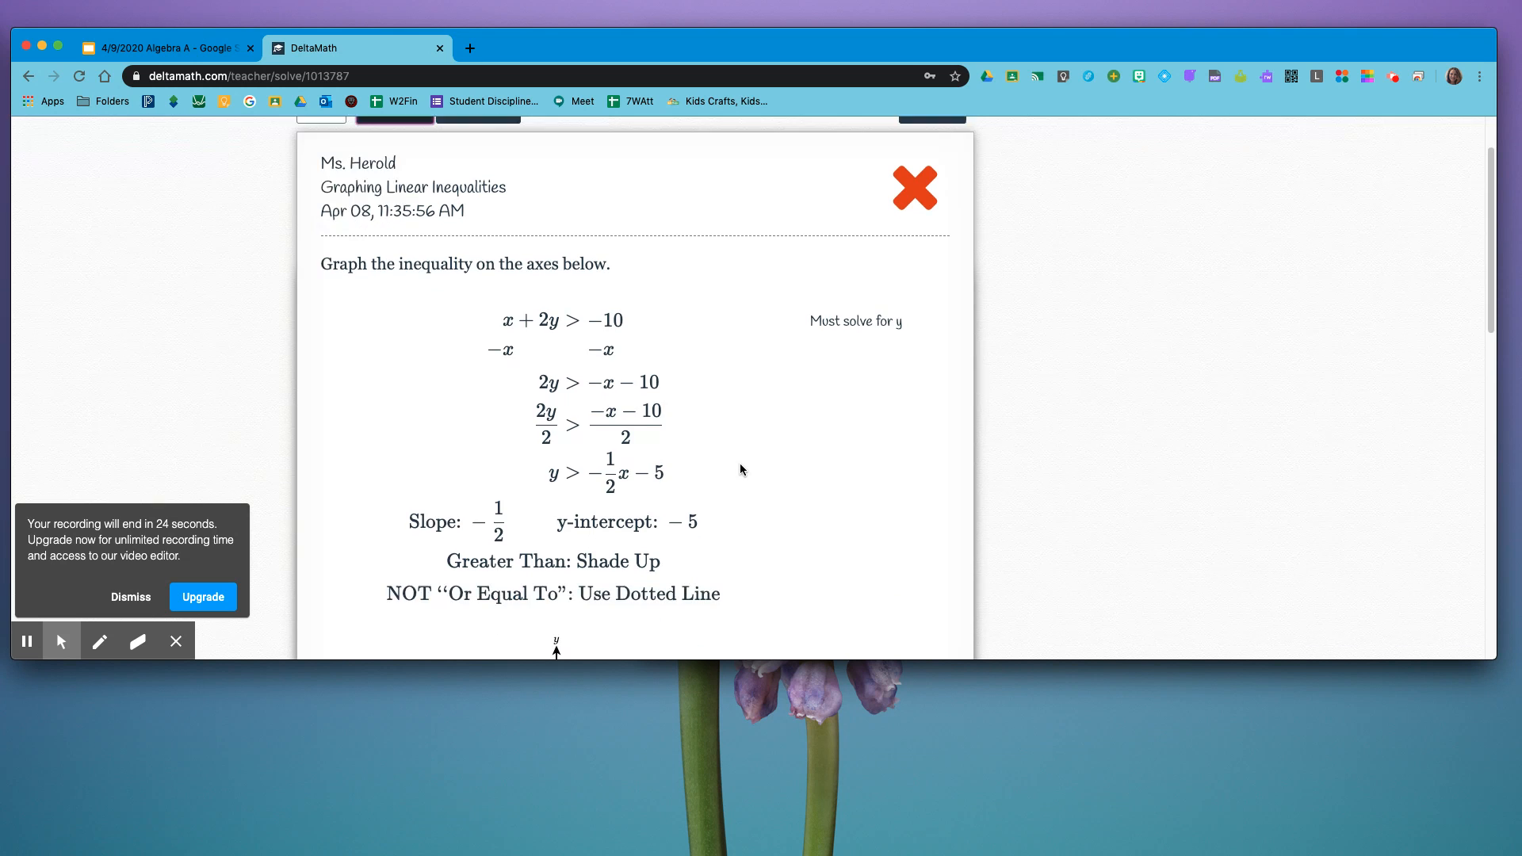
{"action": "scroll", "scroll_direction": "down", "scroll_amount": 3}
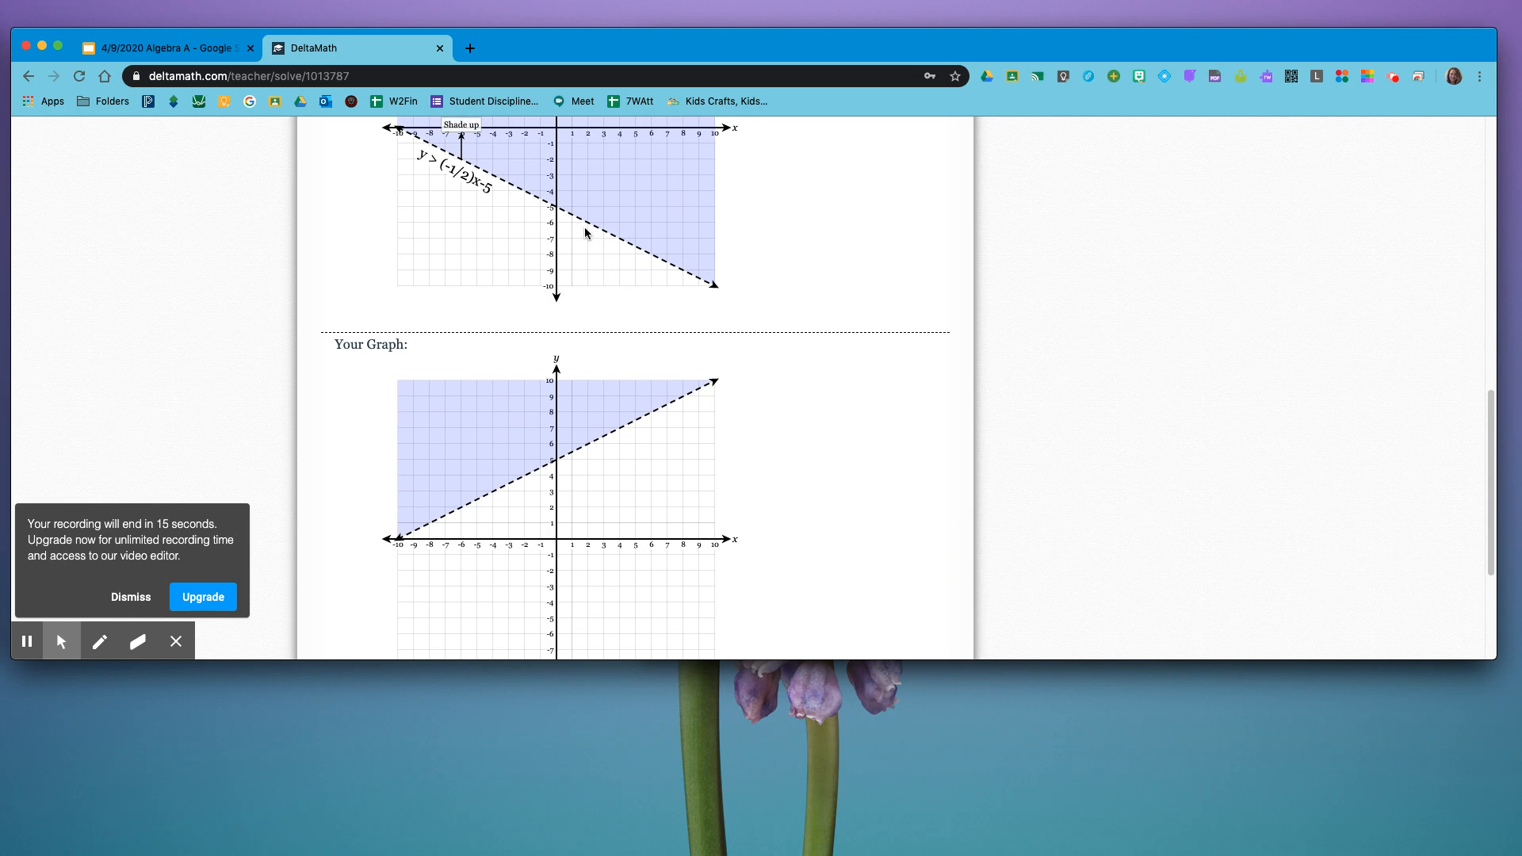
{"action": "scroll", "scroll_direction": "down", "scroll_amount": 3}
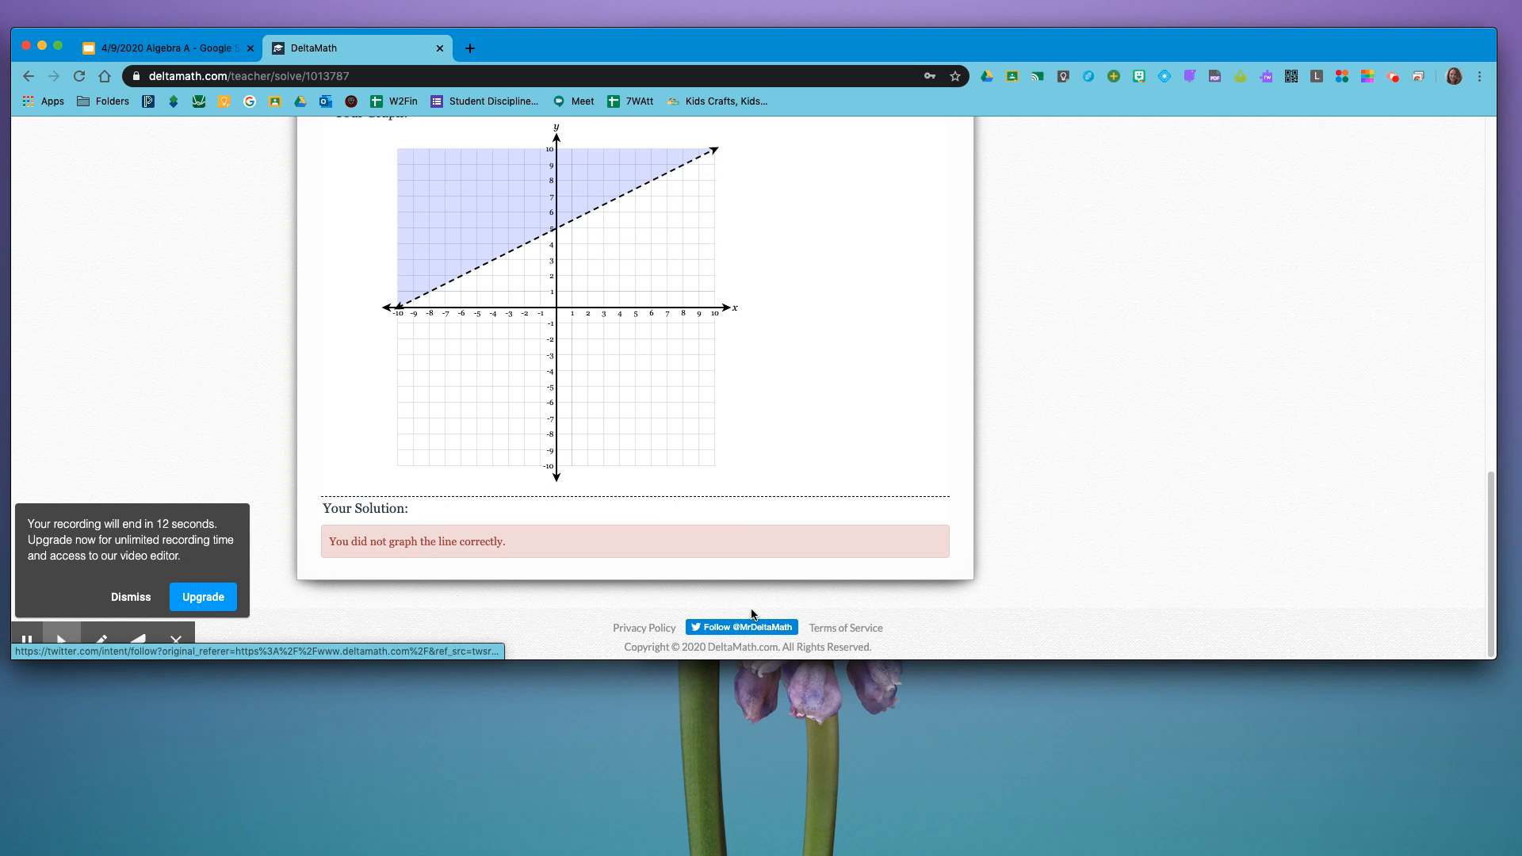